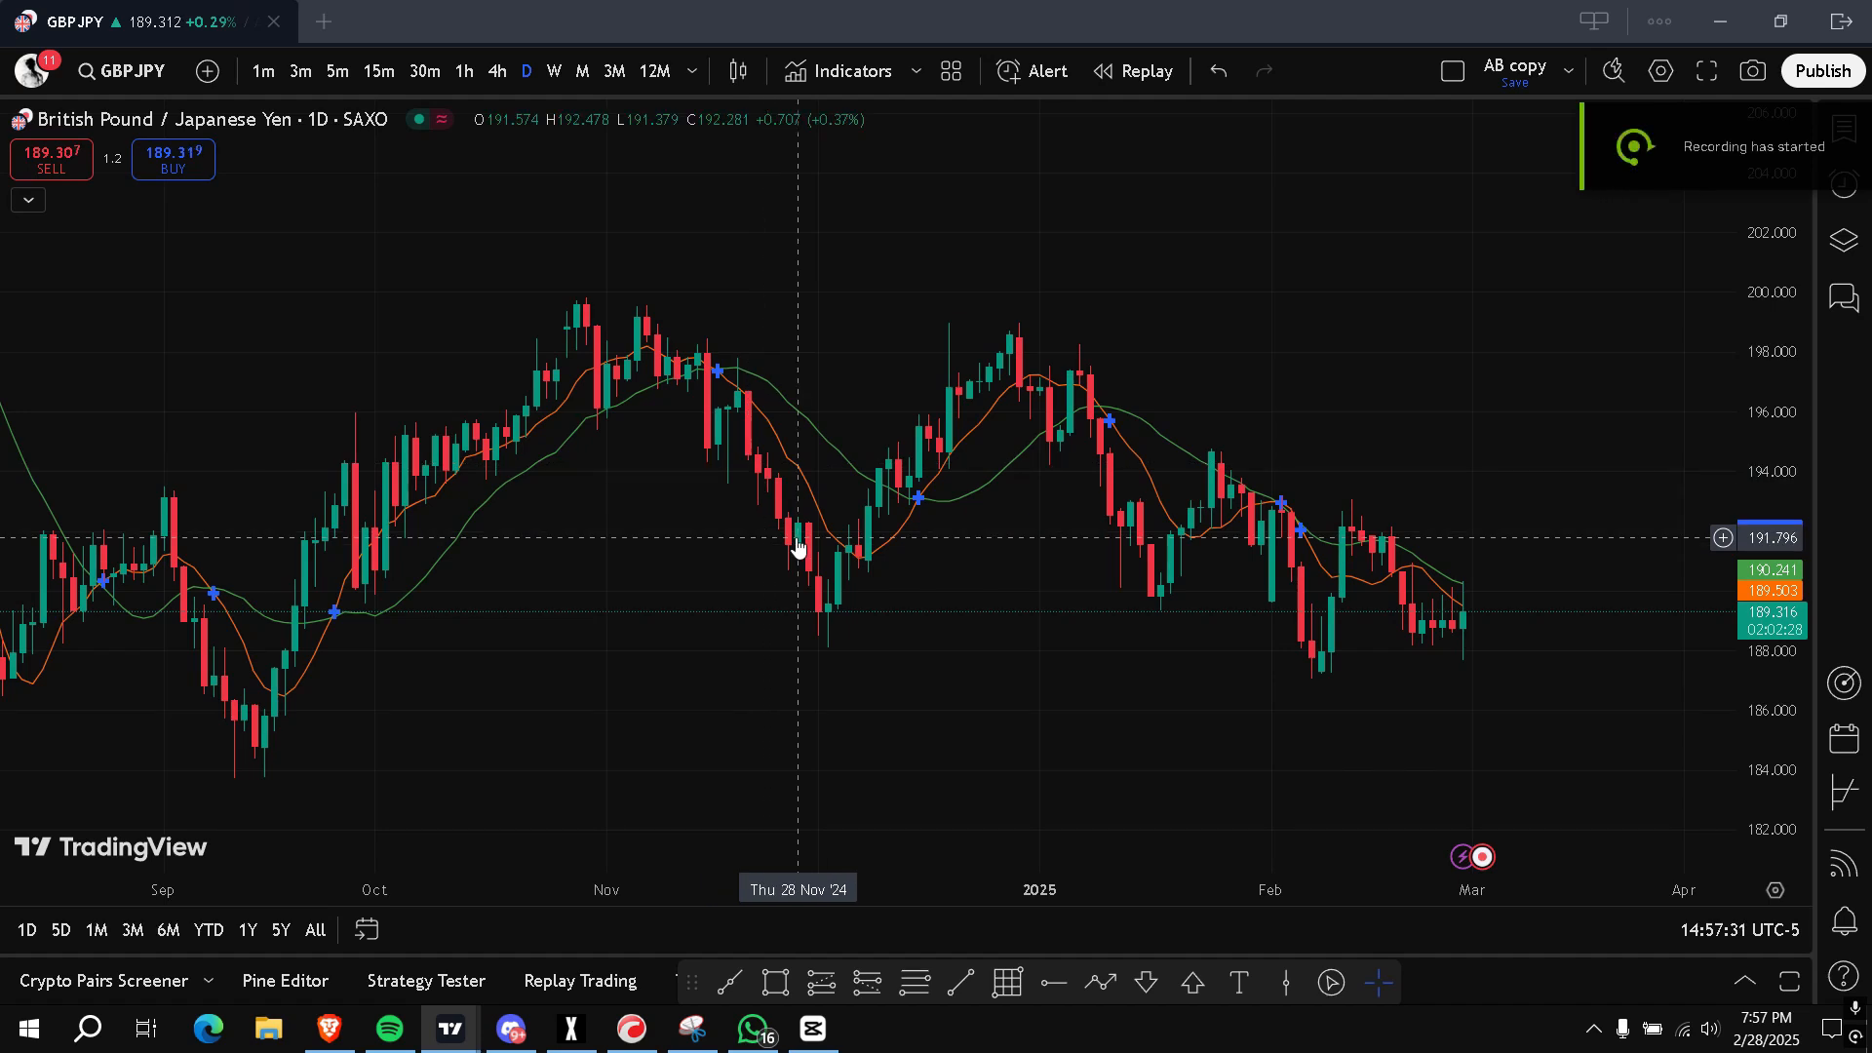
mouse_move(593, 364)
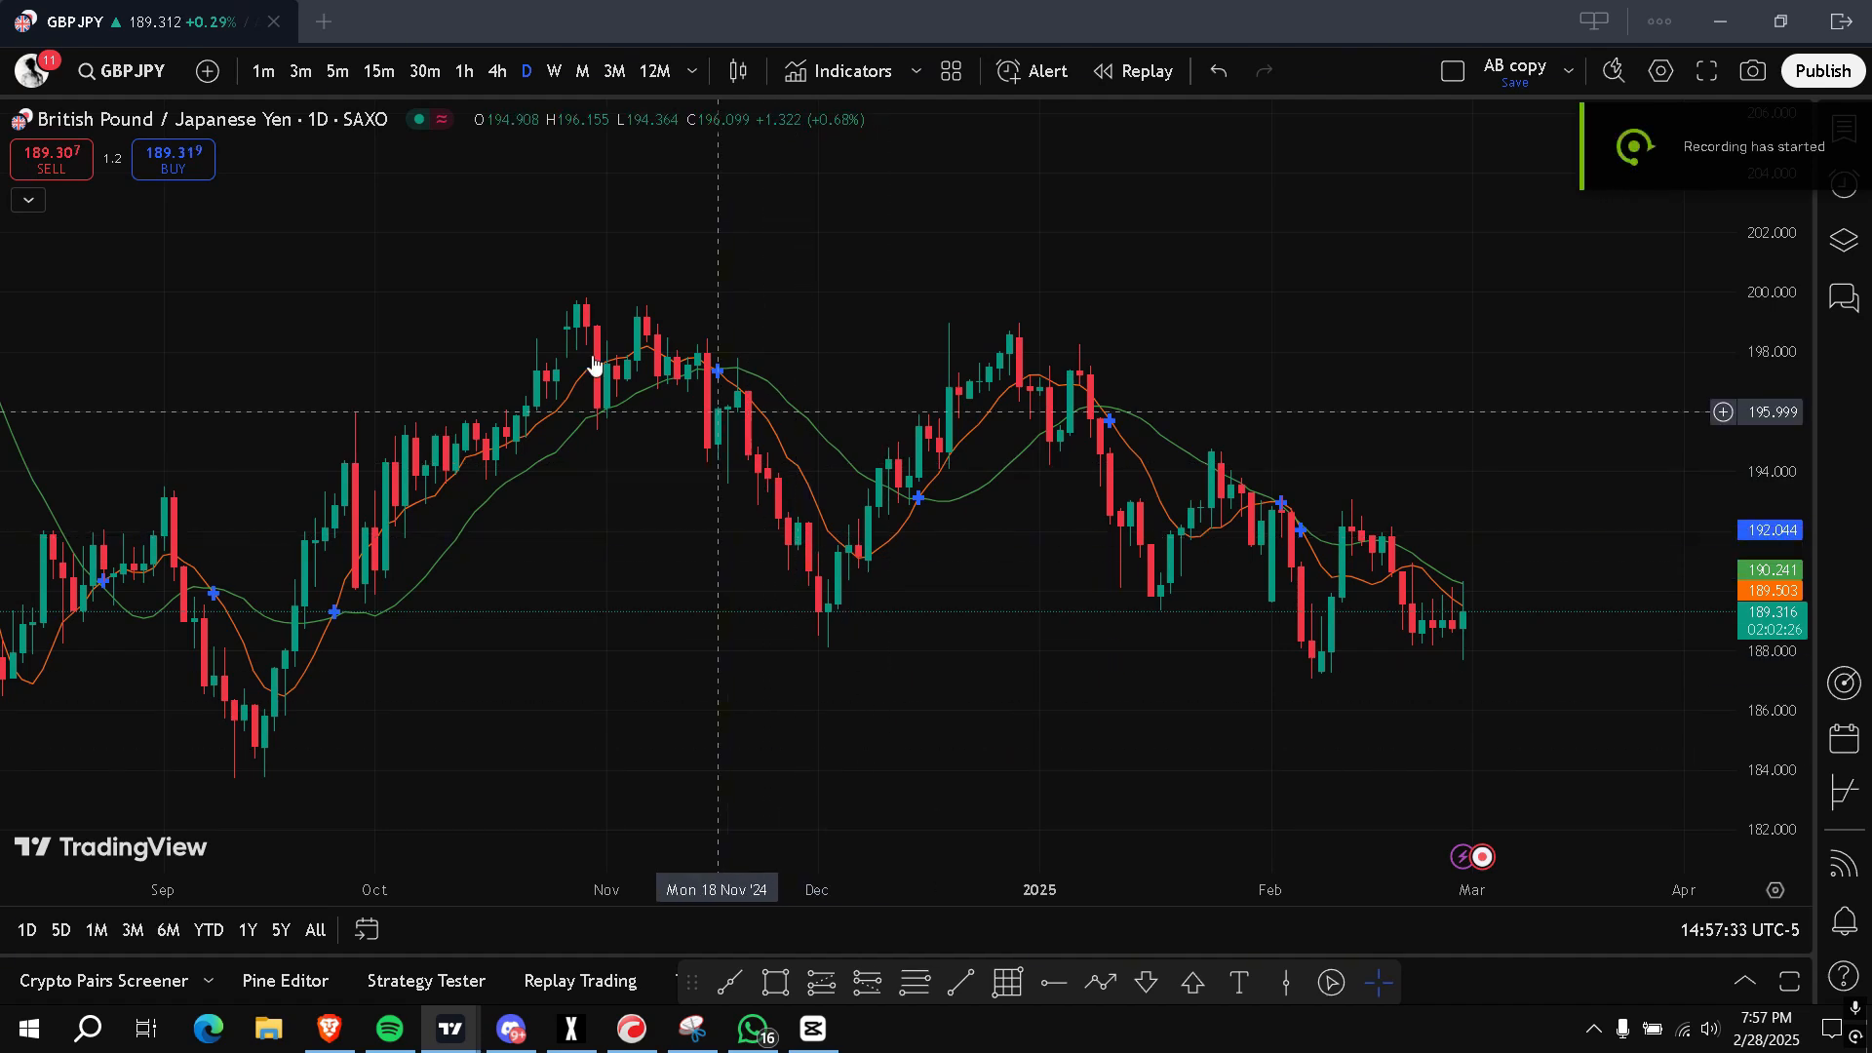
mouse_move(715, 466)
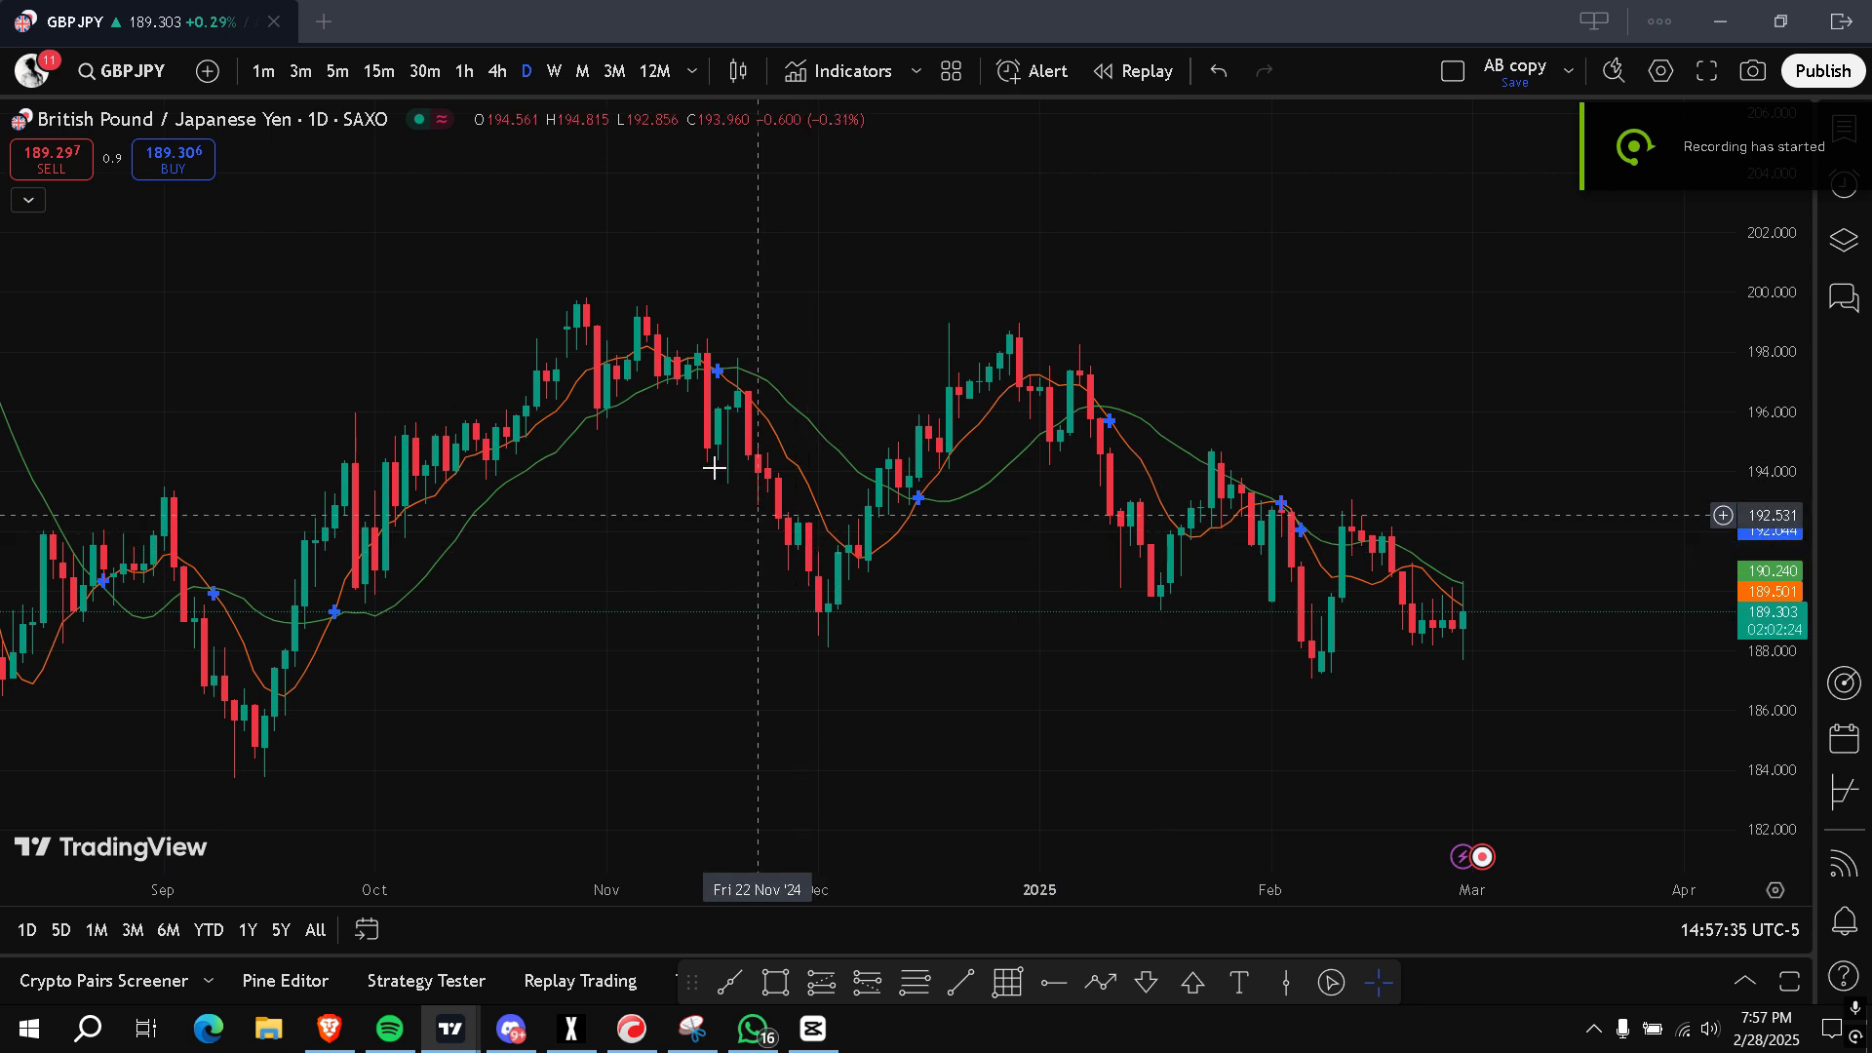
mouse_move(1203, 618)
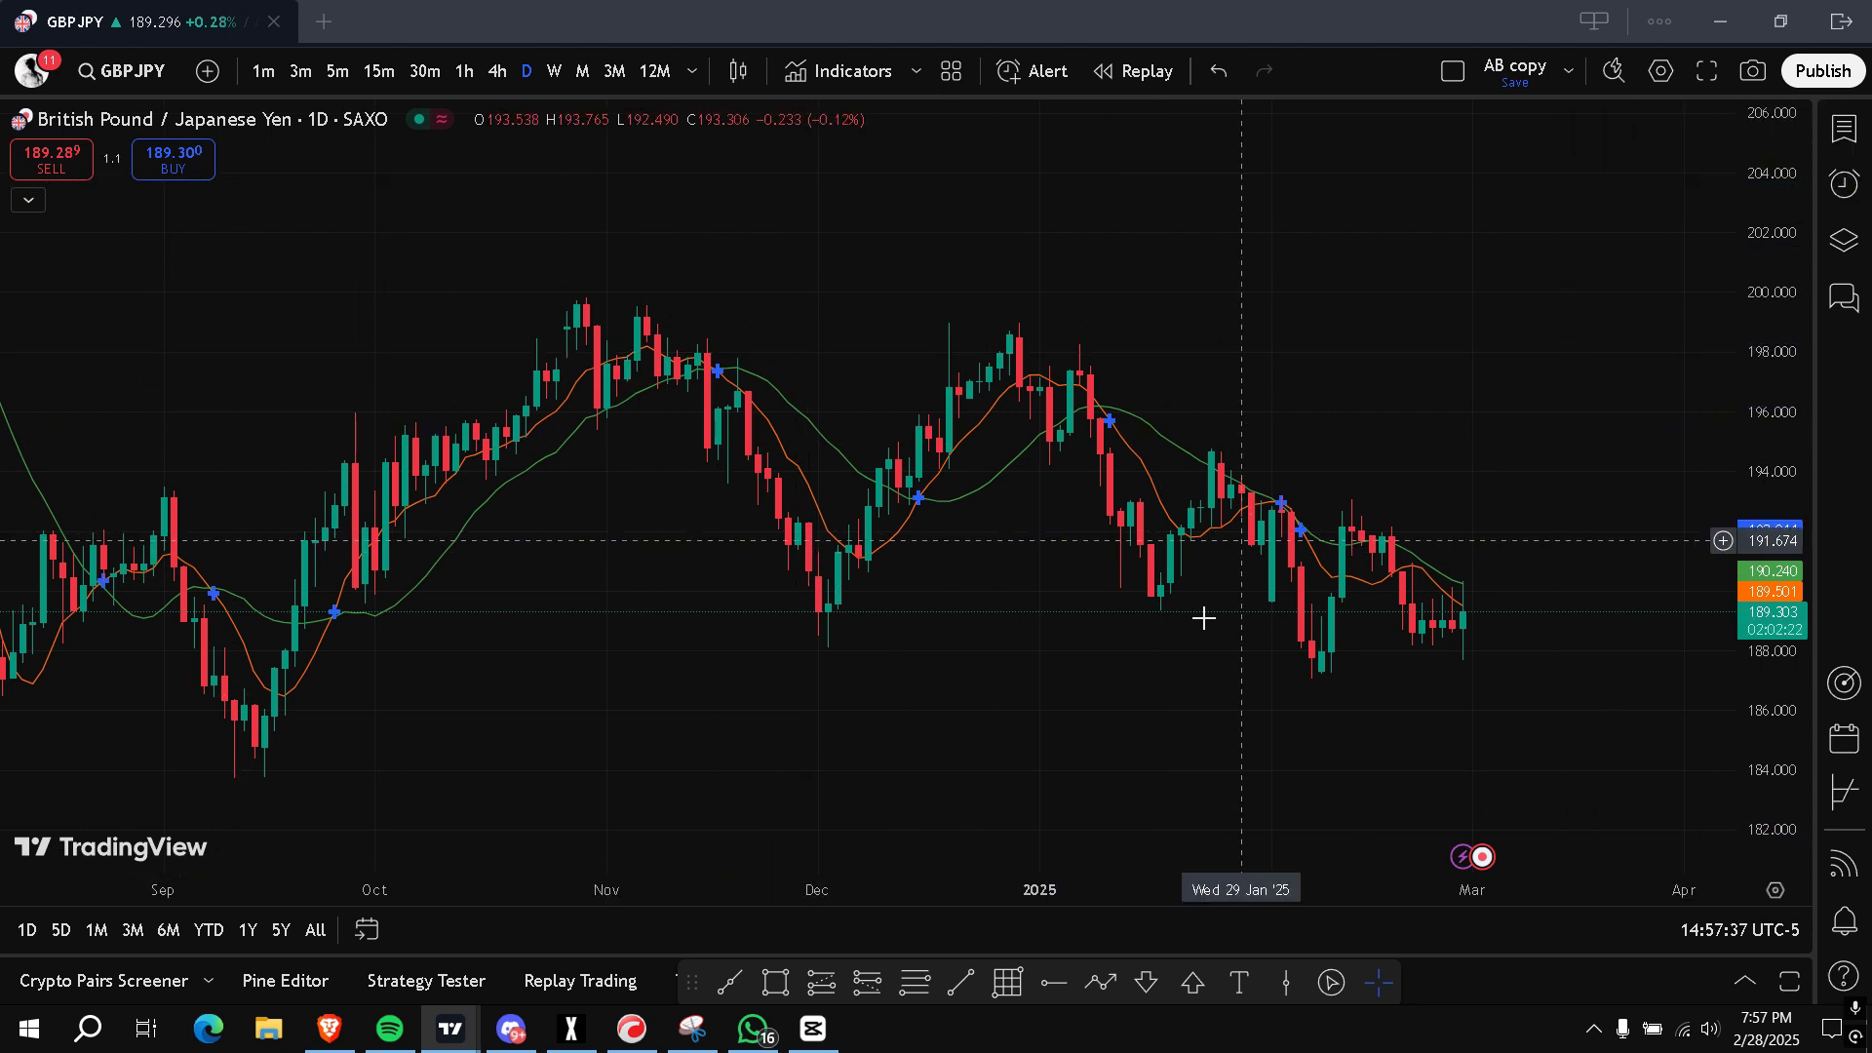
mouse_move(930, 474)
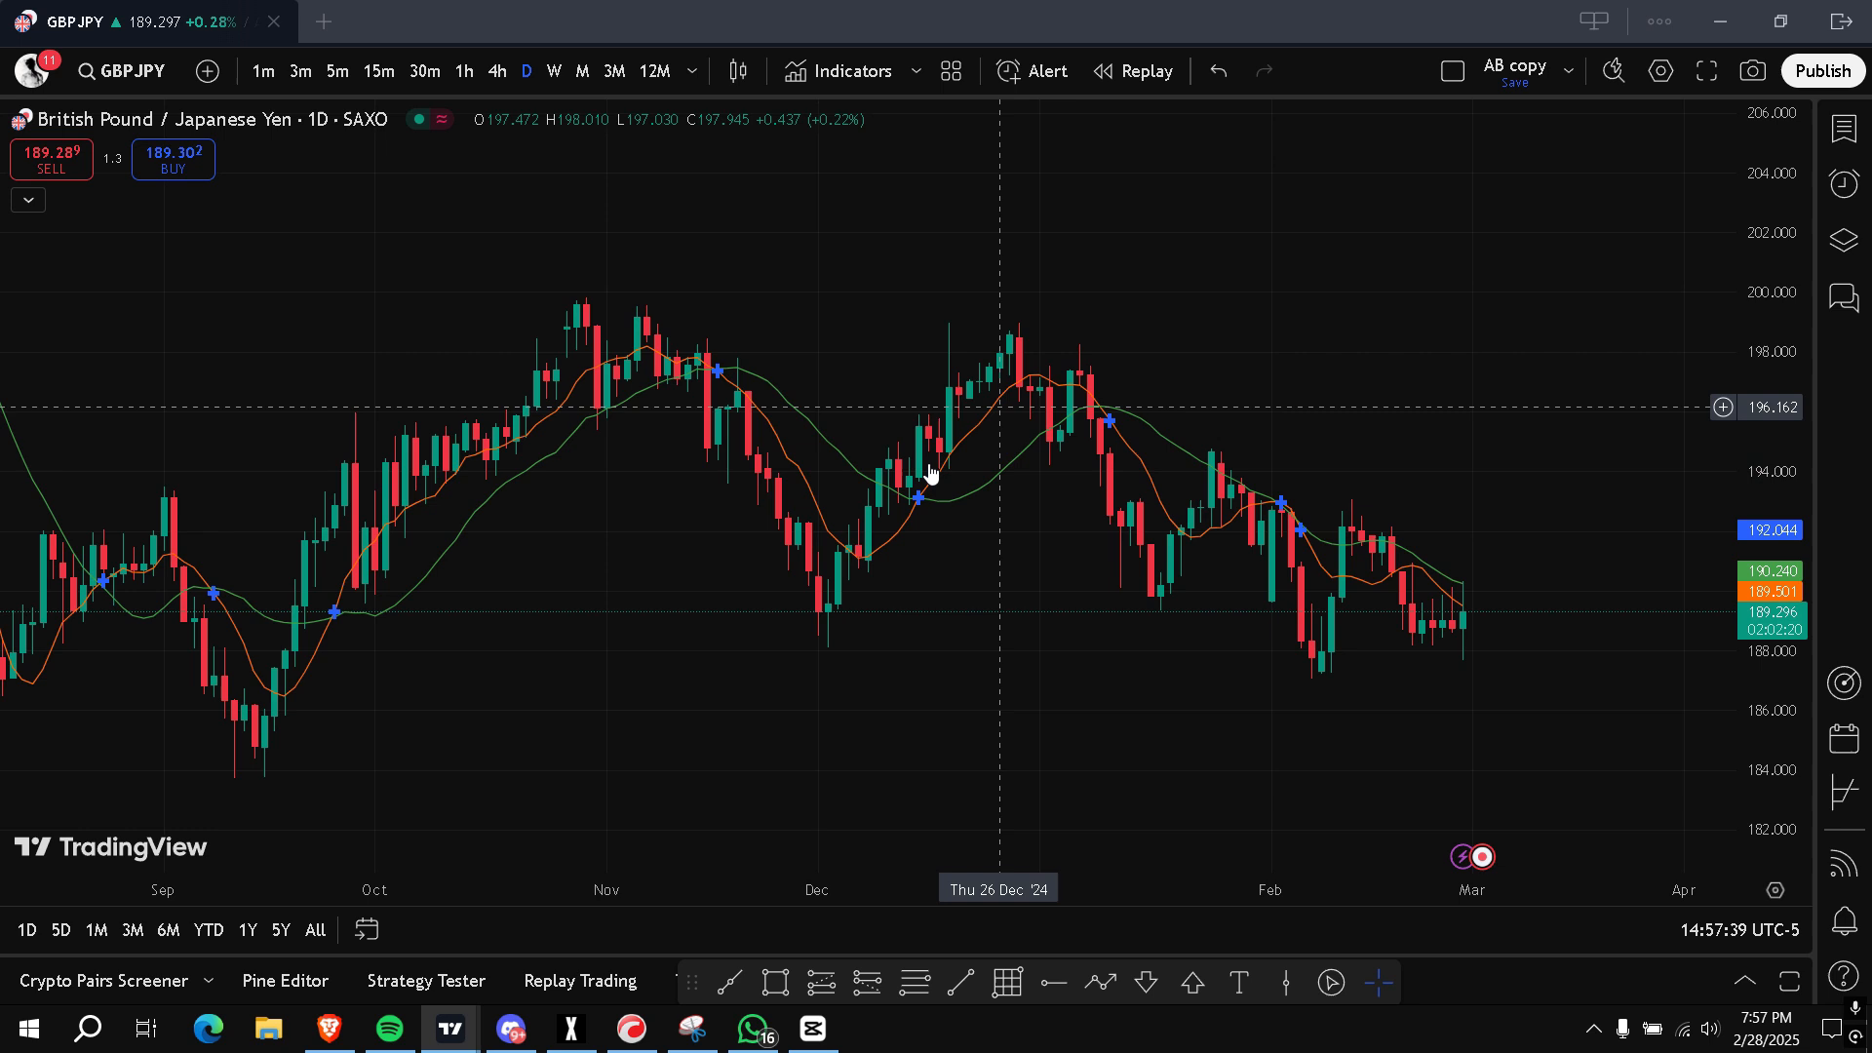
mouse_move(990, 297)
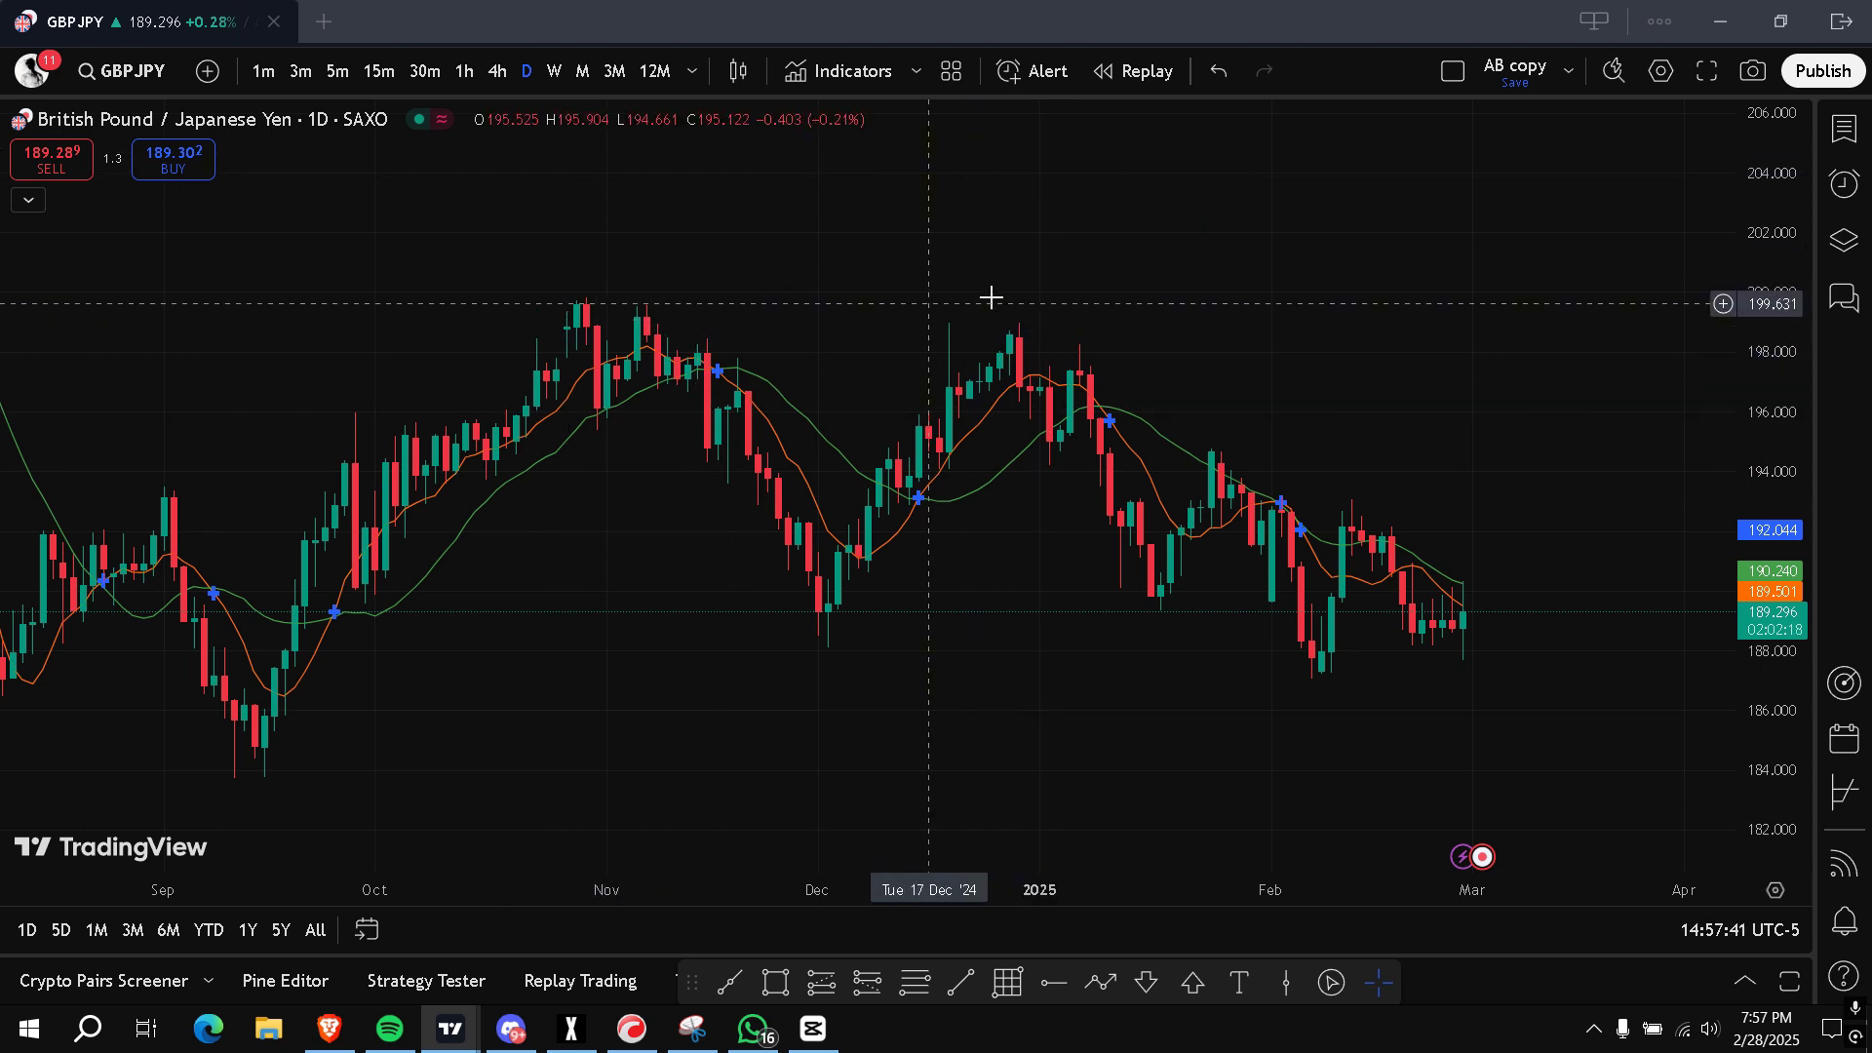
mouse_move(837, 815)
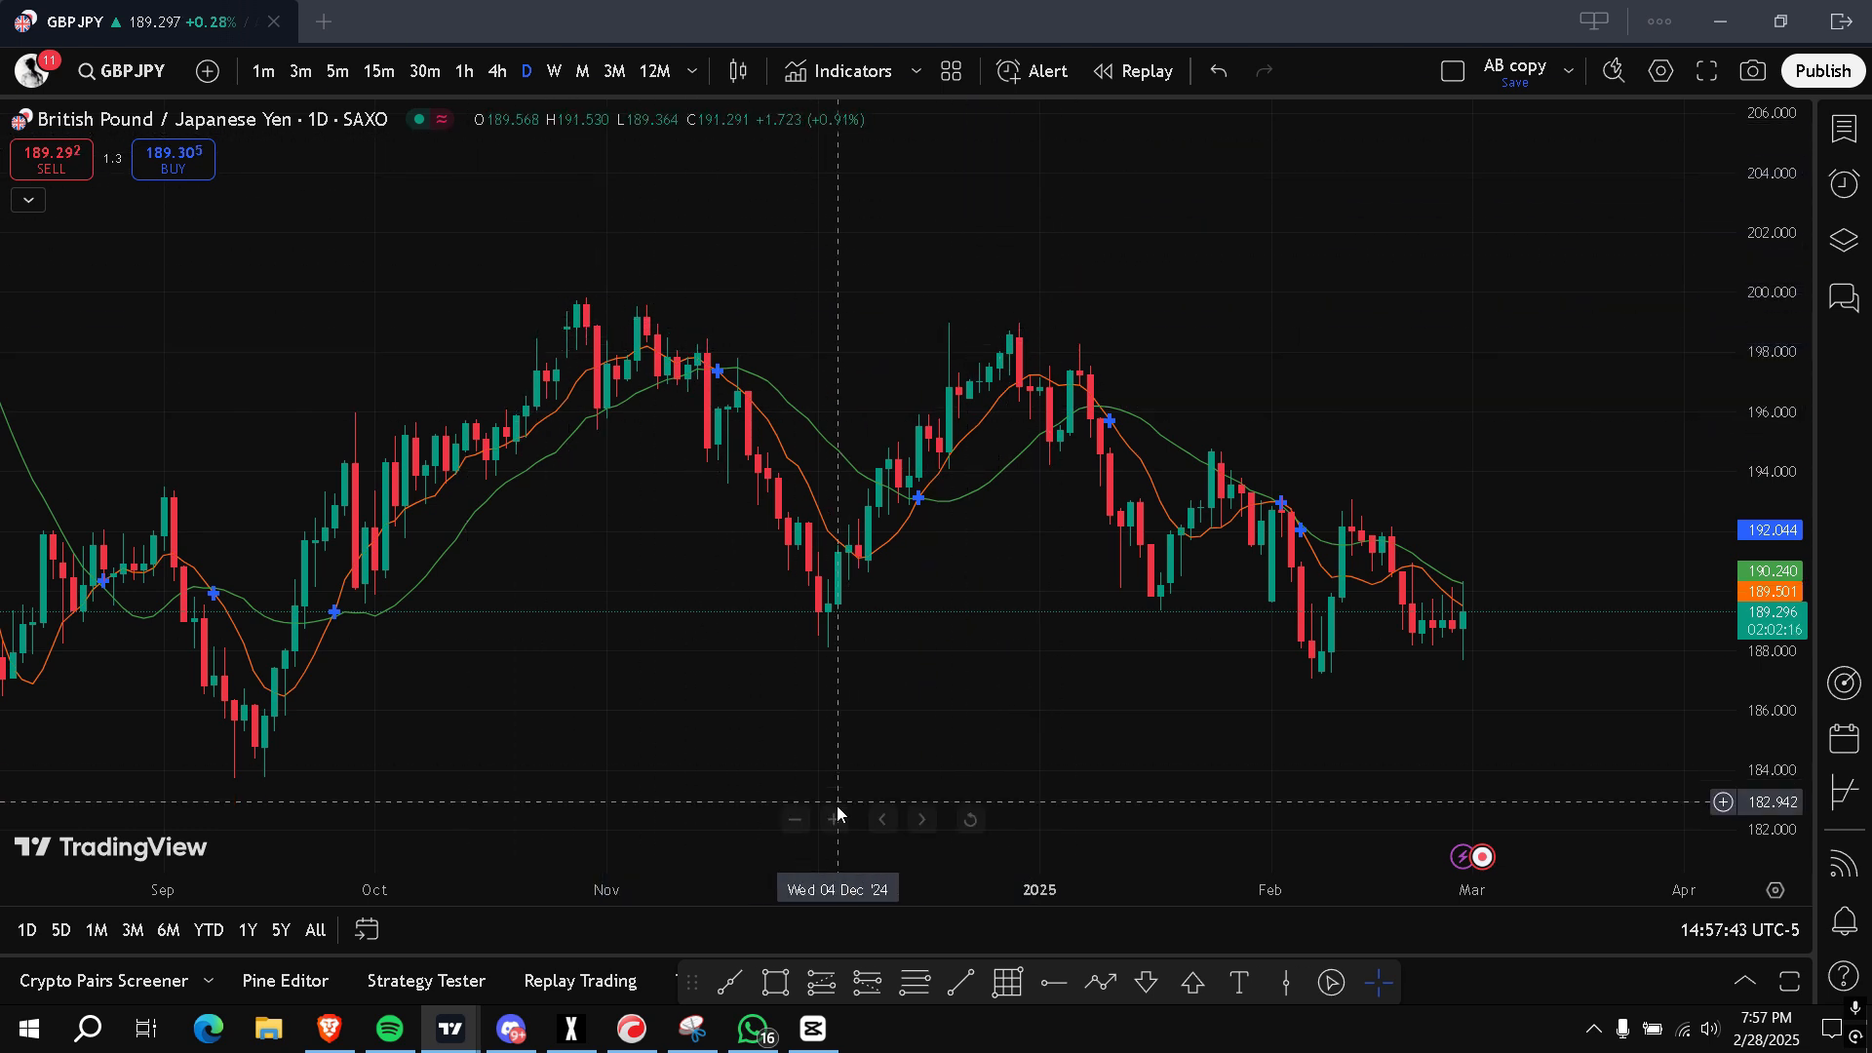
mouse_move(1156, 211)
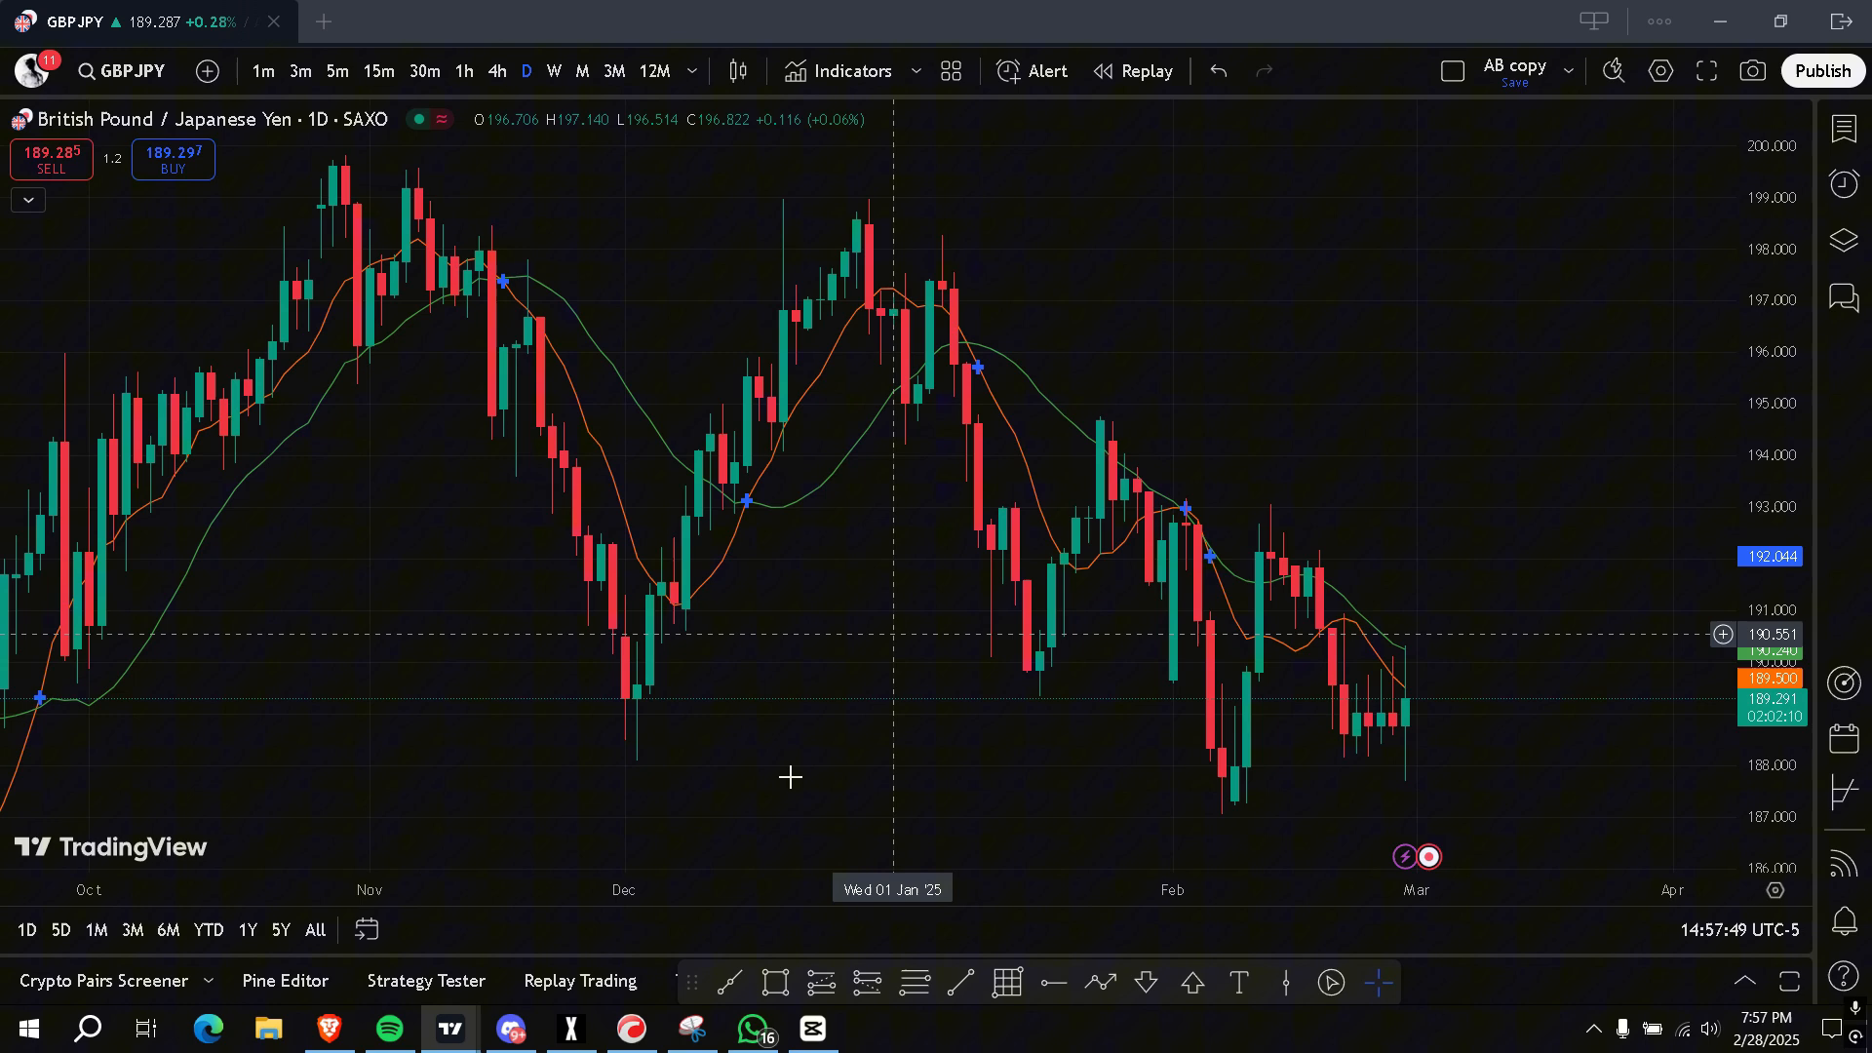
Compare with the other chart, then shrink the interface zoom from the app menu so earlier GBP/JPY history shows
click(570, 1027)
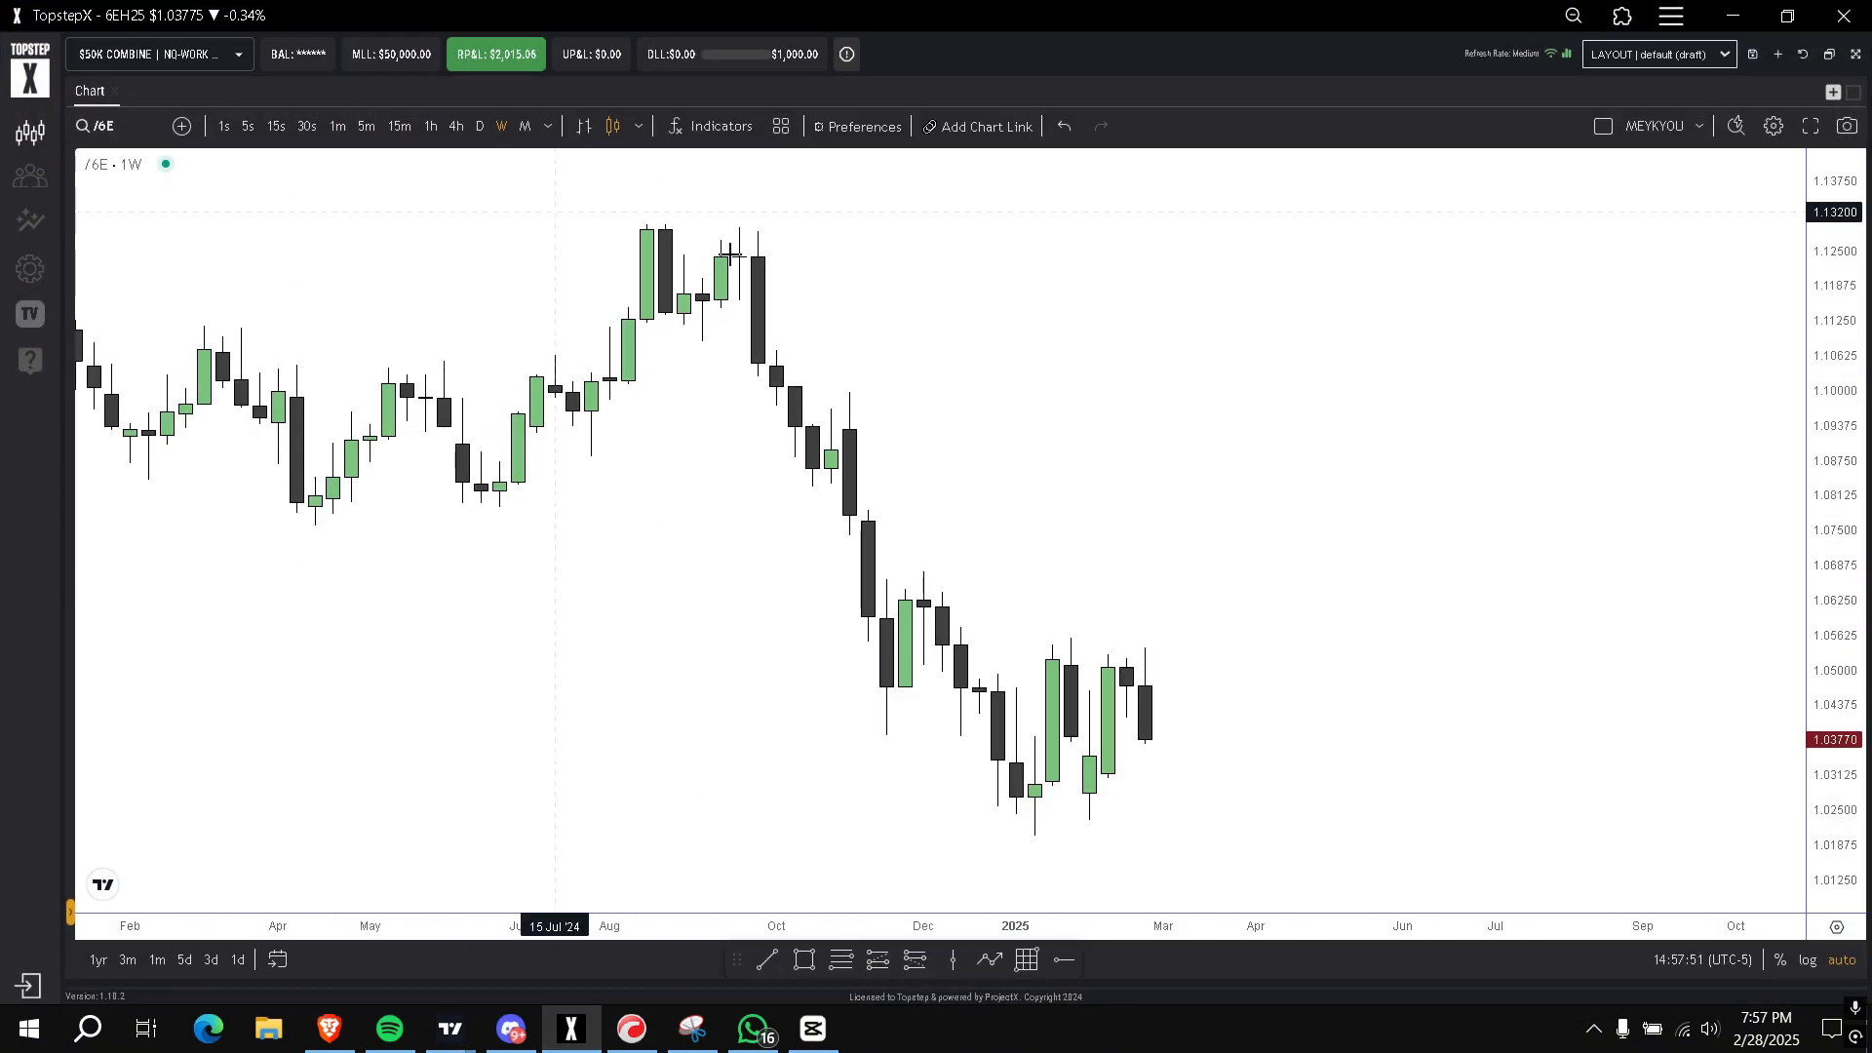
mouse_move(822, 518)
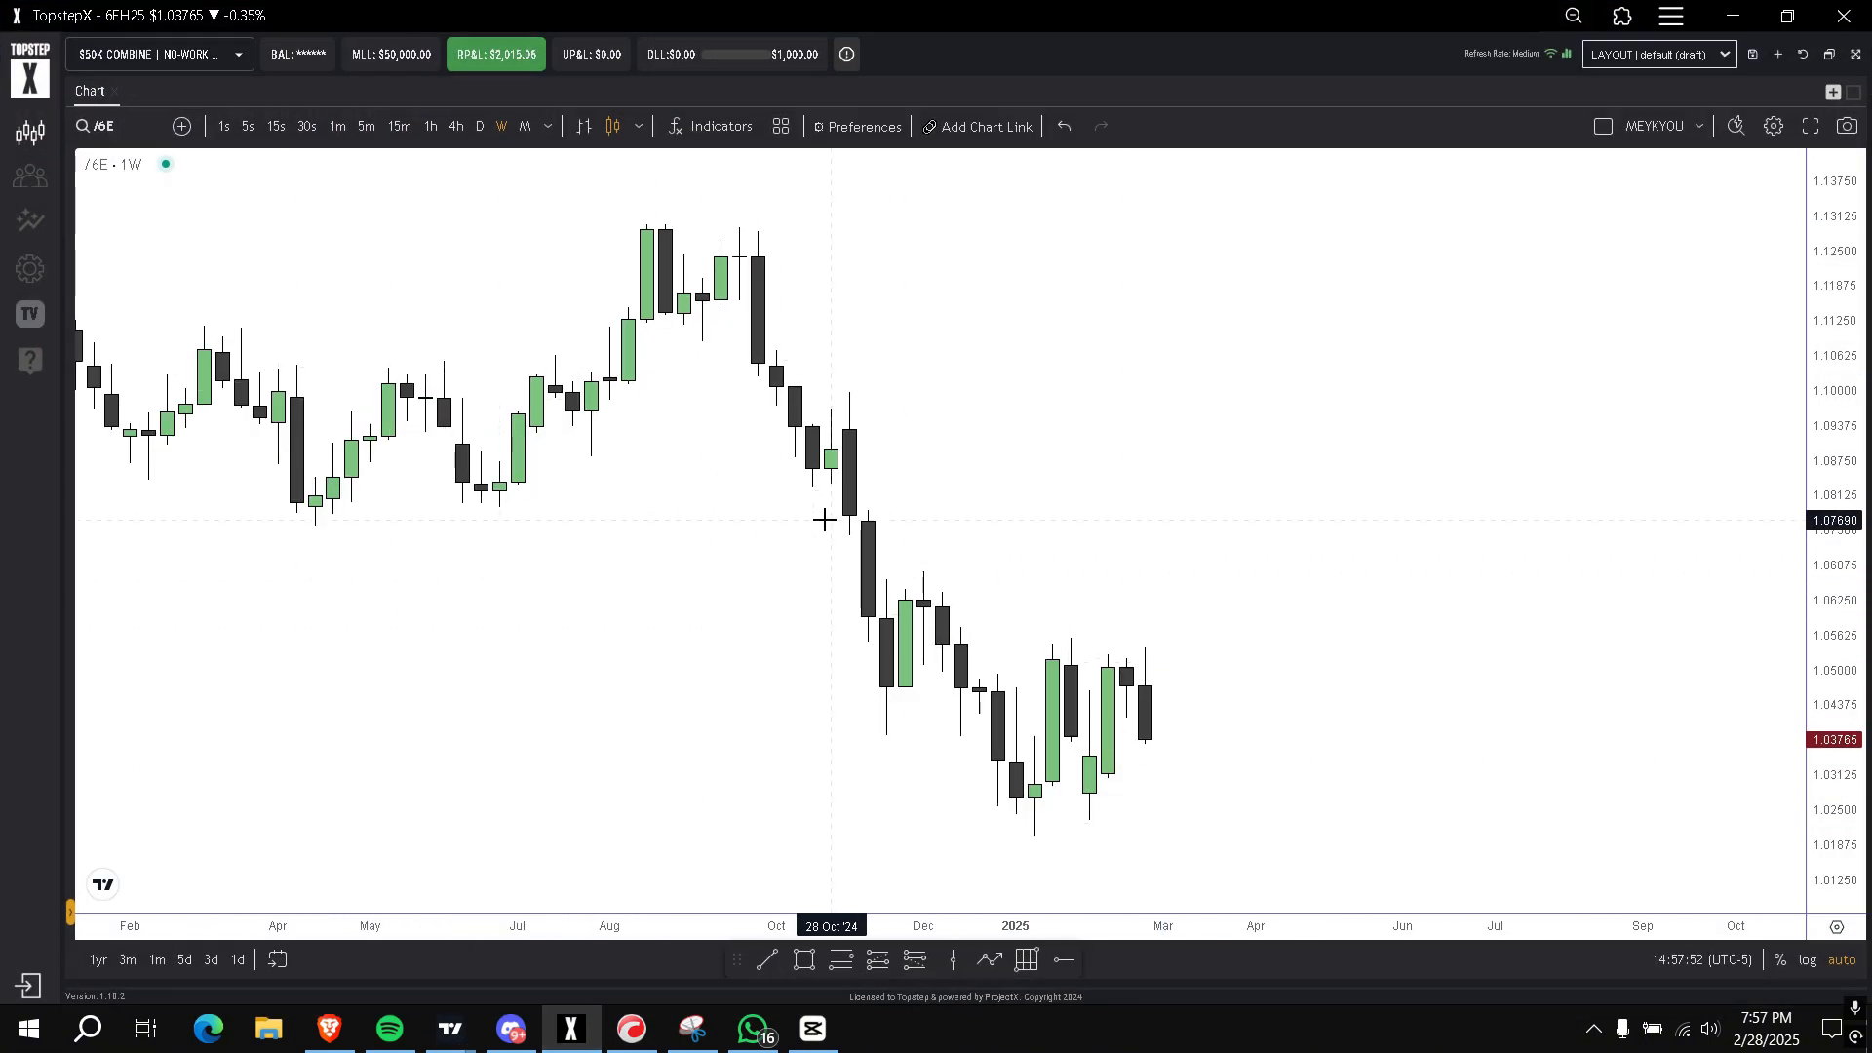
click(449, 1027)
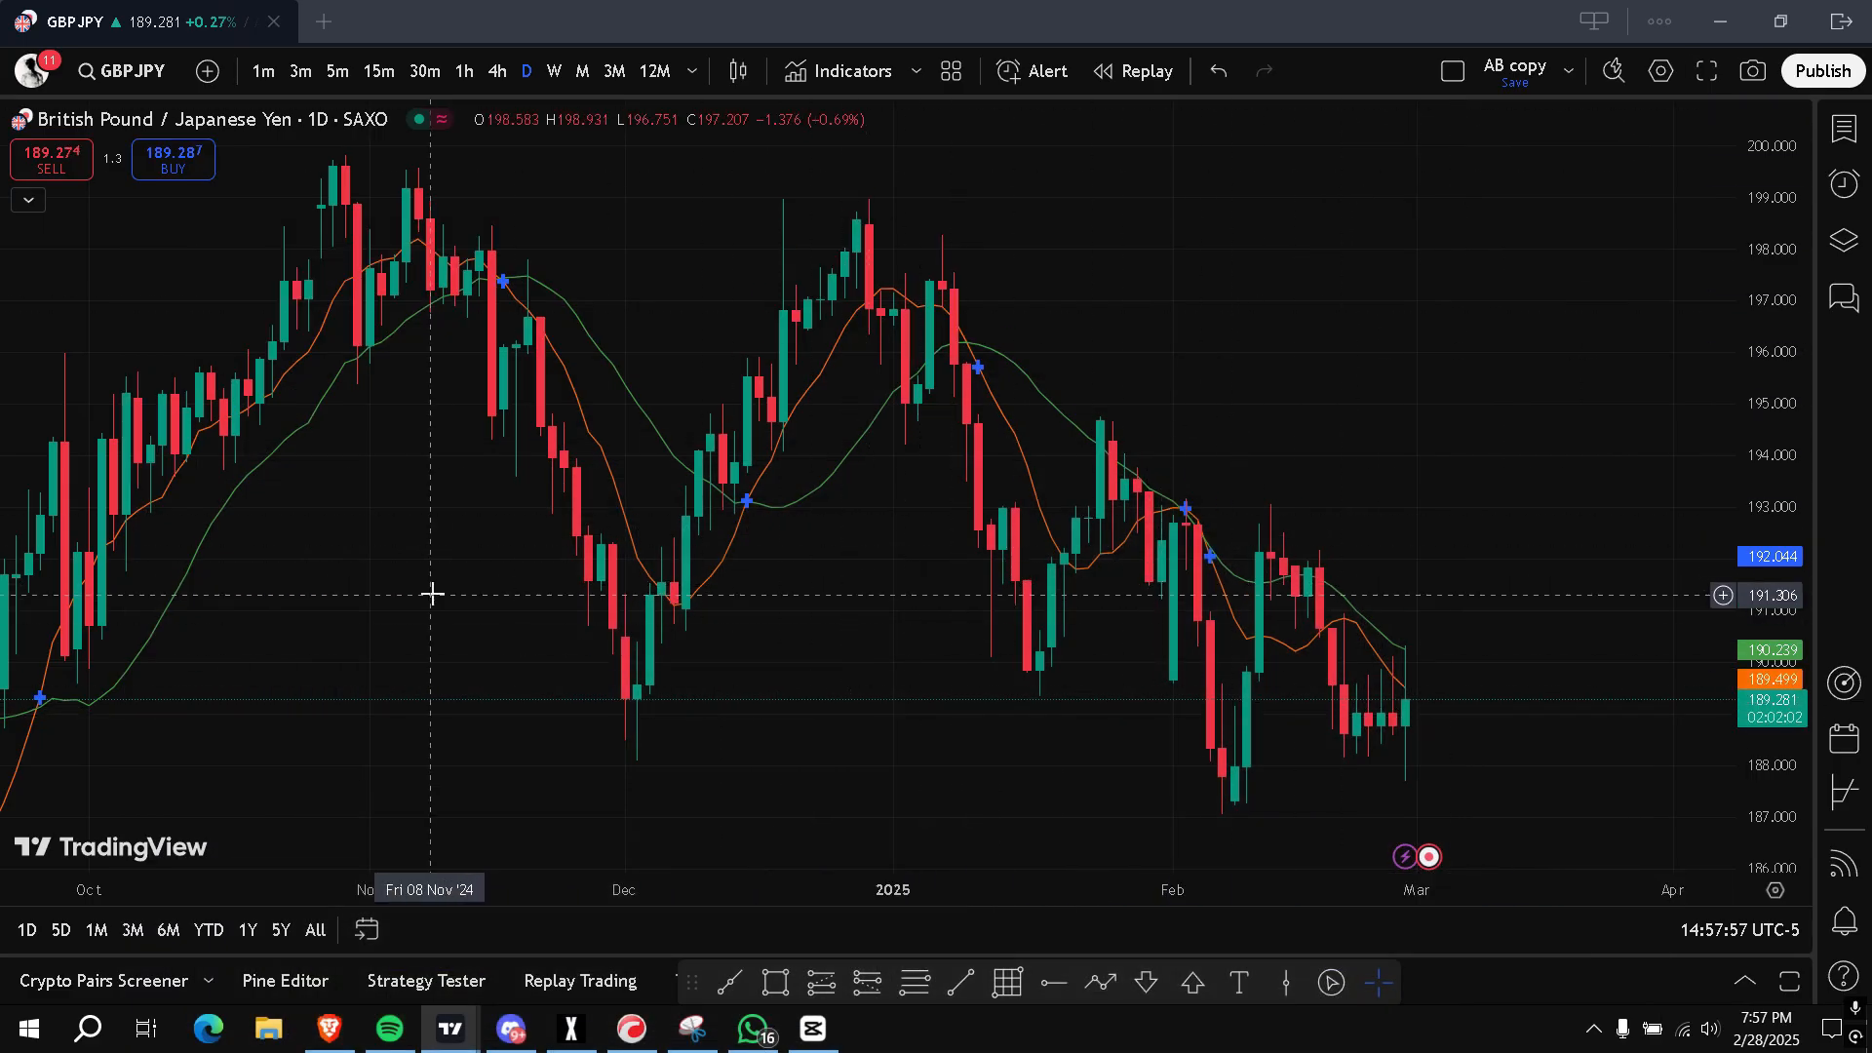
mouse_move(1264, 805)
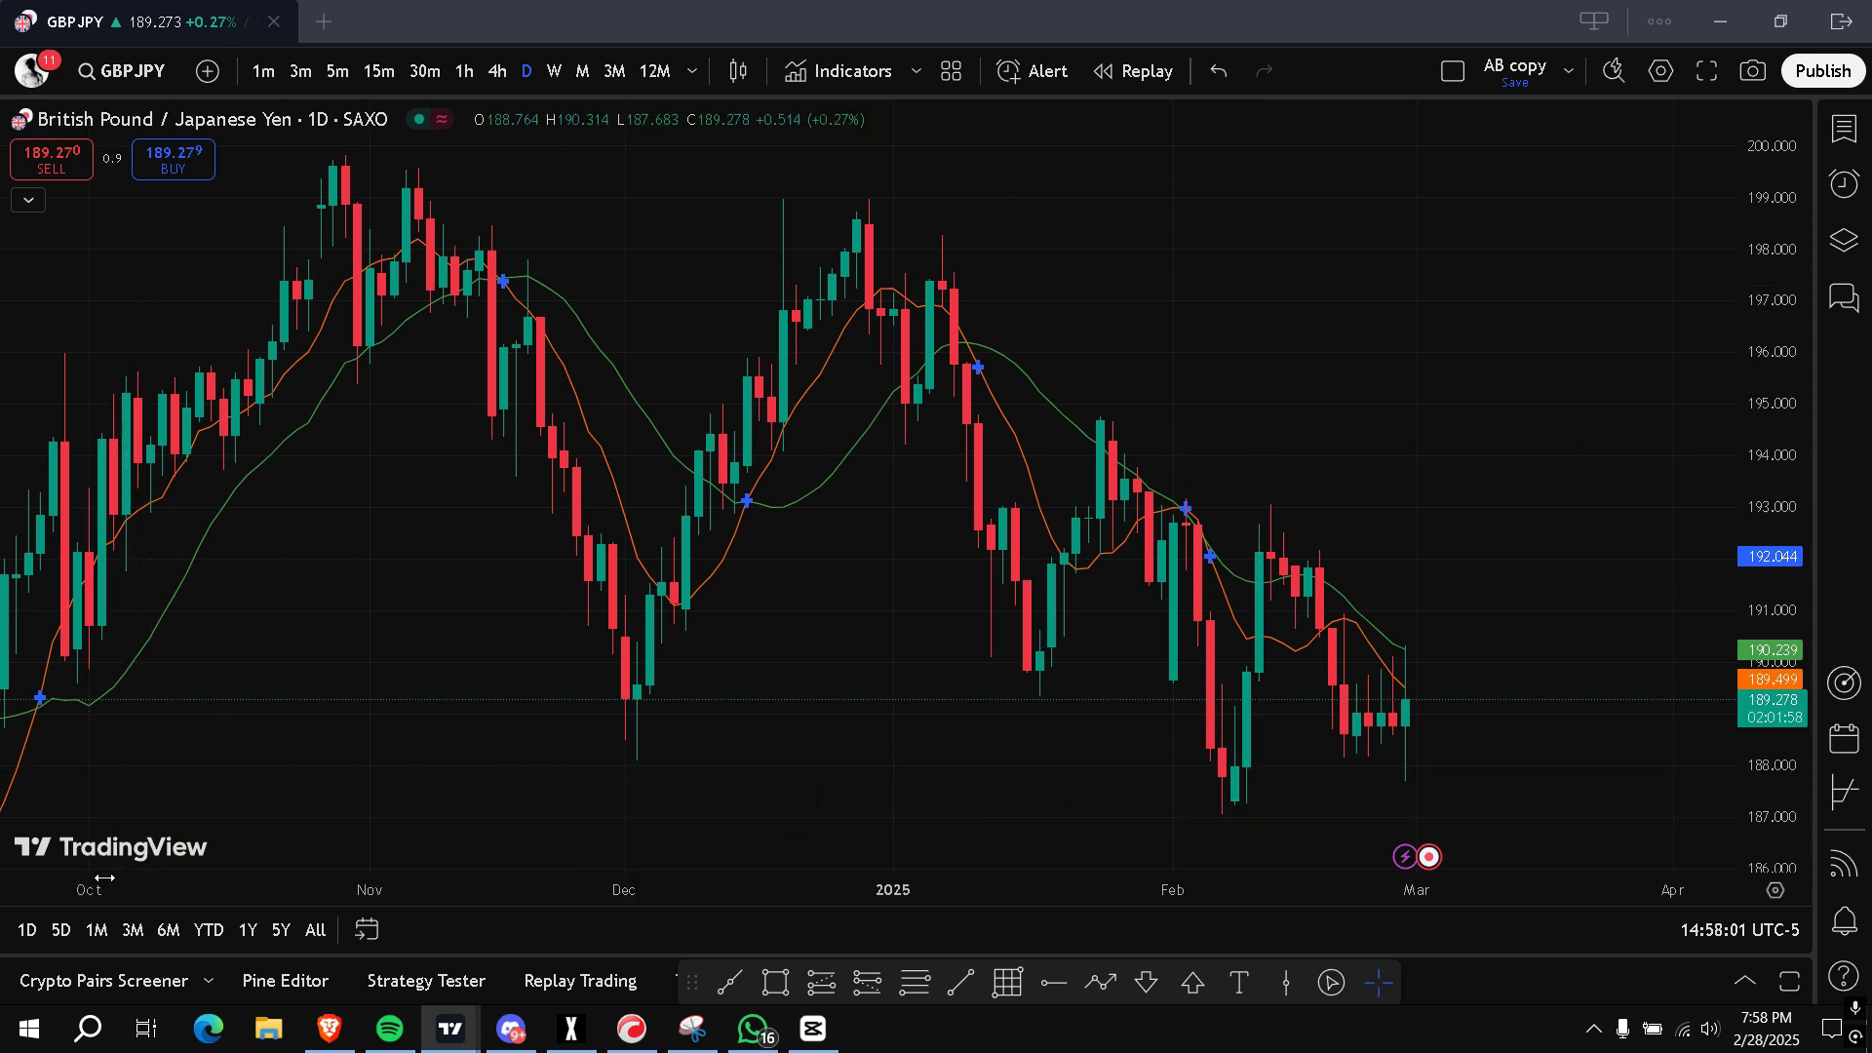
mouse_move(839, 795)
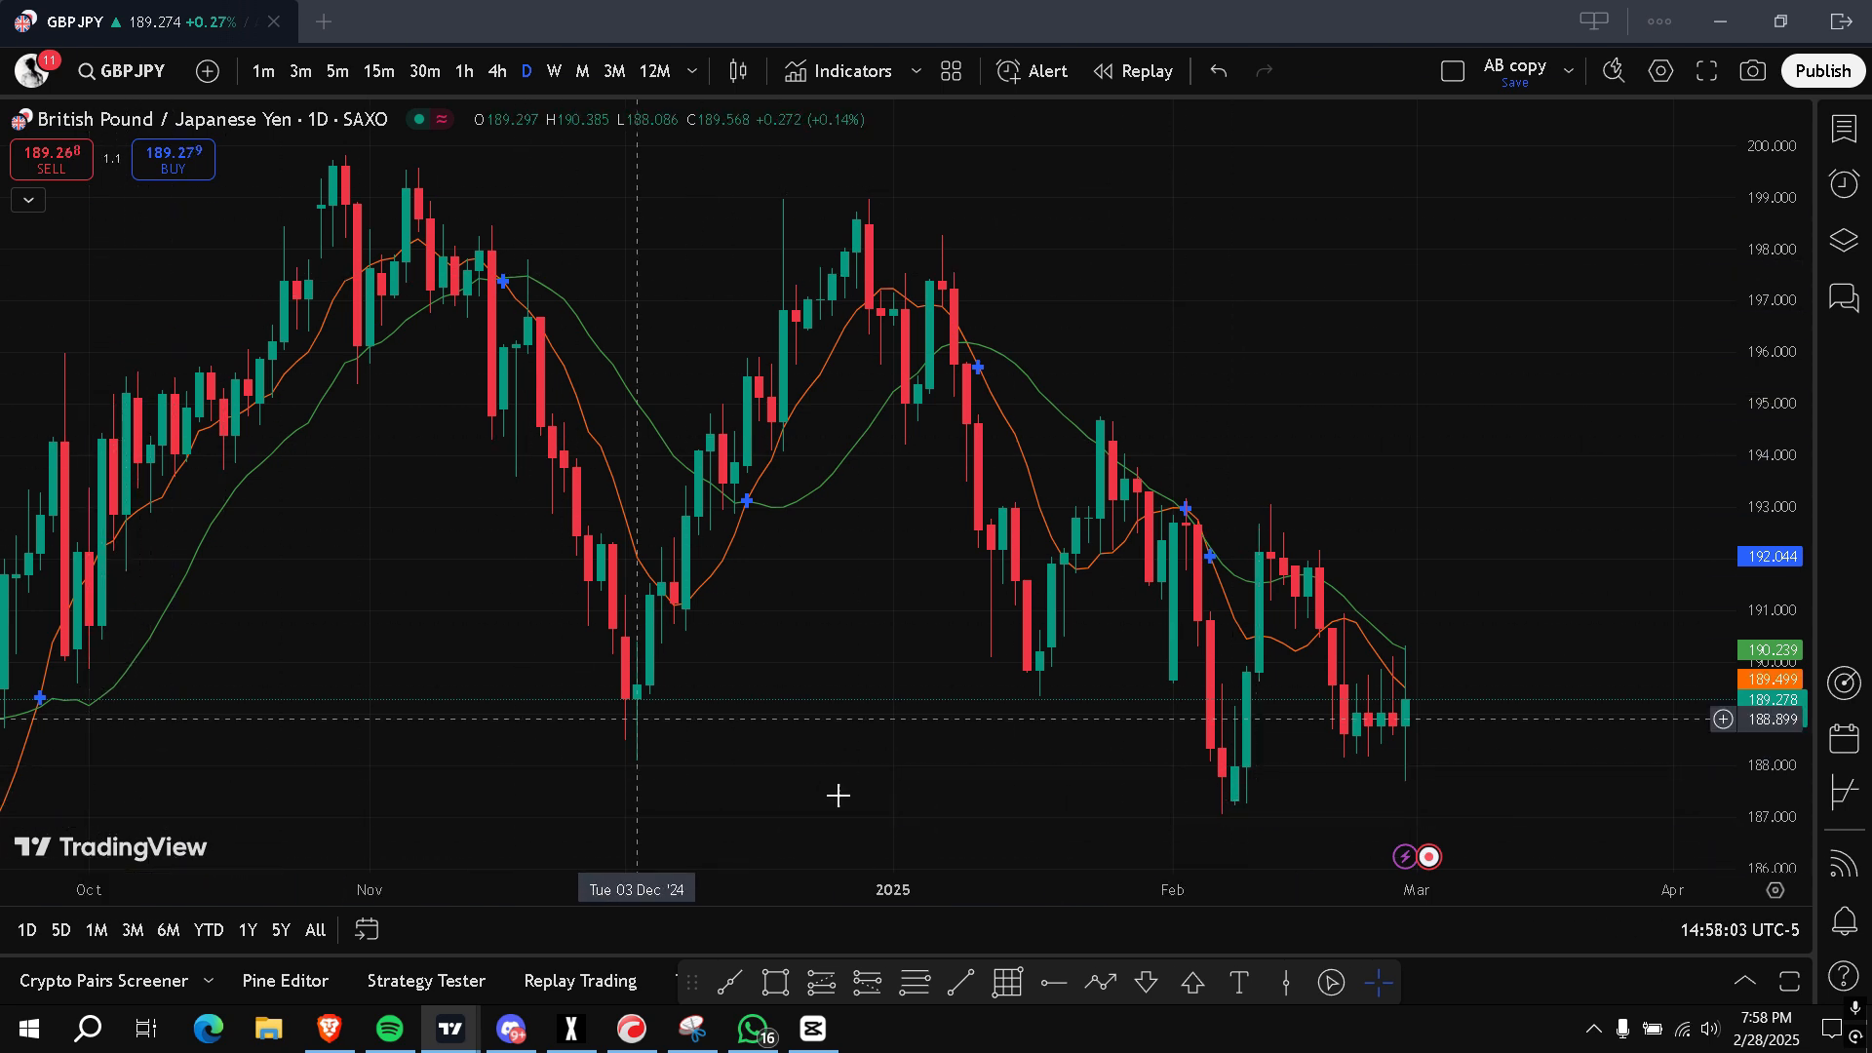
mouse_move(753, 626)
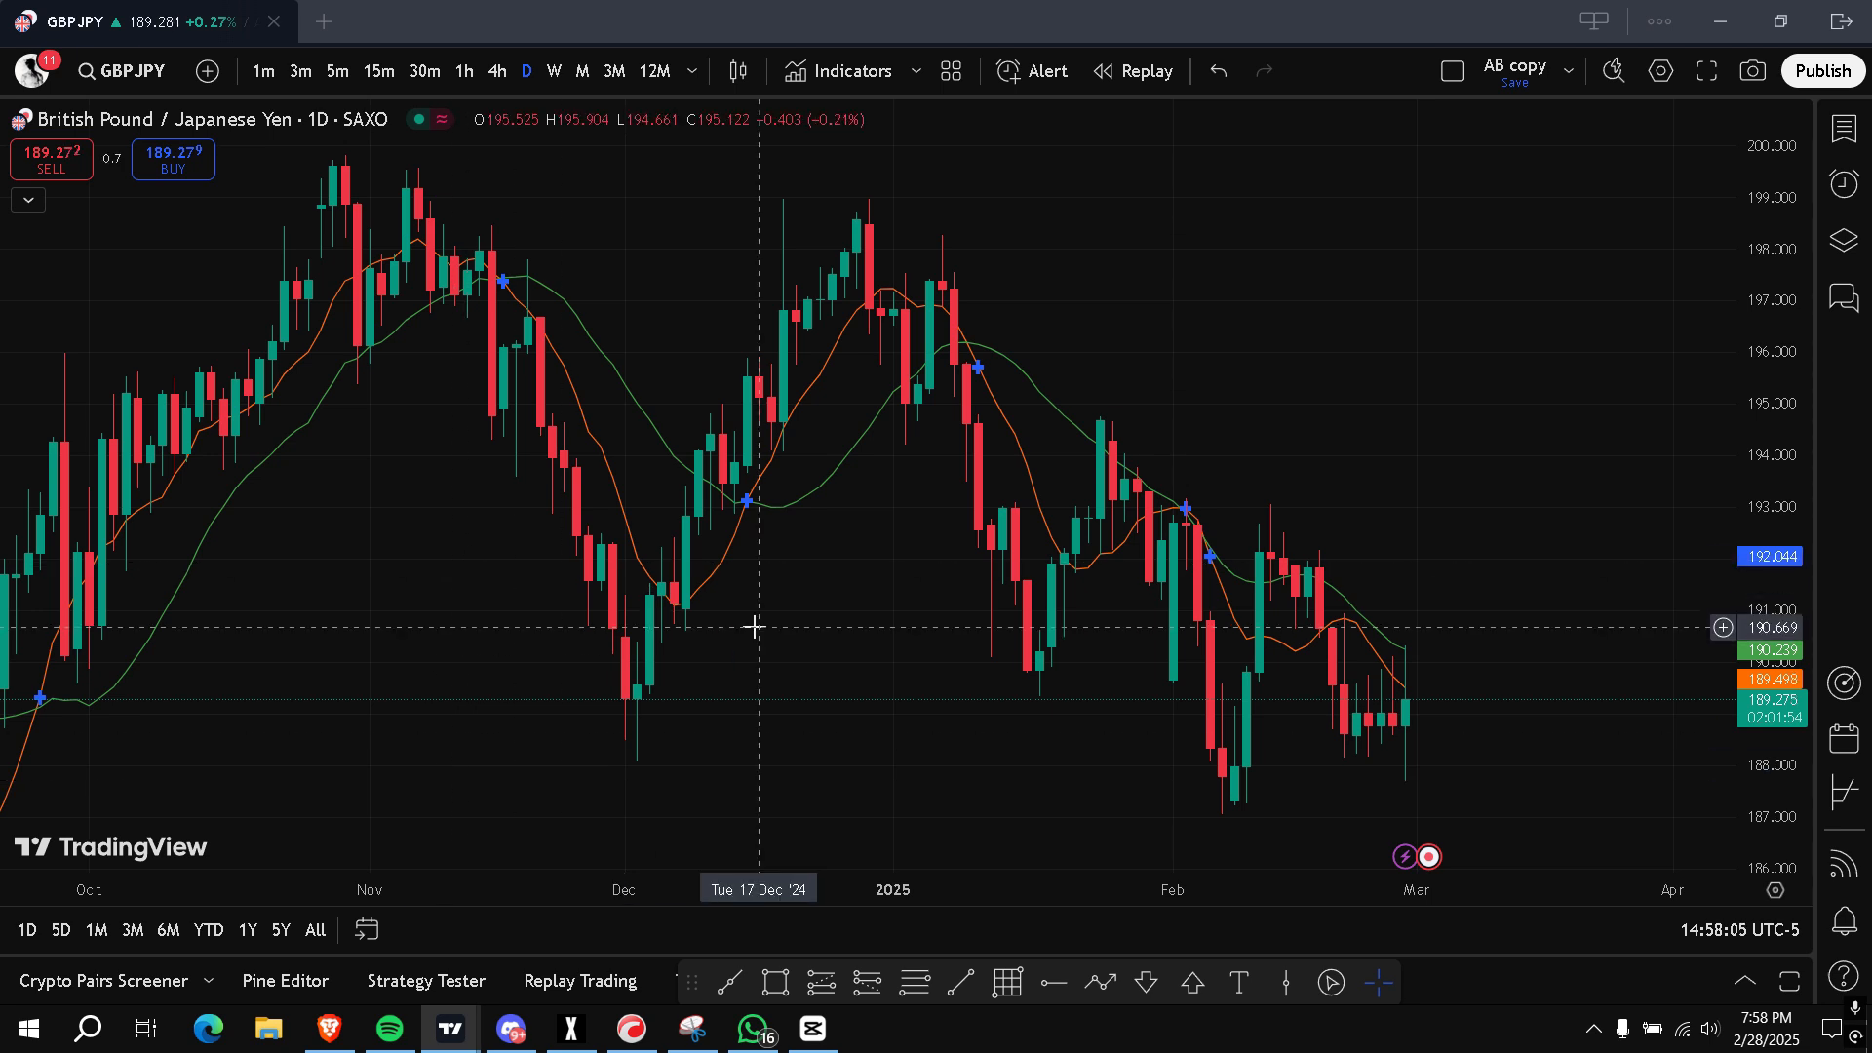
mouse_move(429, 688)
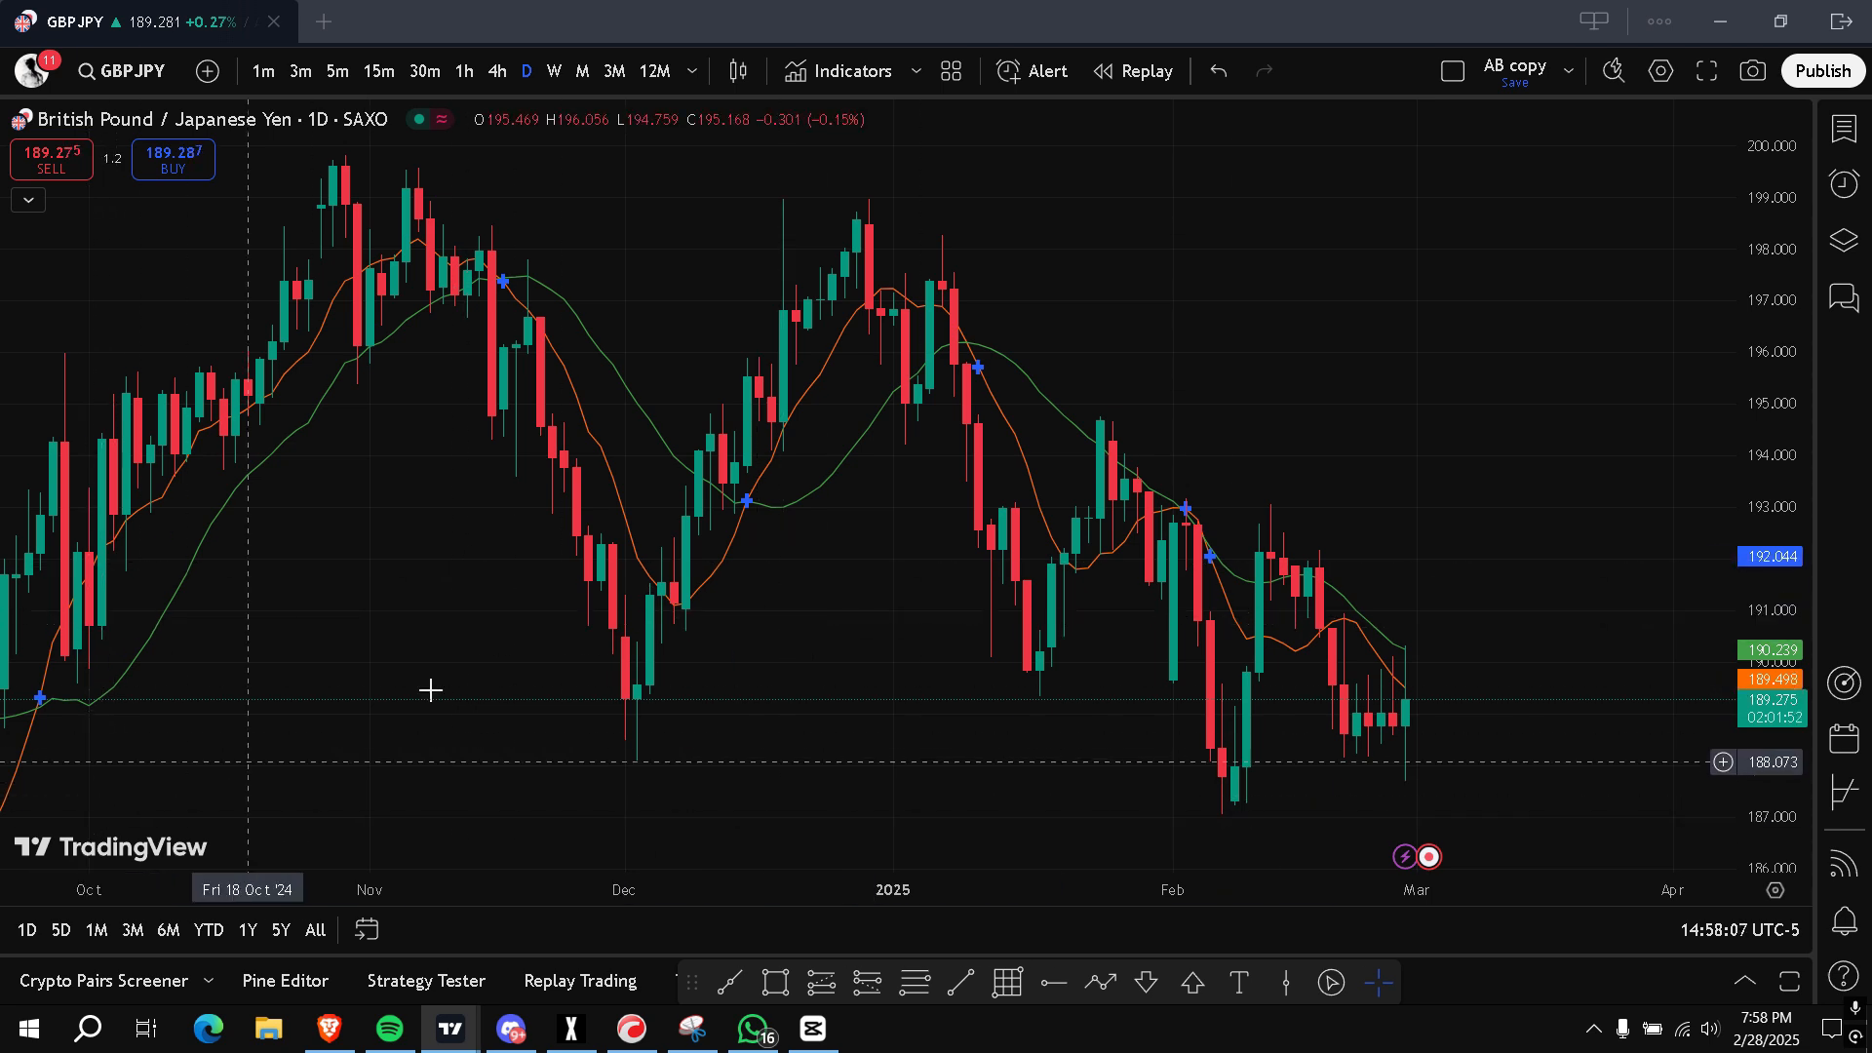
mouse_move(1659, 33)
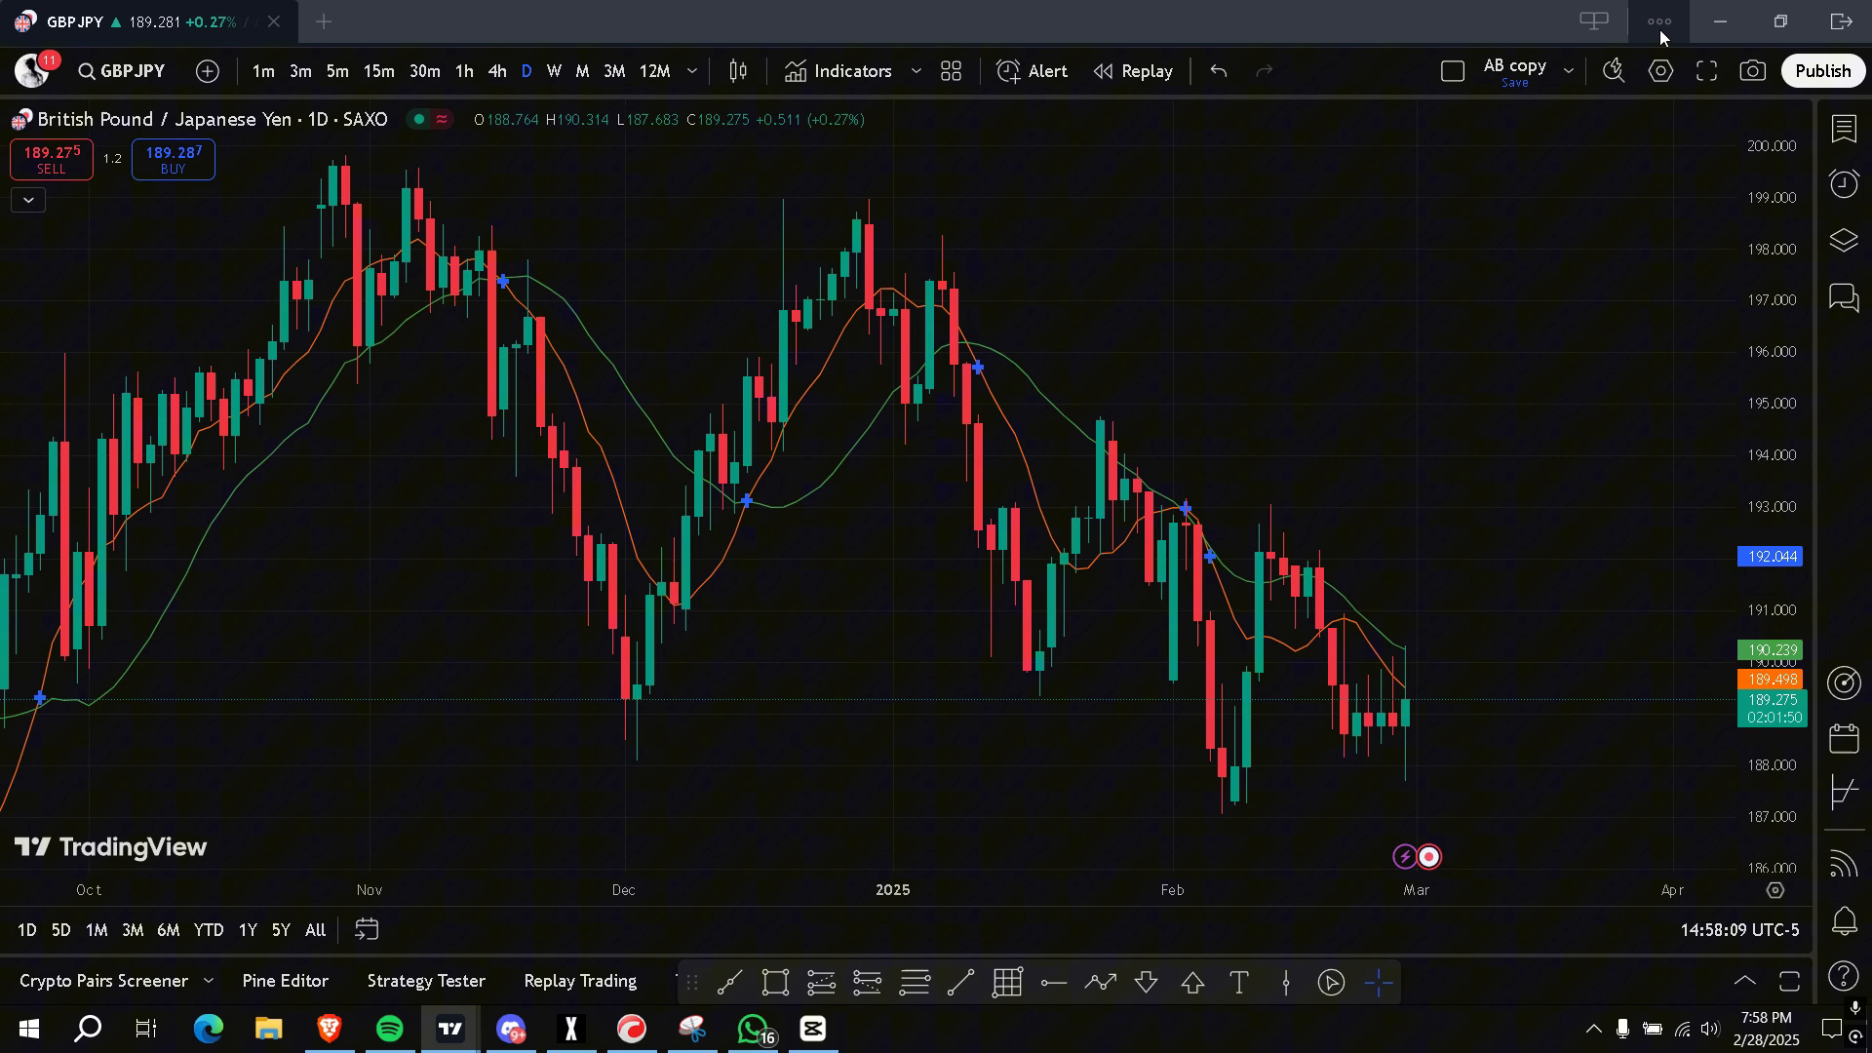
click(1658, 21)
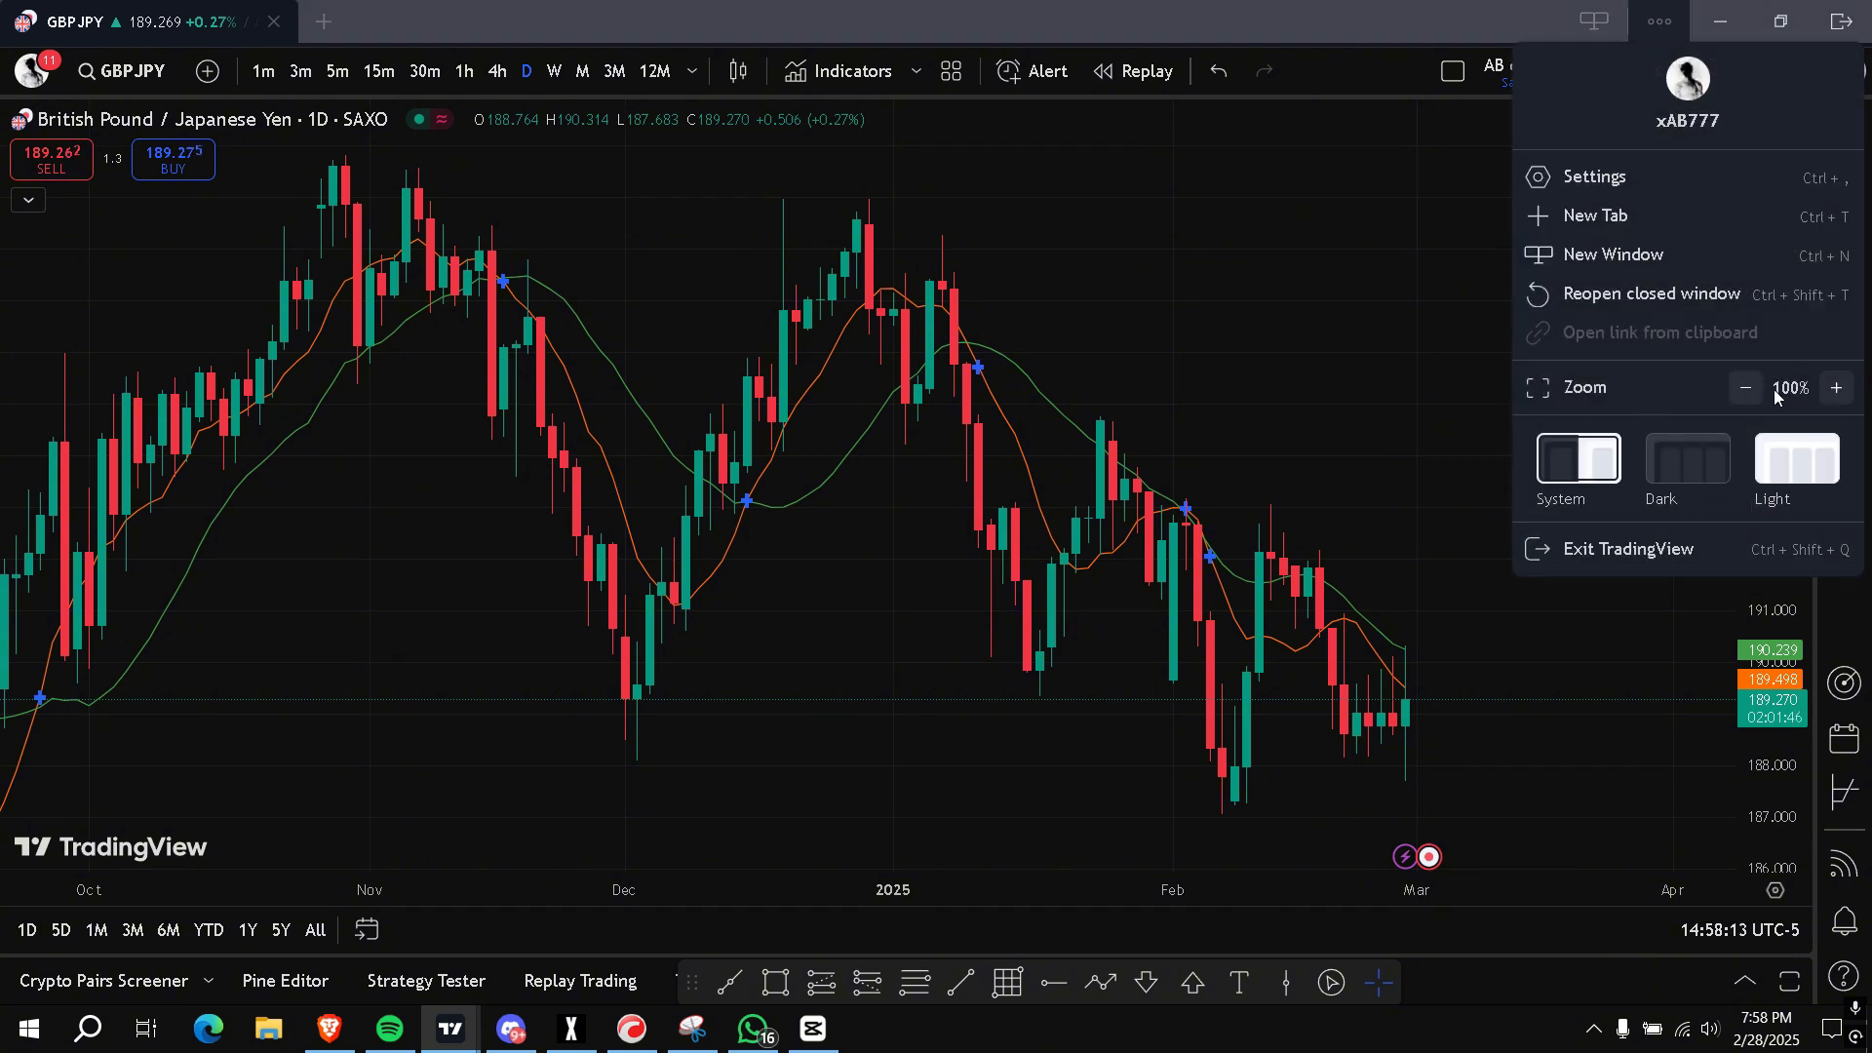
click(1743, 386)
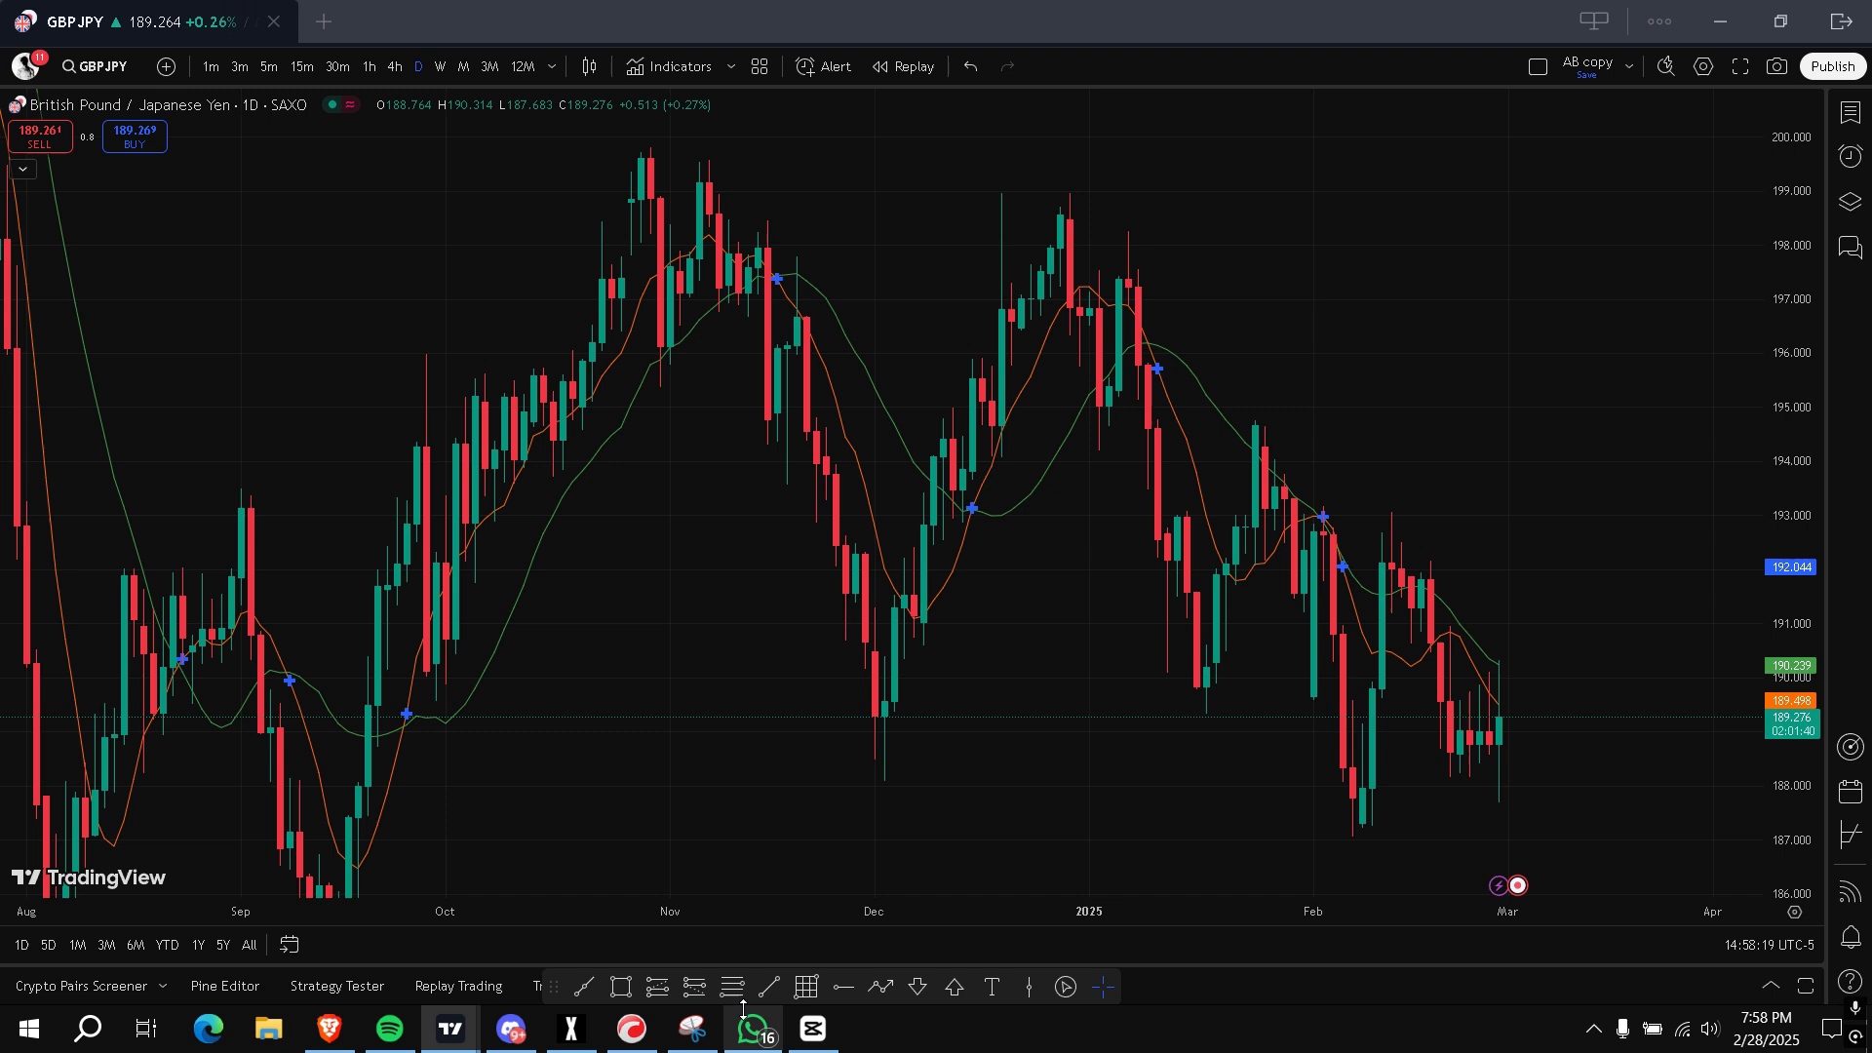
mouse_move(51, 744)
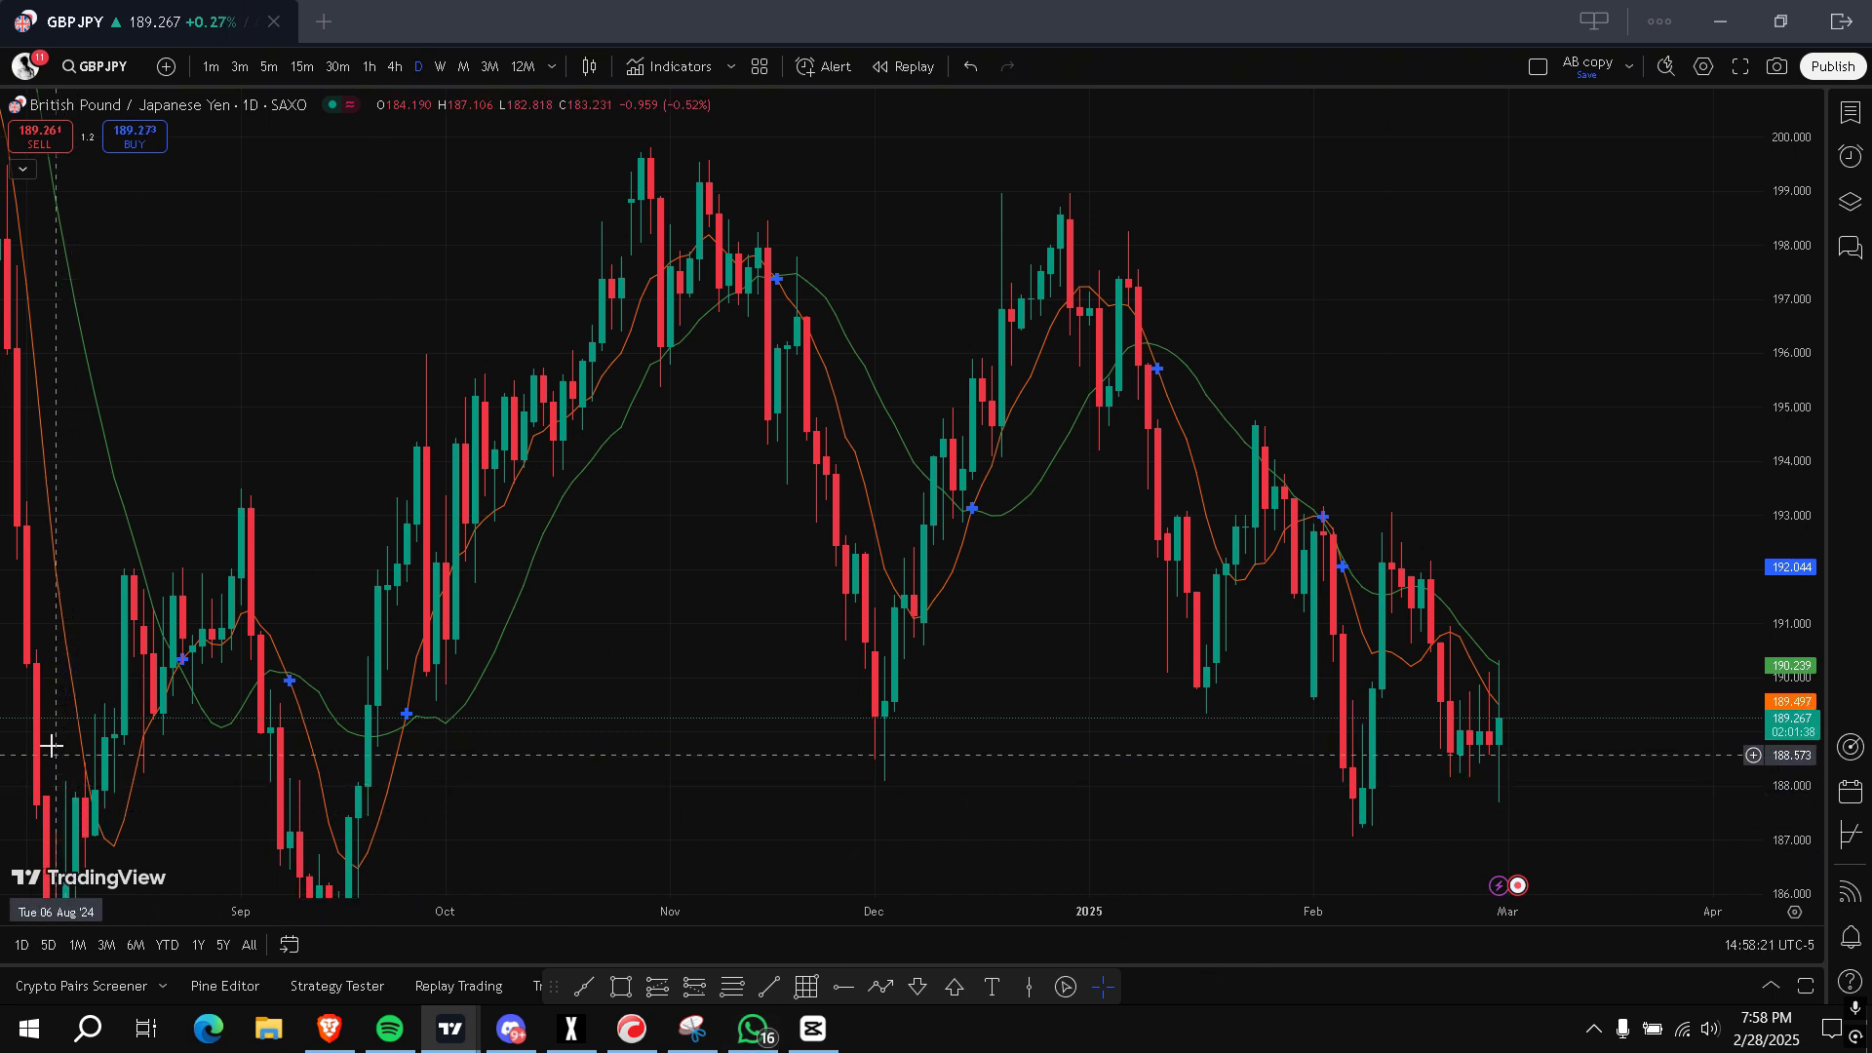
mouse_move(1501, 702)
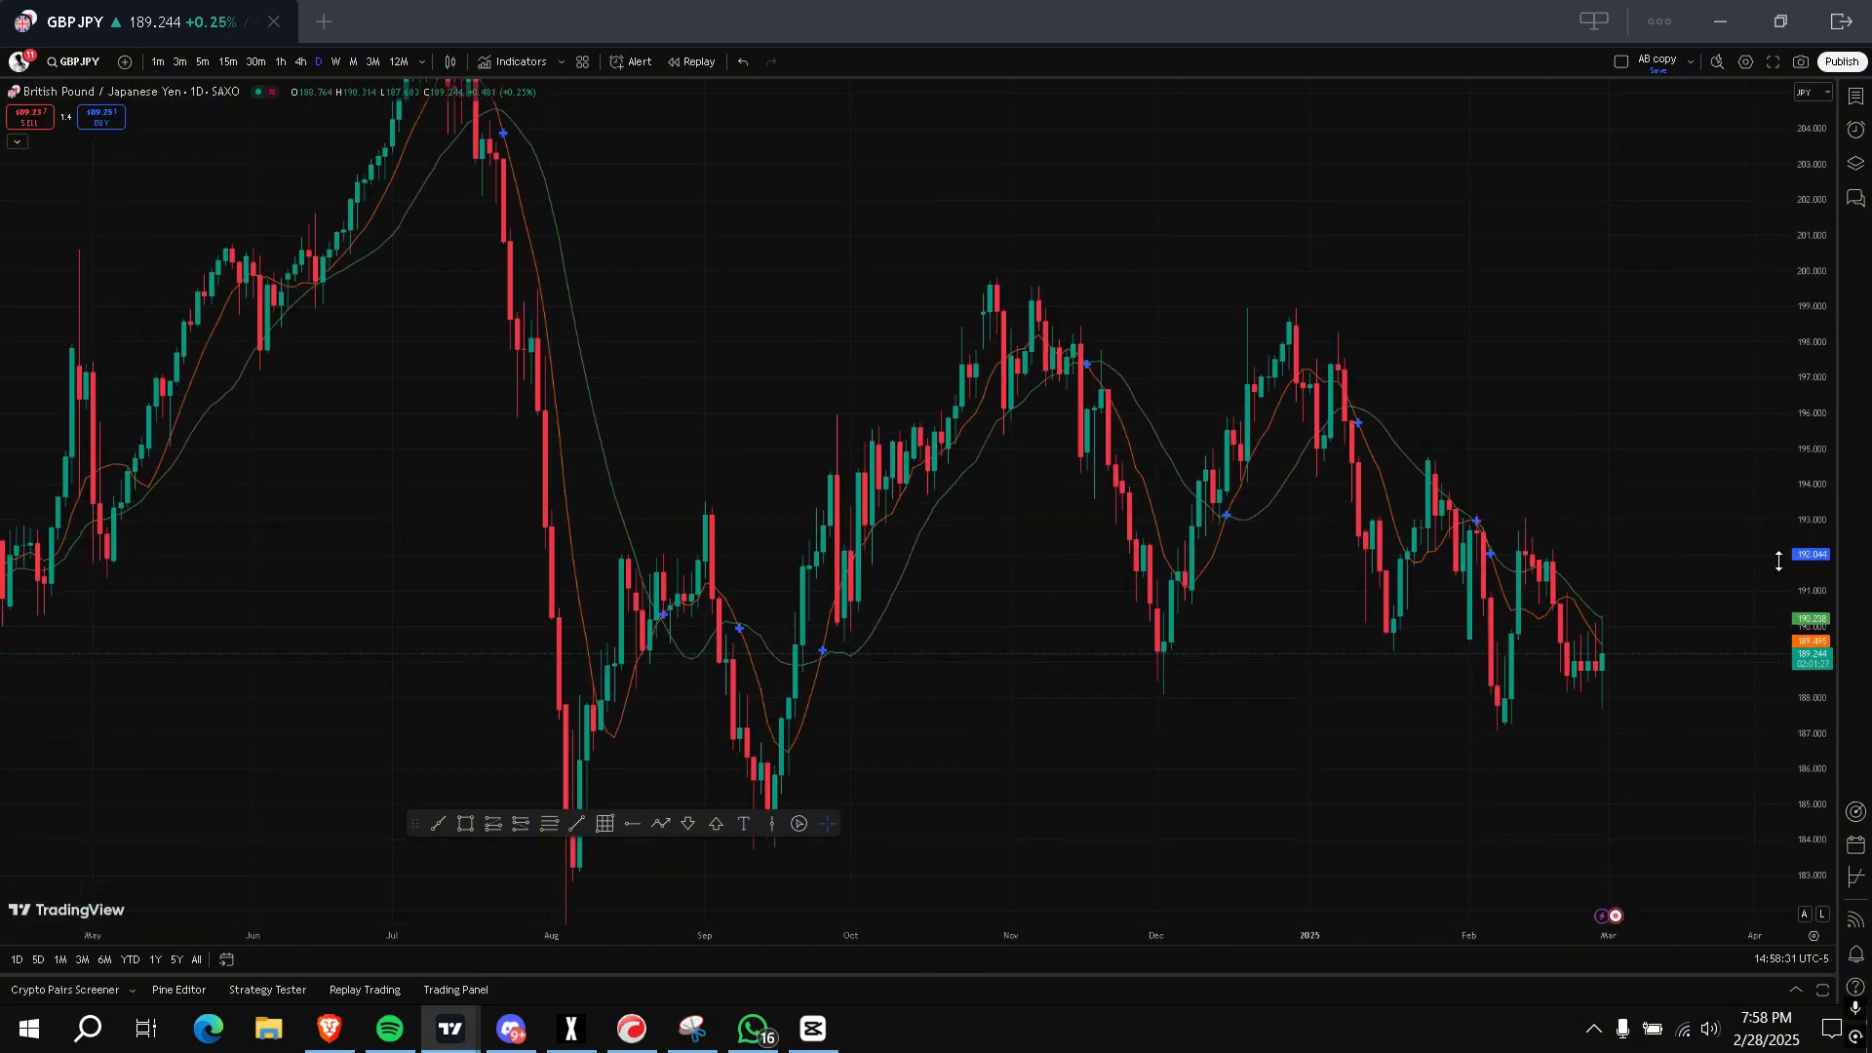
click(1658, 22)
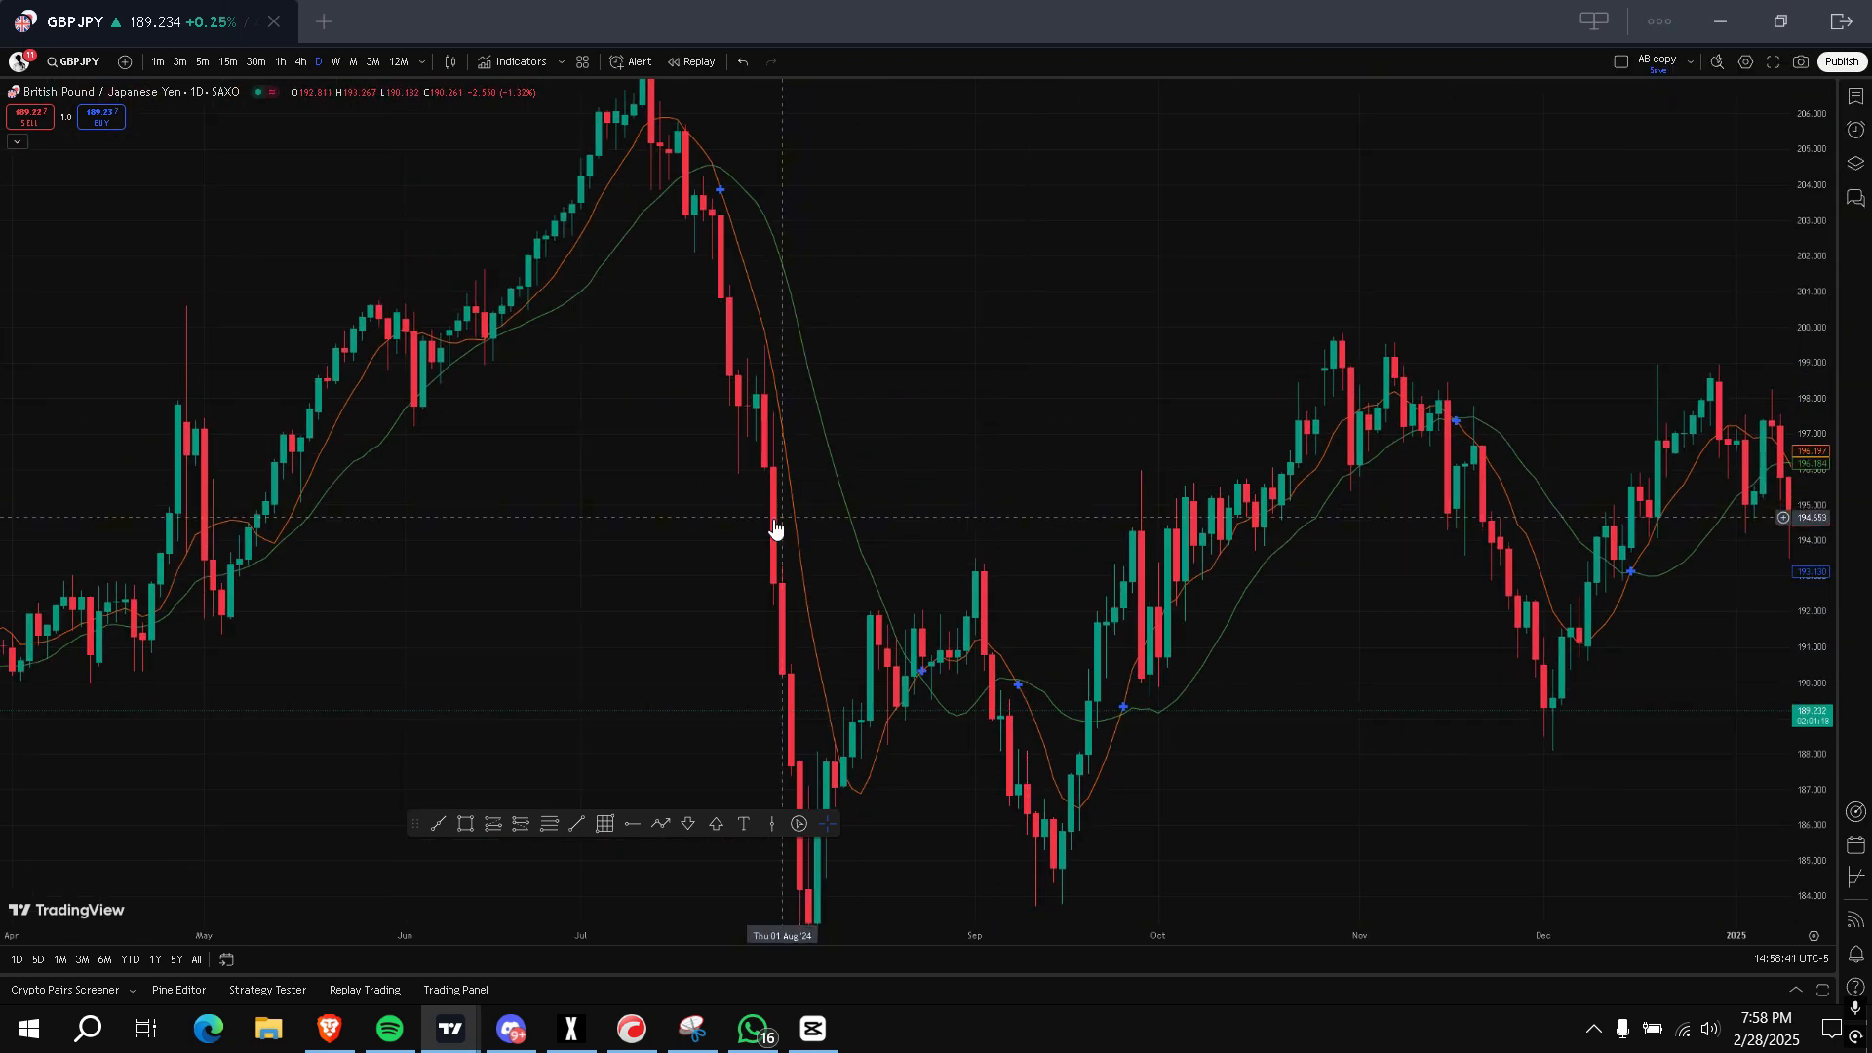
Raise the interface zoom one step back to its regular size
click(1657, 22)
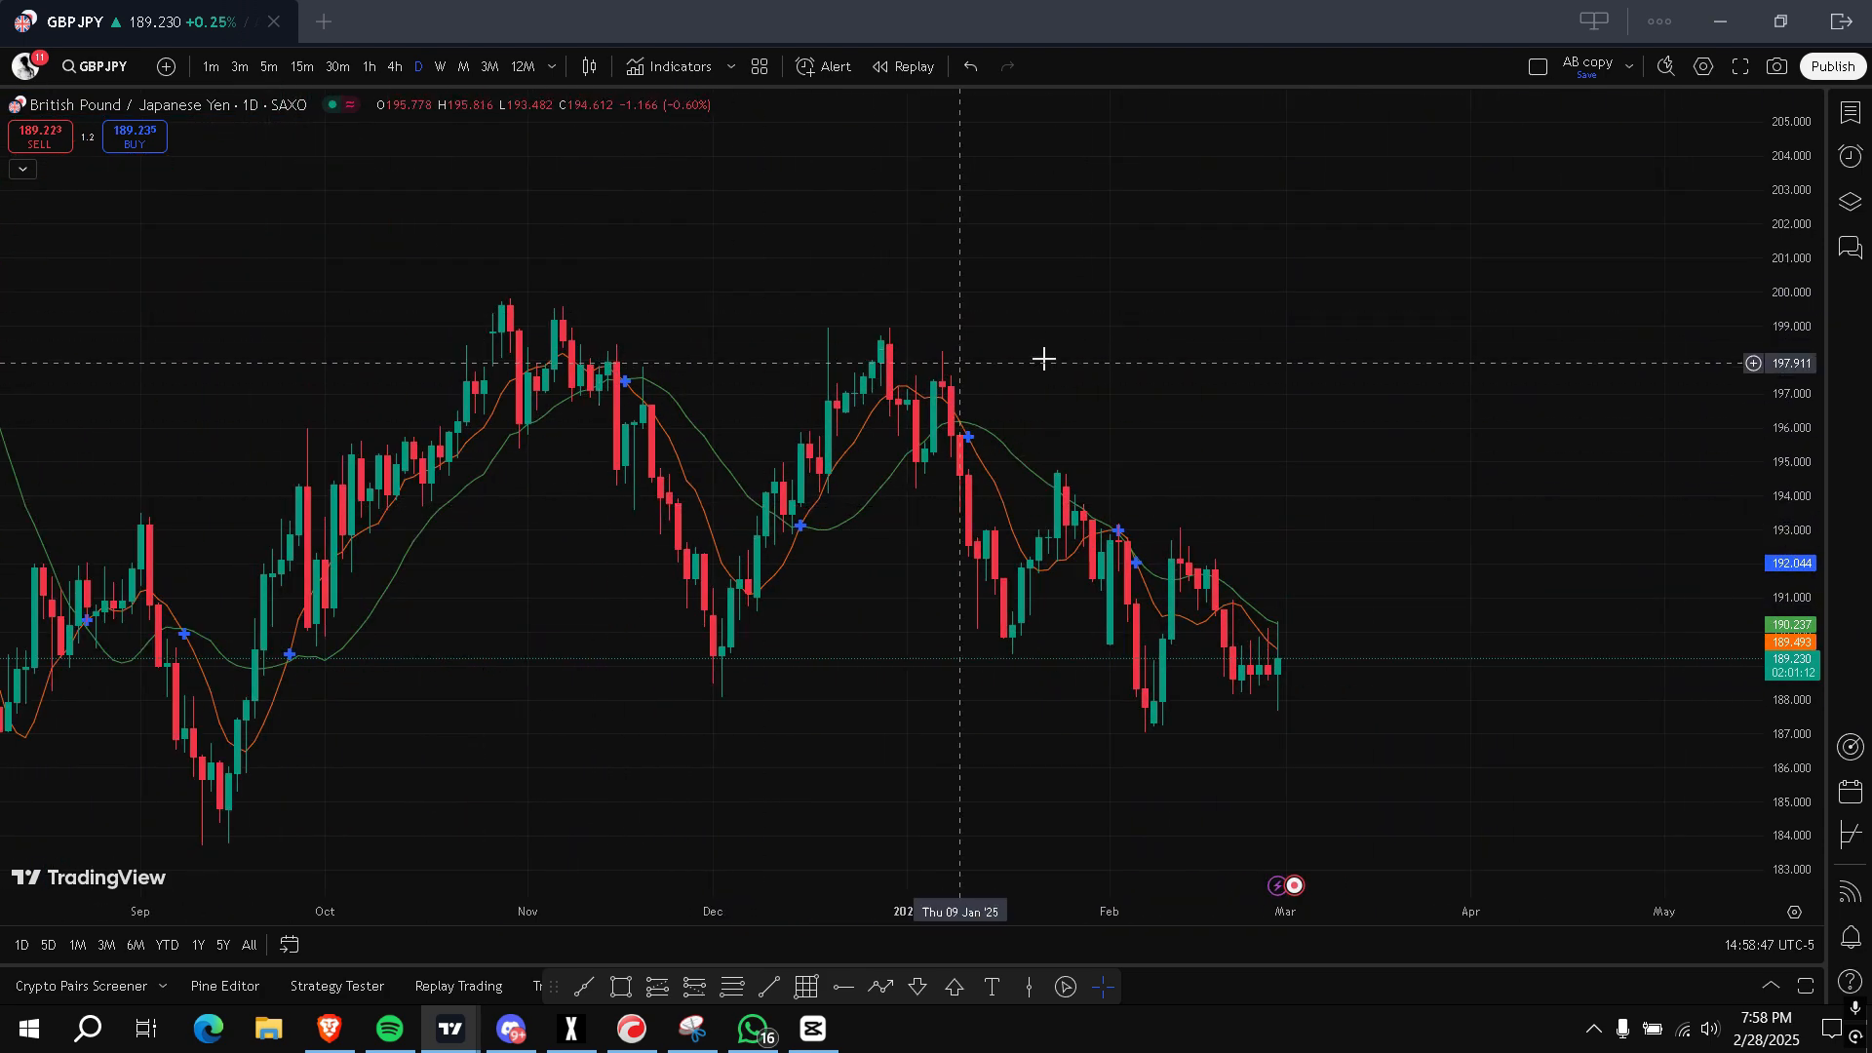
mouse_move(1246, 618)
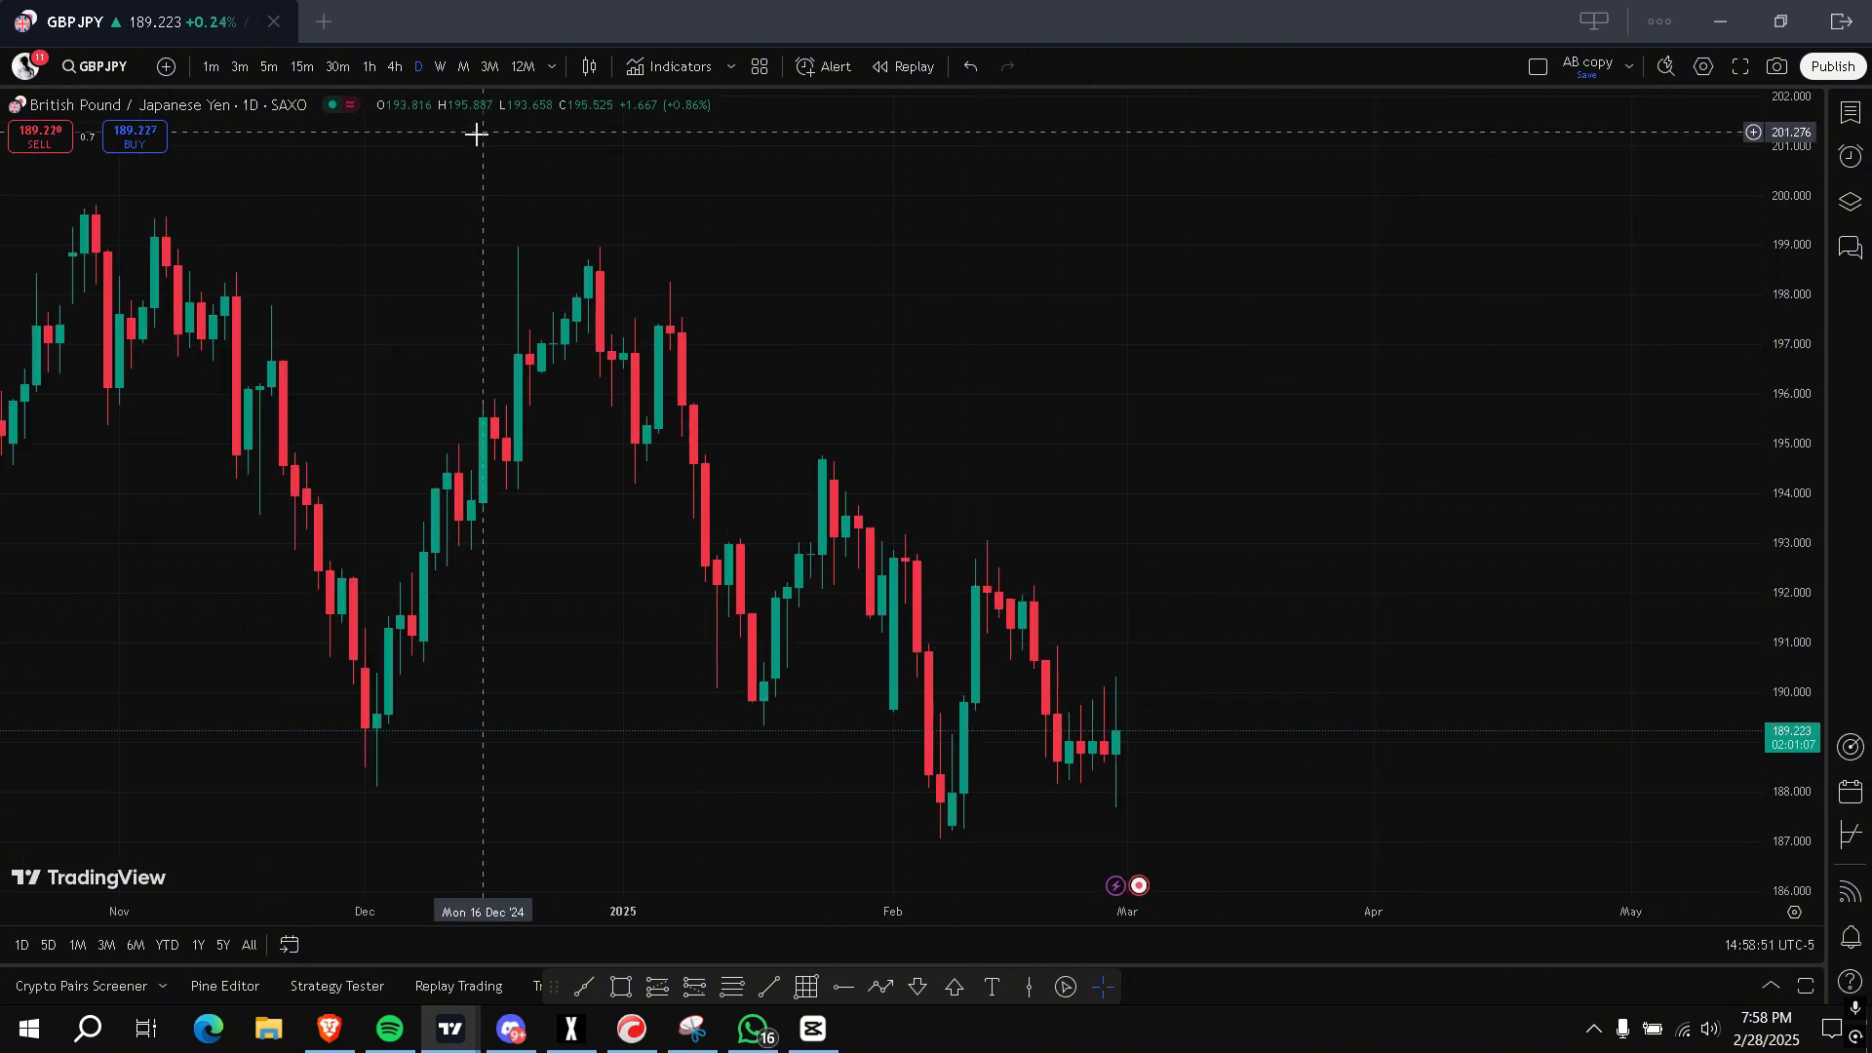
mouse_move(1020, 409)
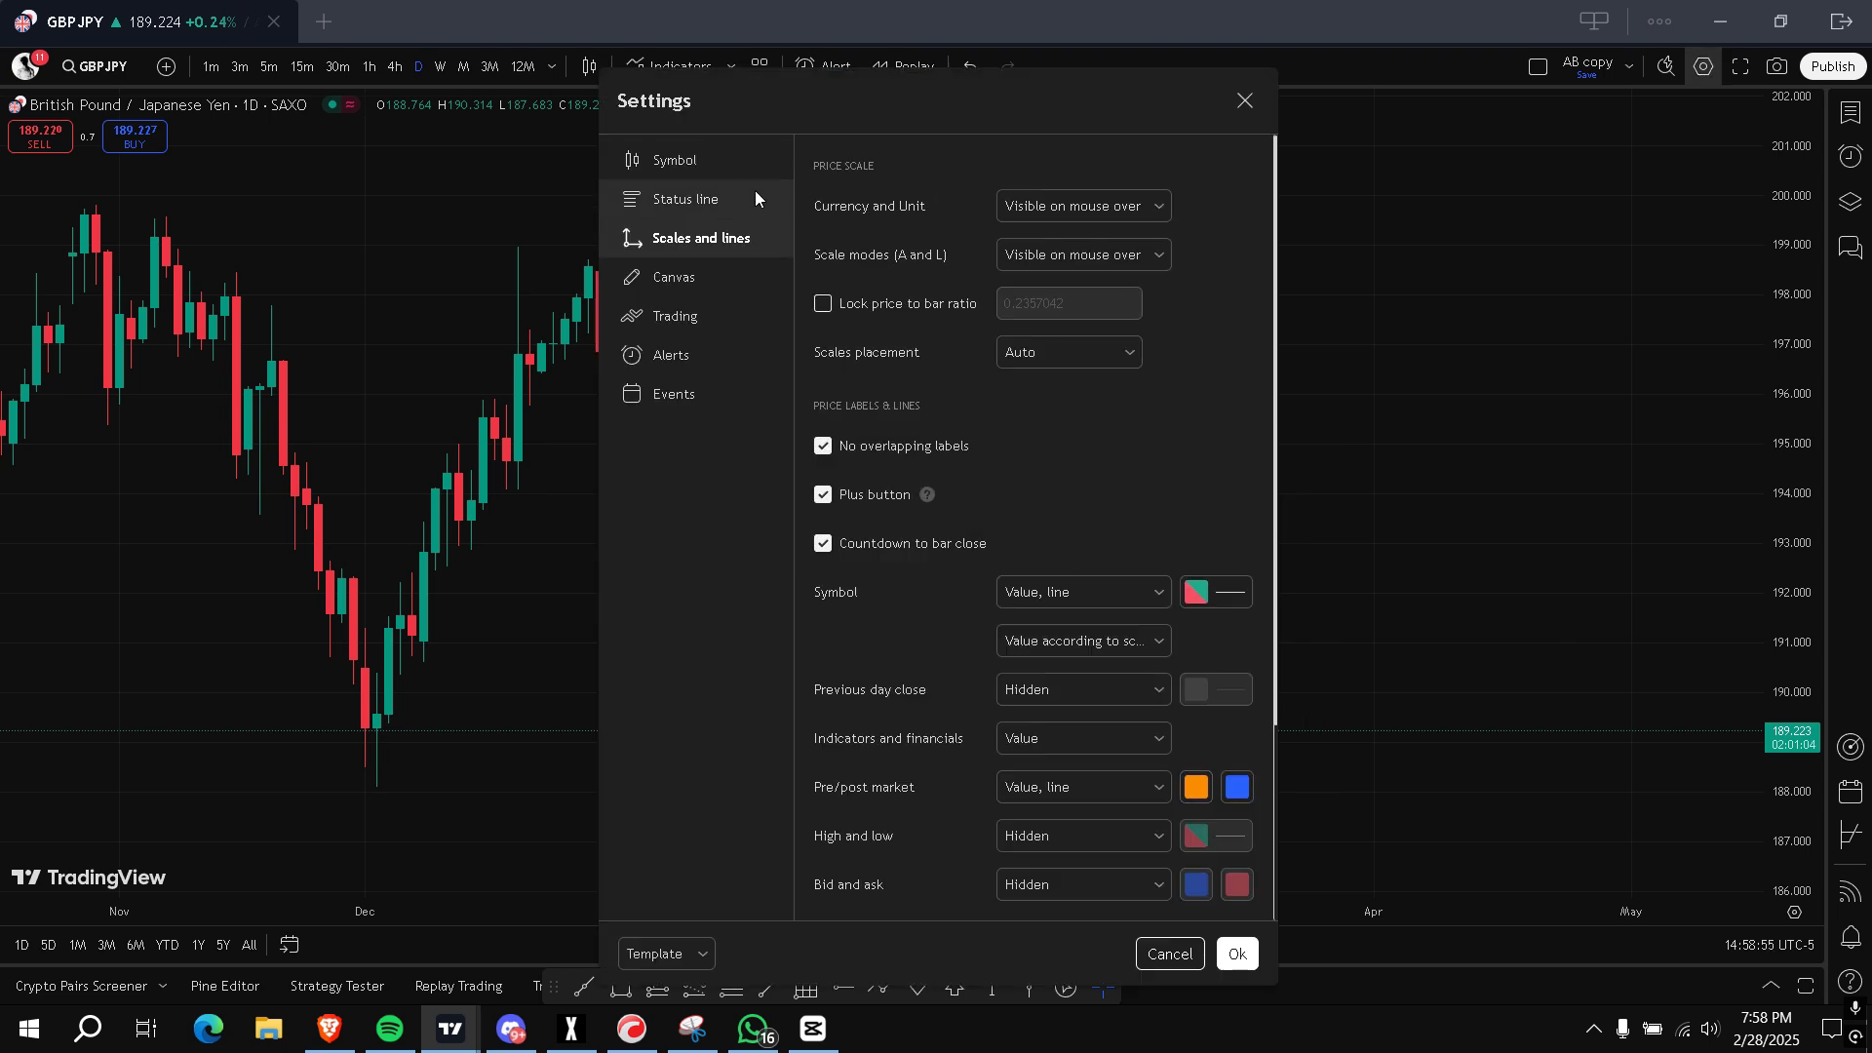
Make the chart background white in the Canvas settings
click(673, 275)
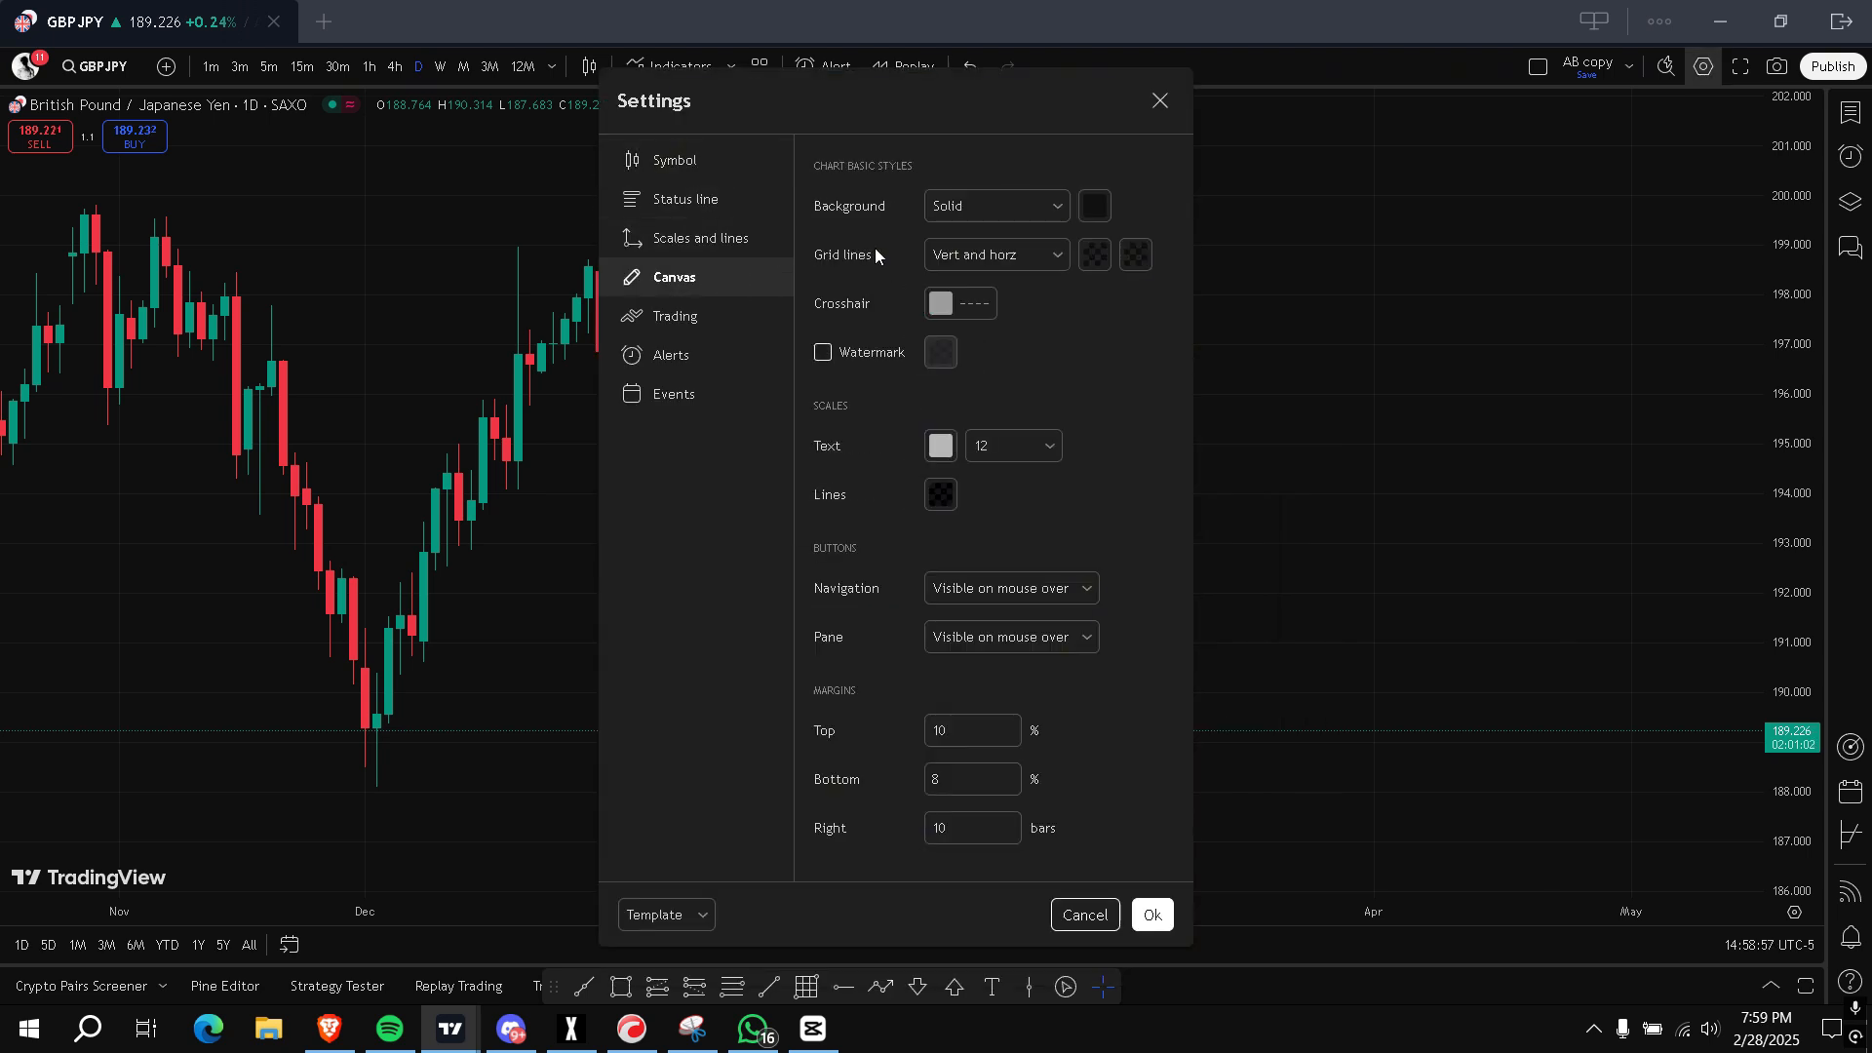
click(1091, 205)
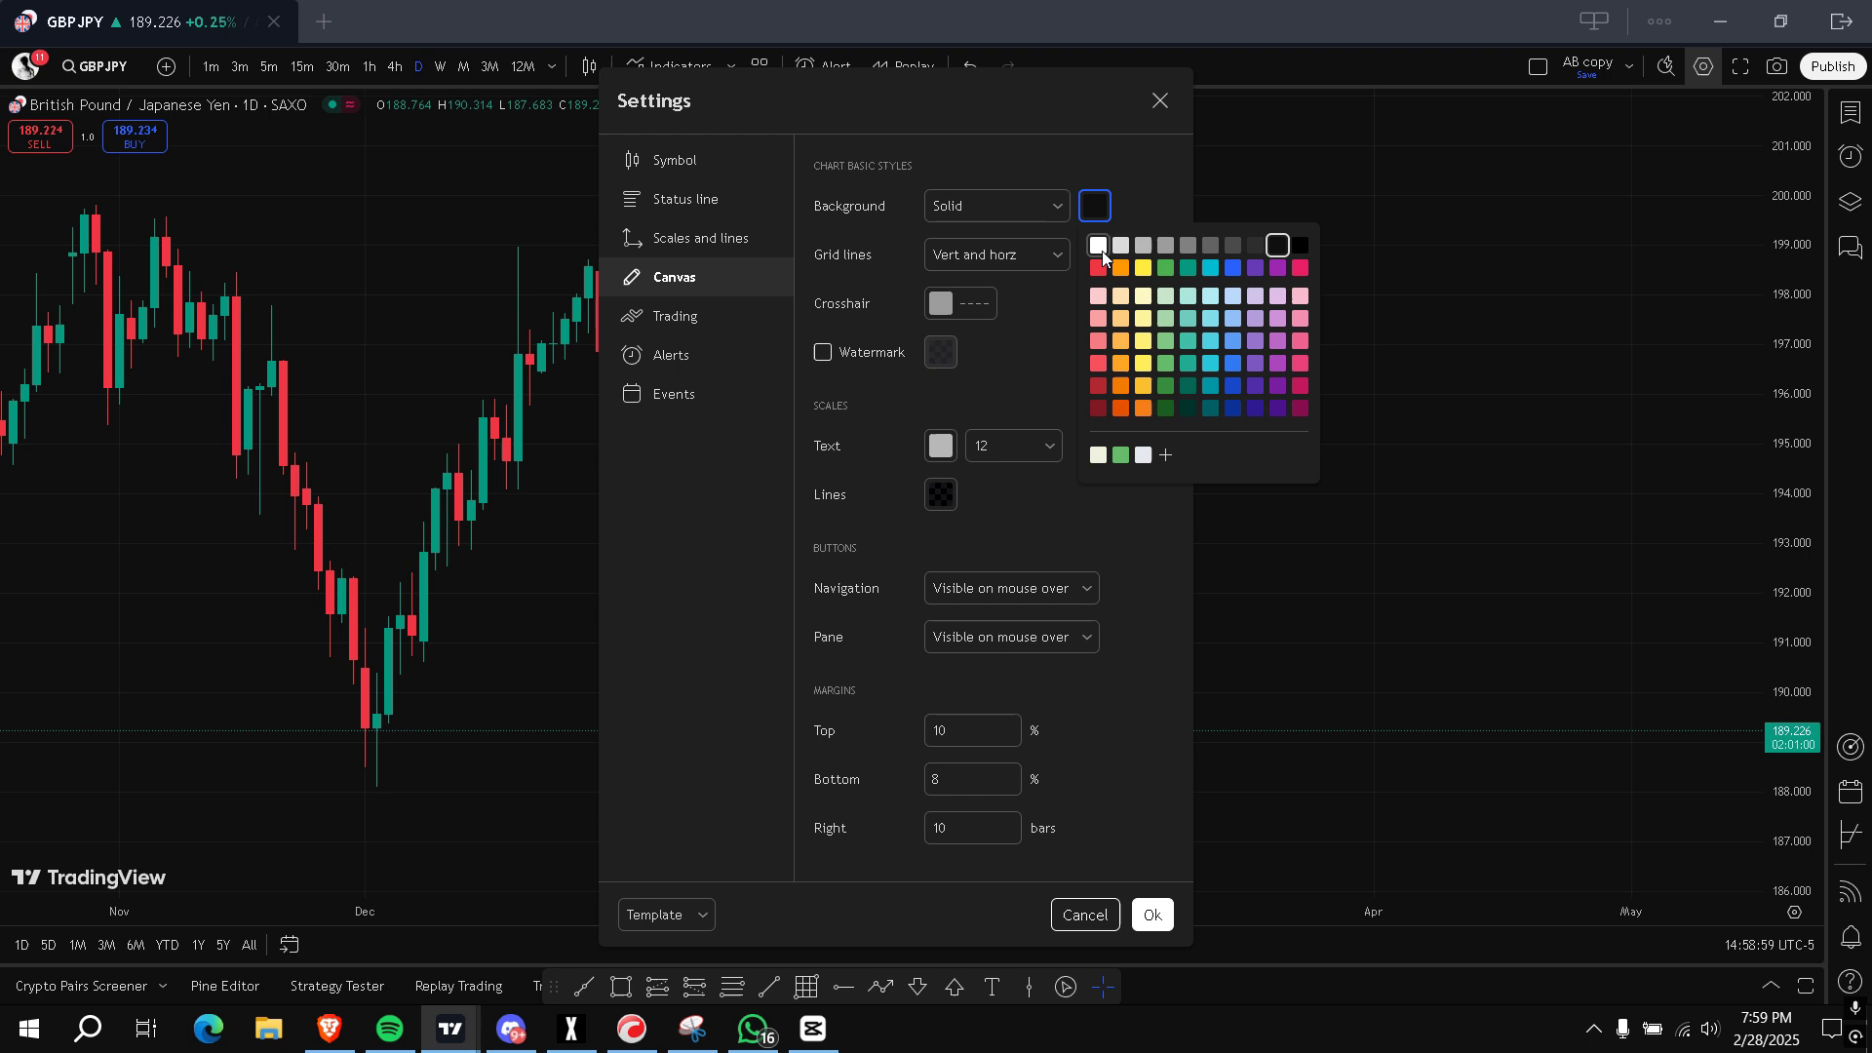
click(1098, 246)
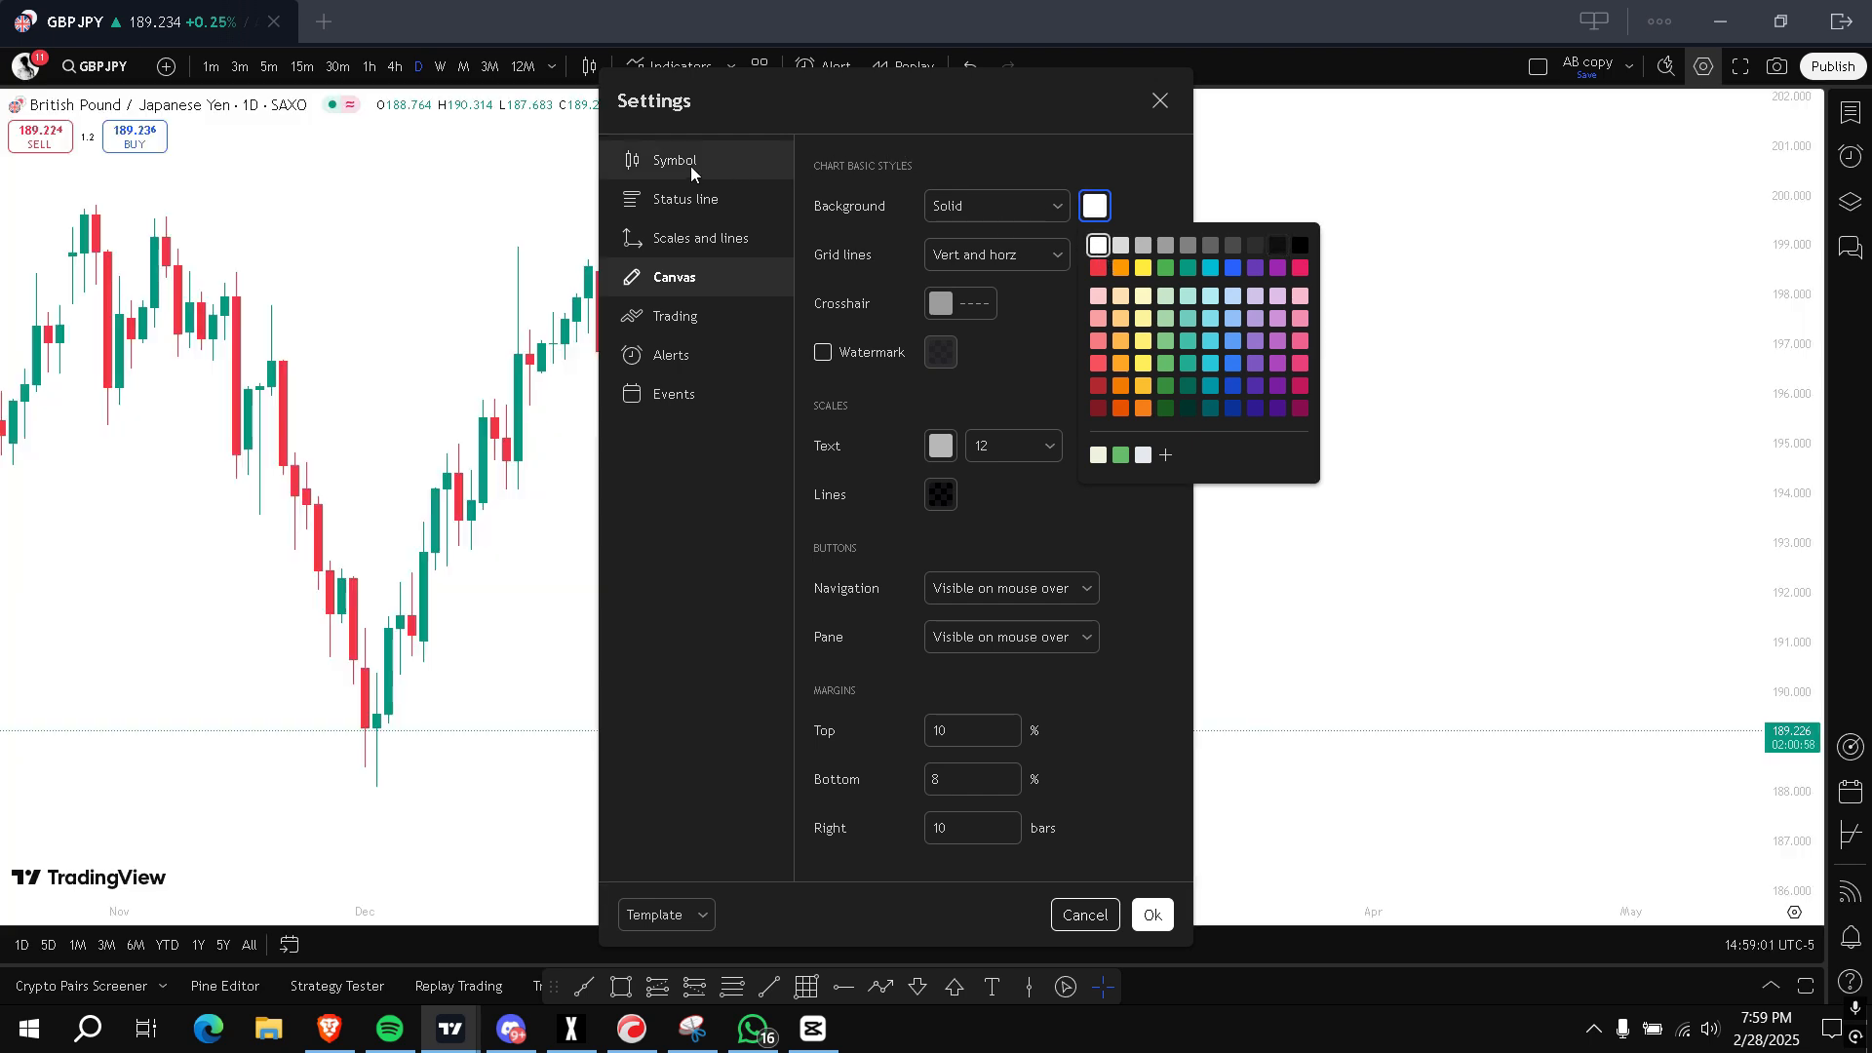
Colour rising candle bodies green, falling bodies black, borders and wicks black, and close Settings
click(674, 158)
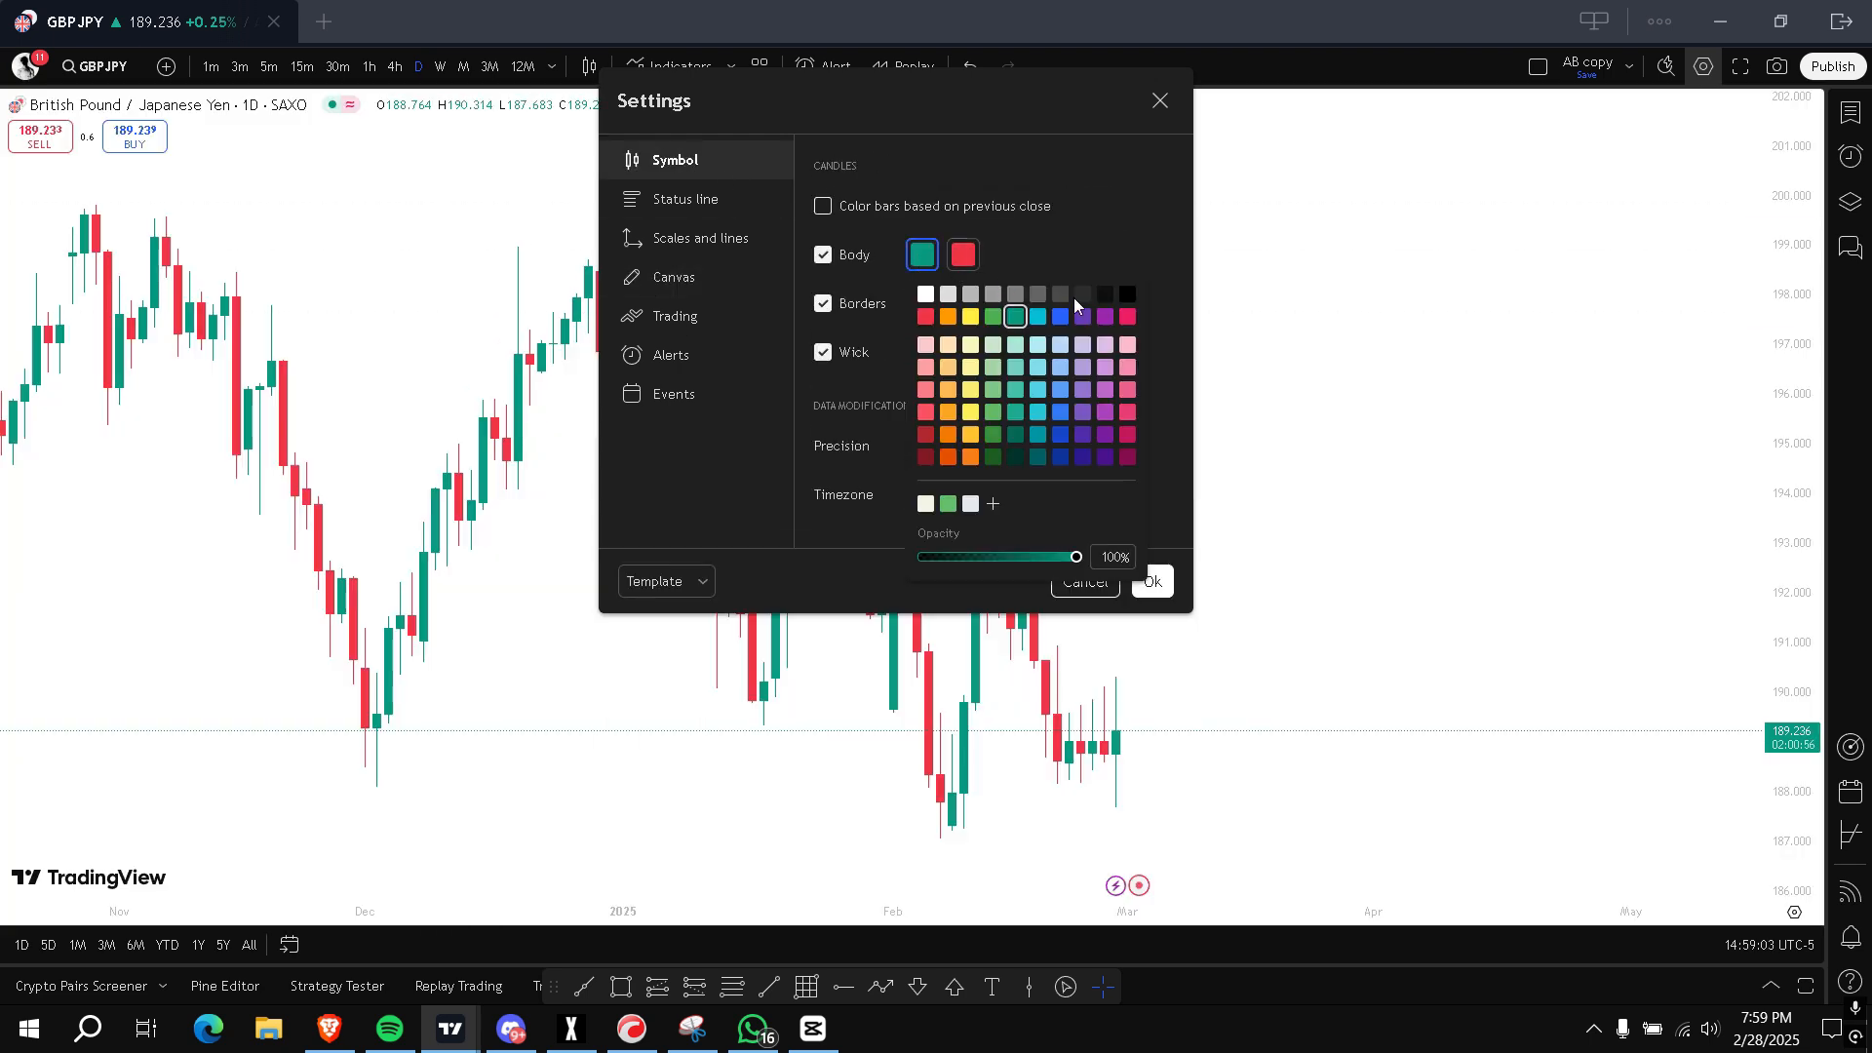
click(991, 316)
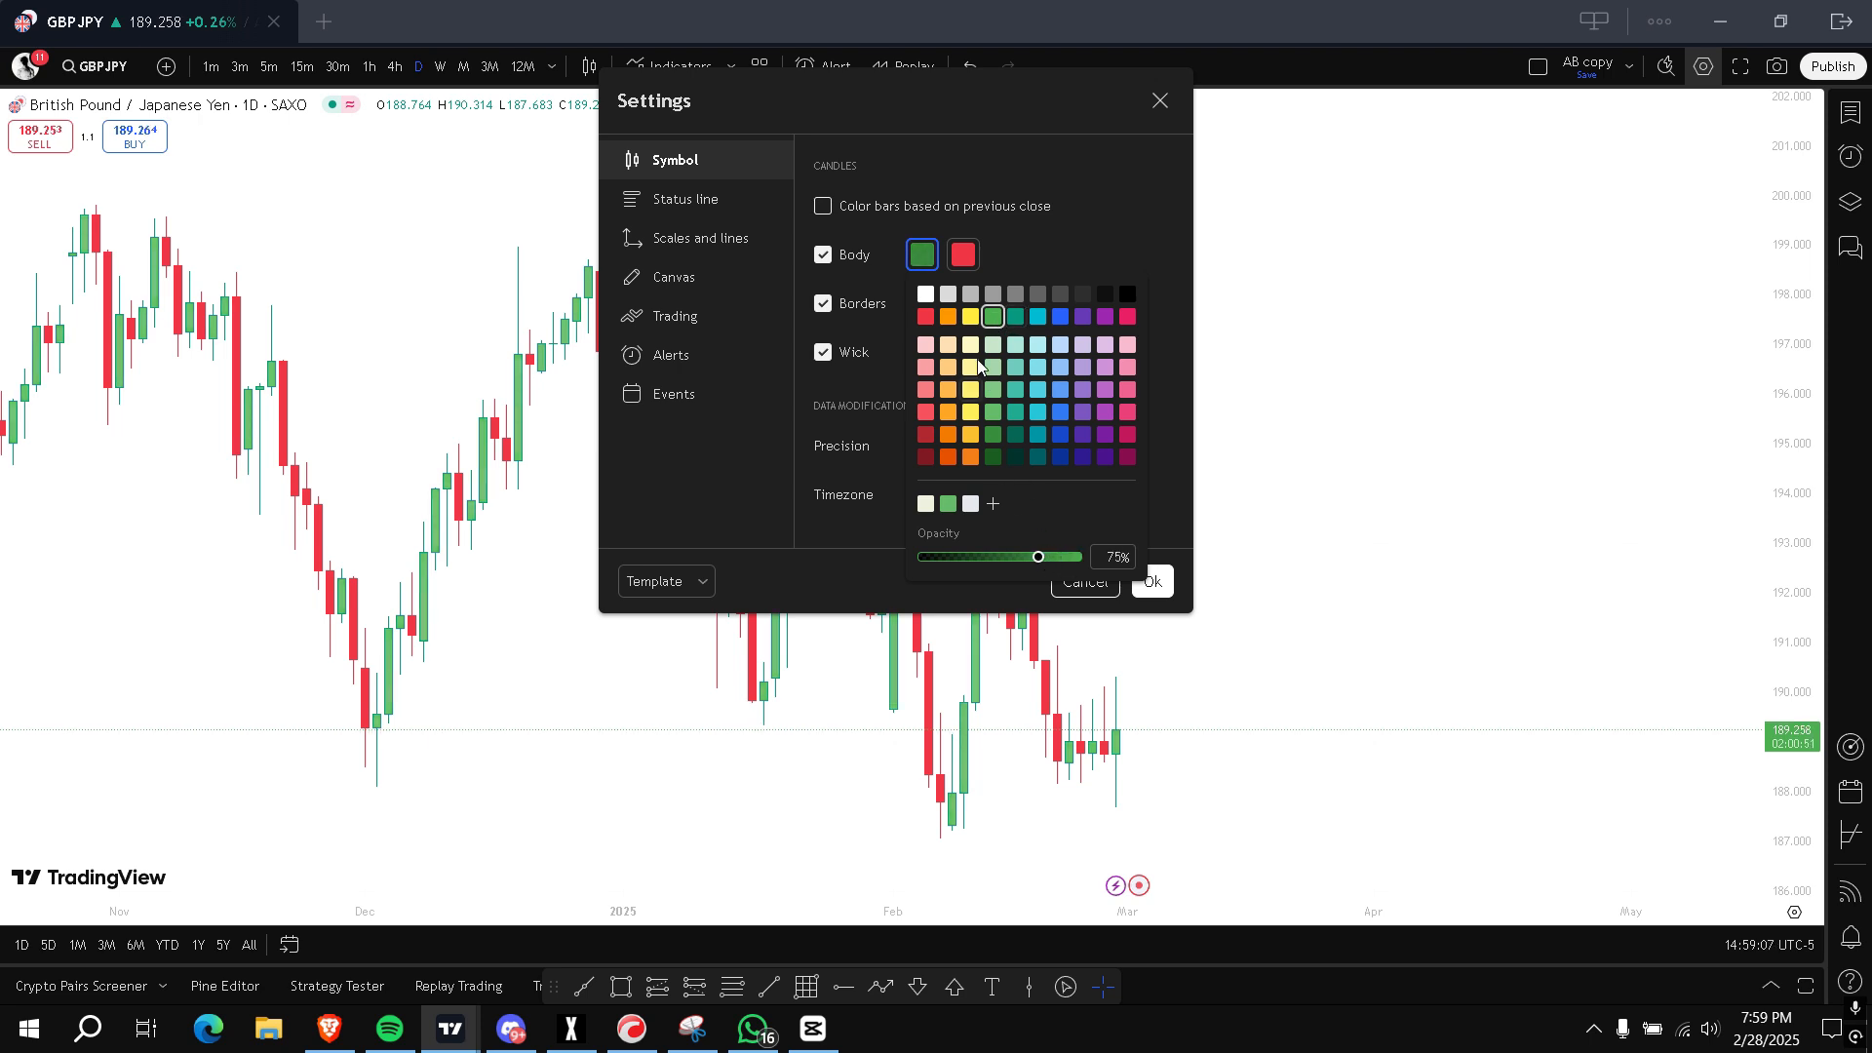
click(1129, 294)
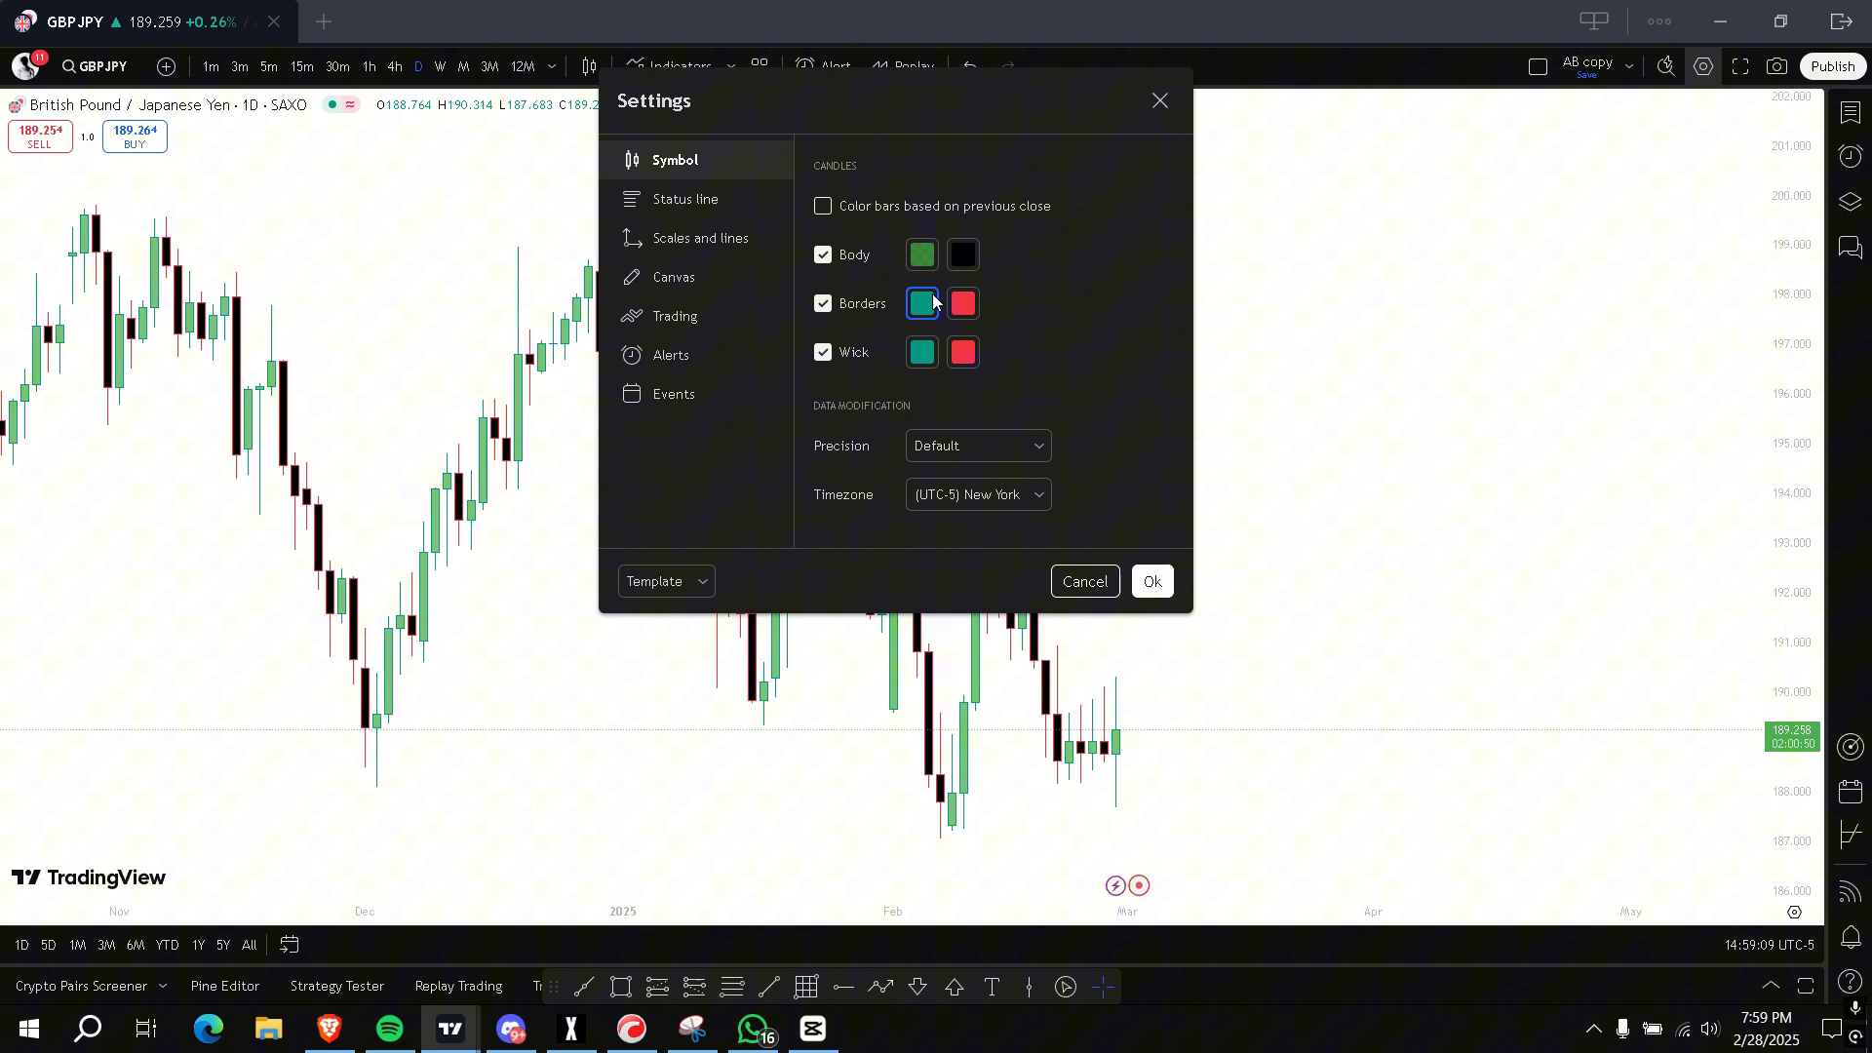
click(961, 304)
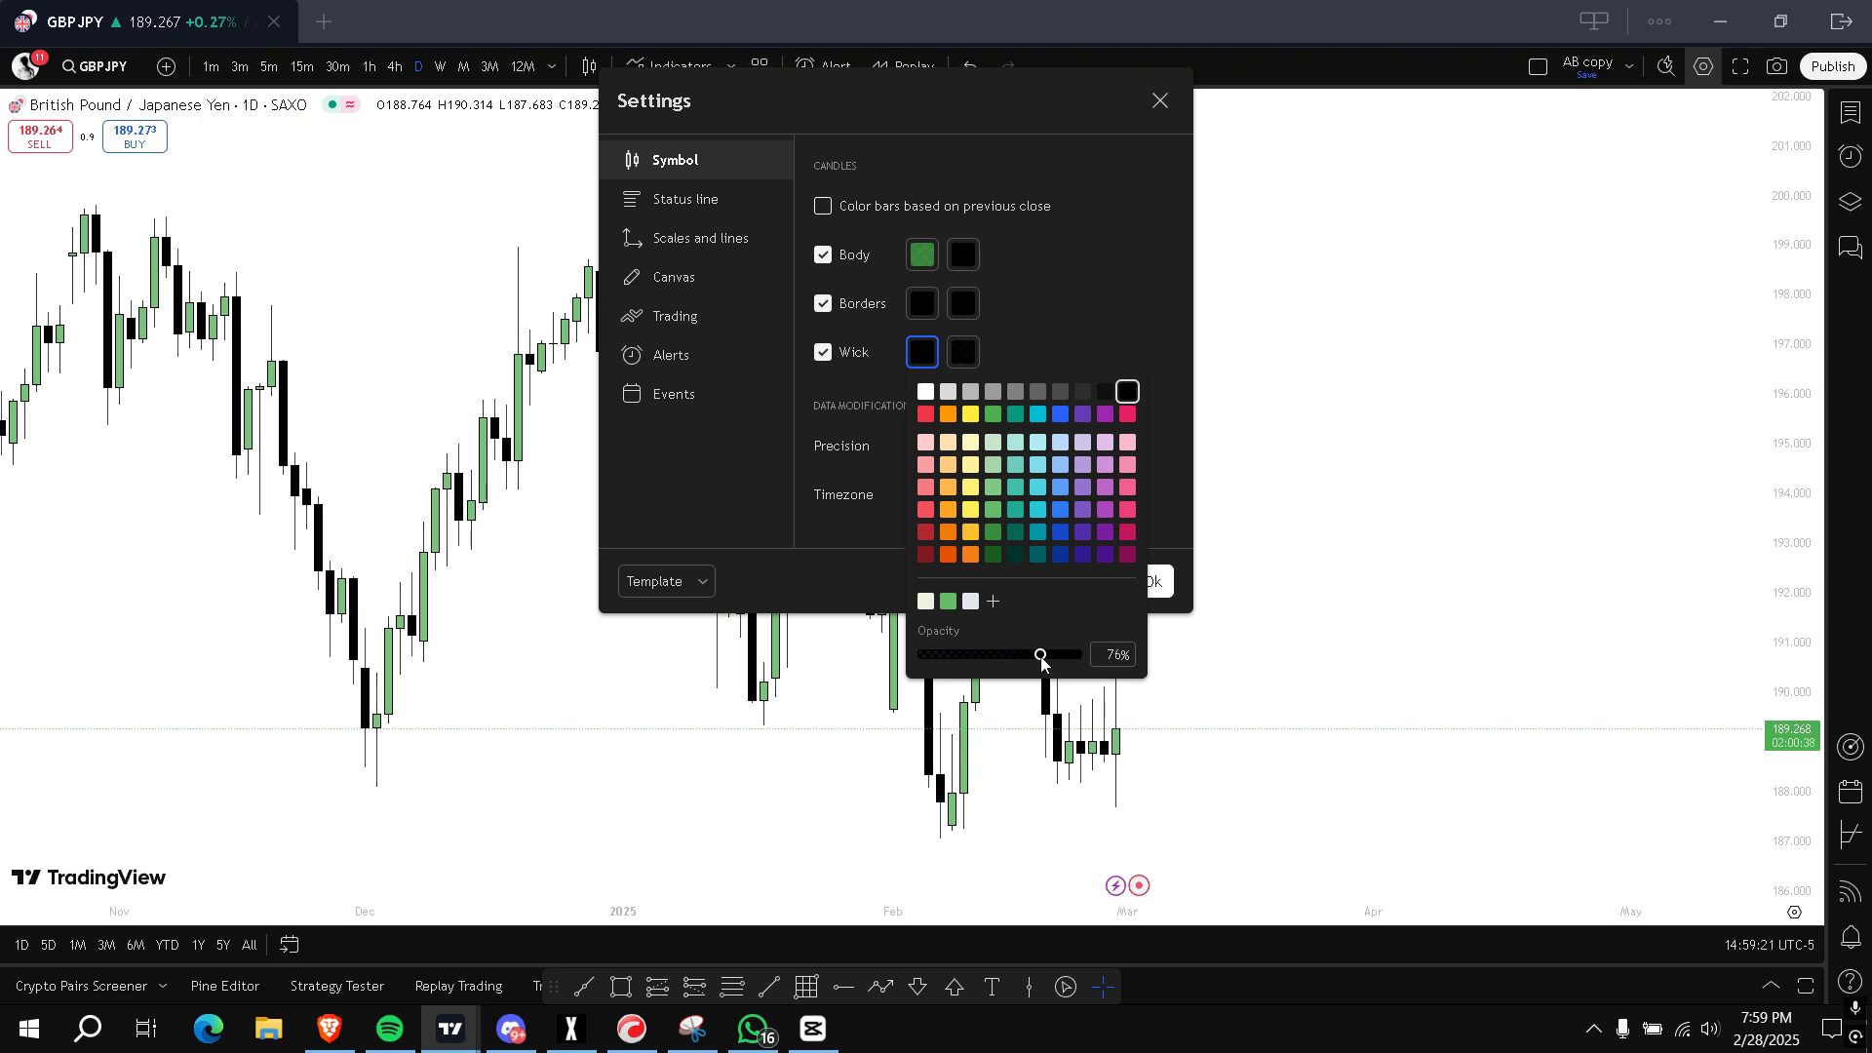
click(961, 302)
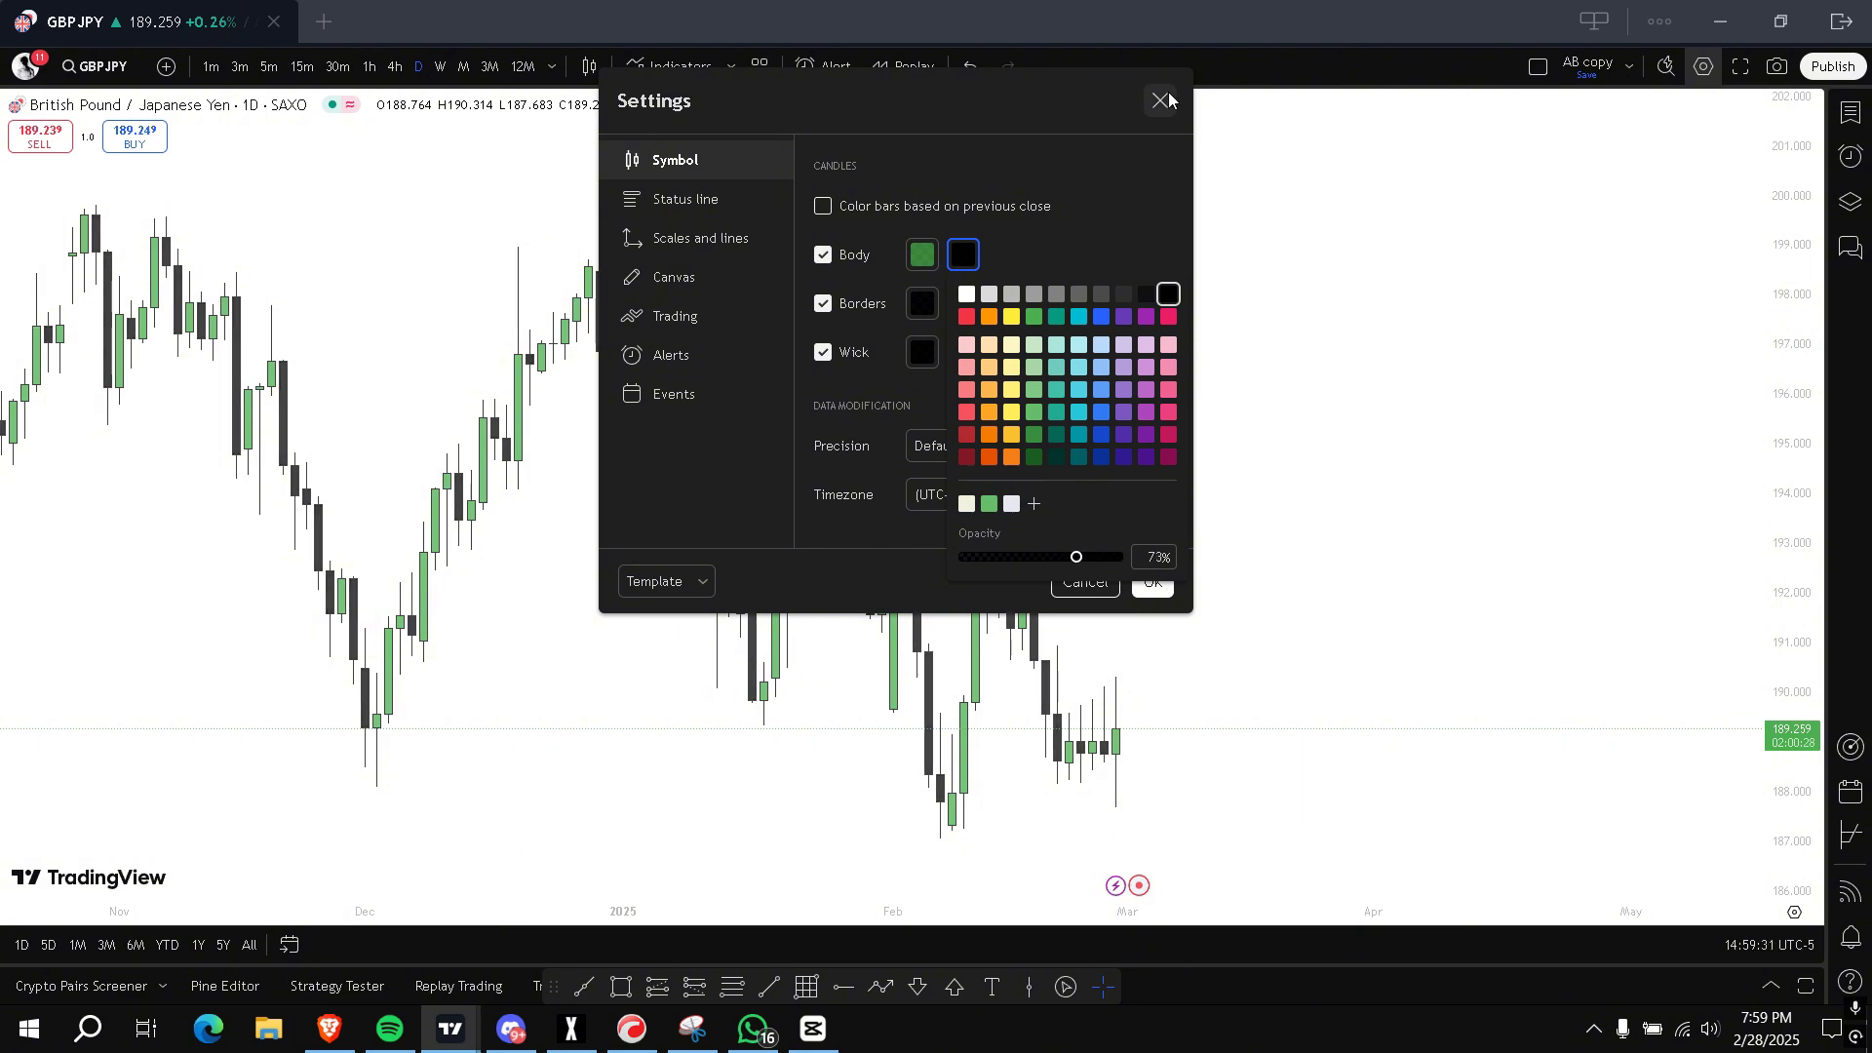
click(1158, 99)
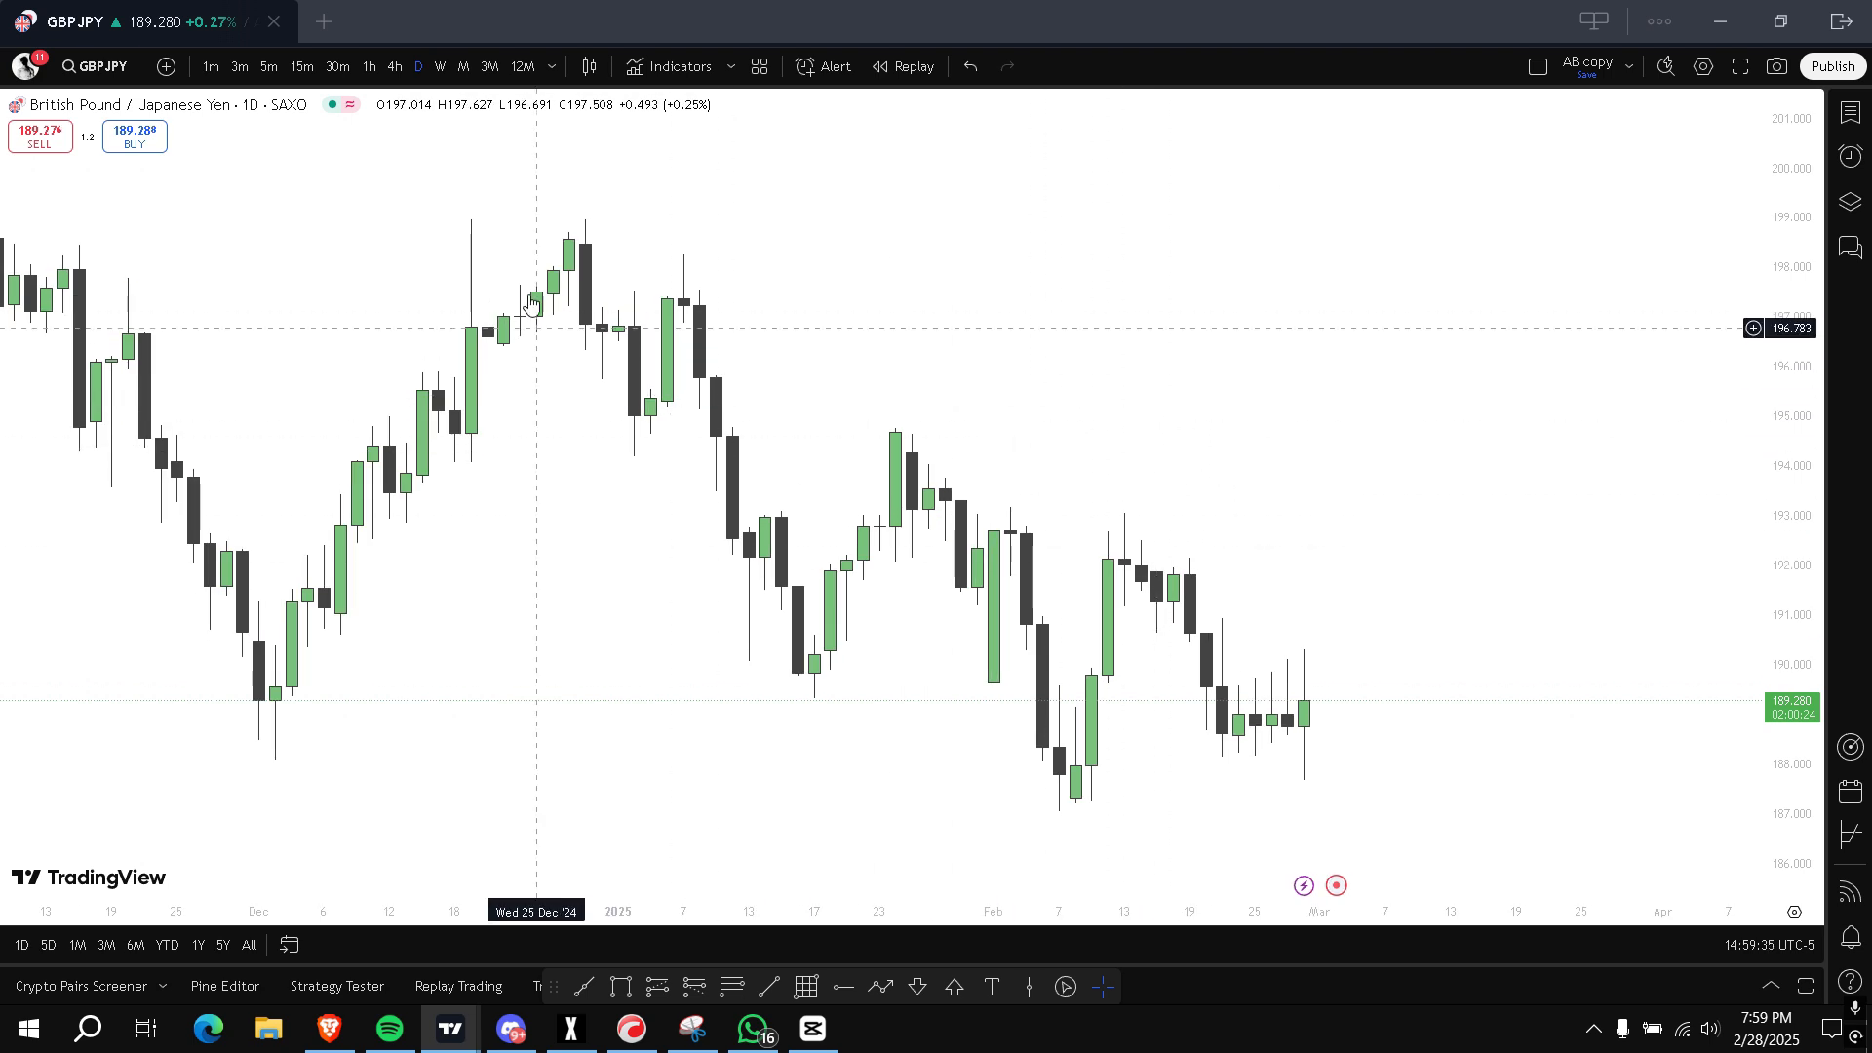
mouse_move(869, 949)
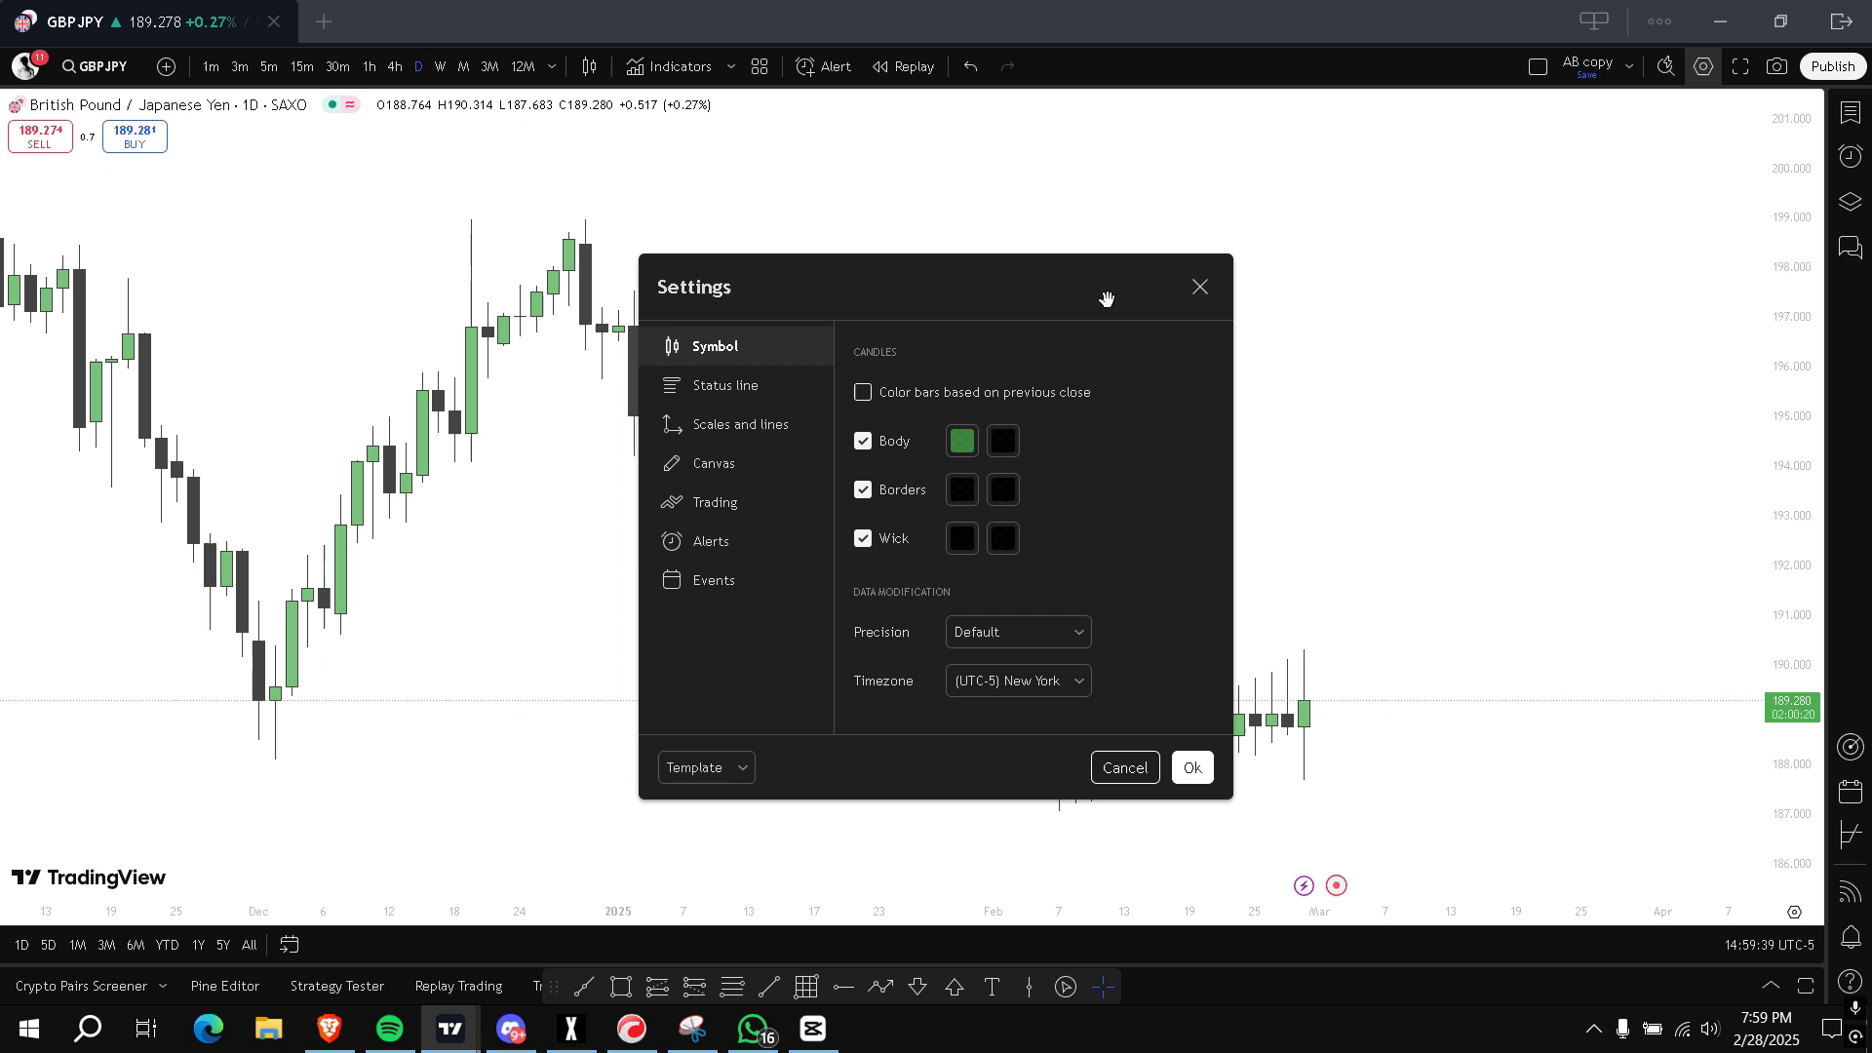
Show open market status and hide bar change values and chart values in the status line
click(723, 384)
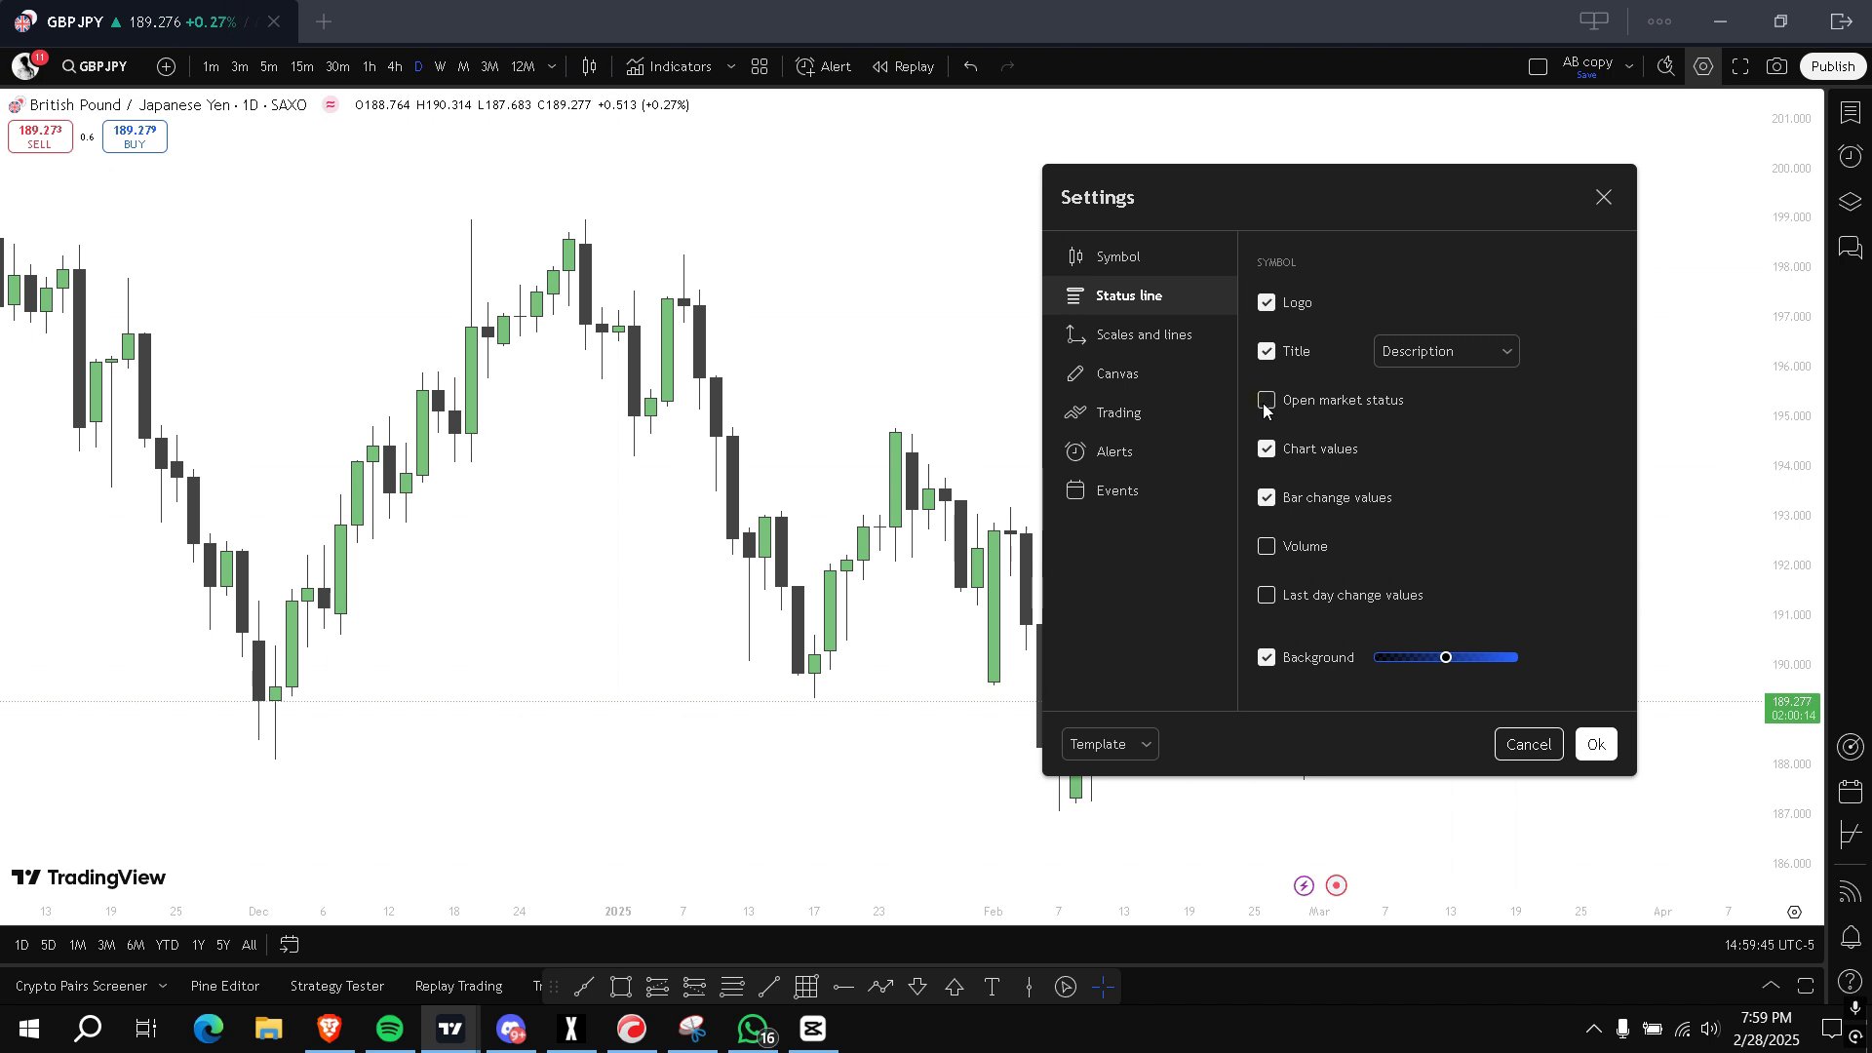
click(1266, 400)
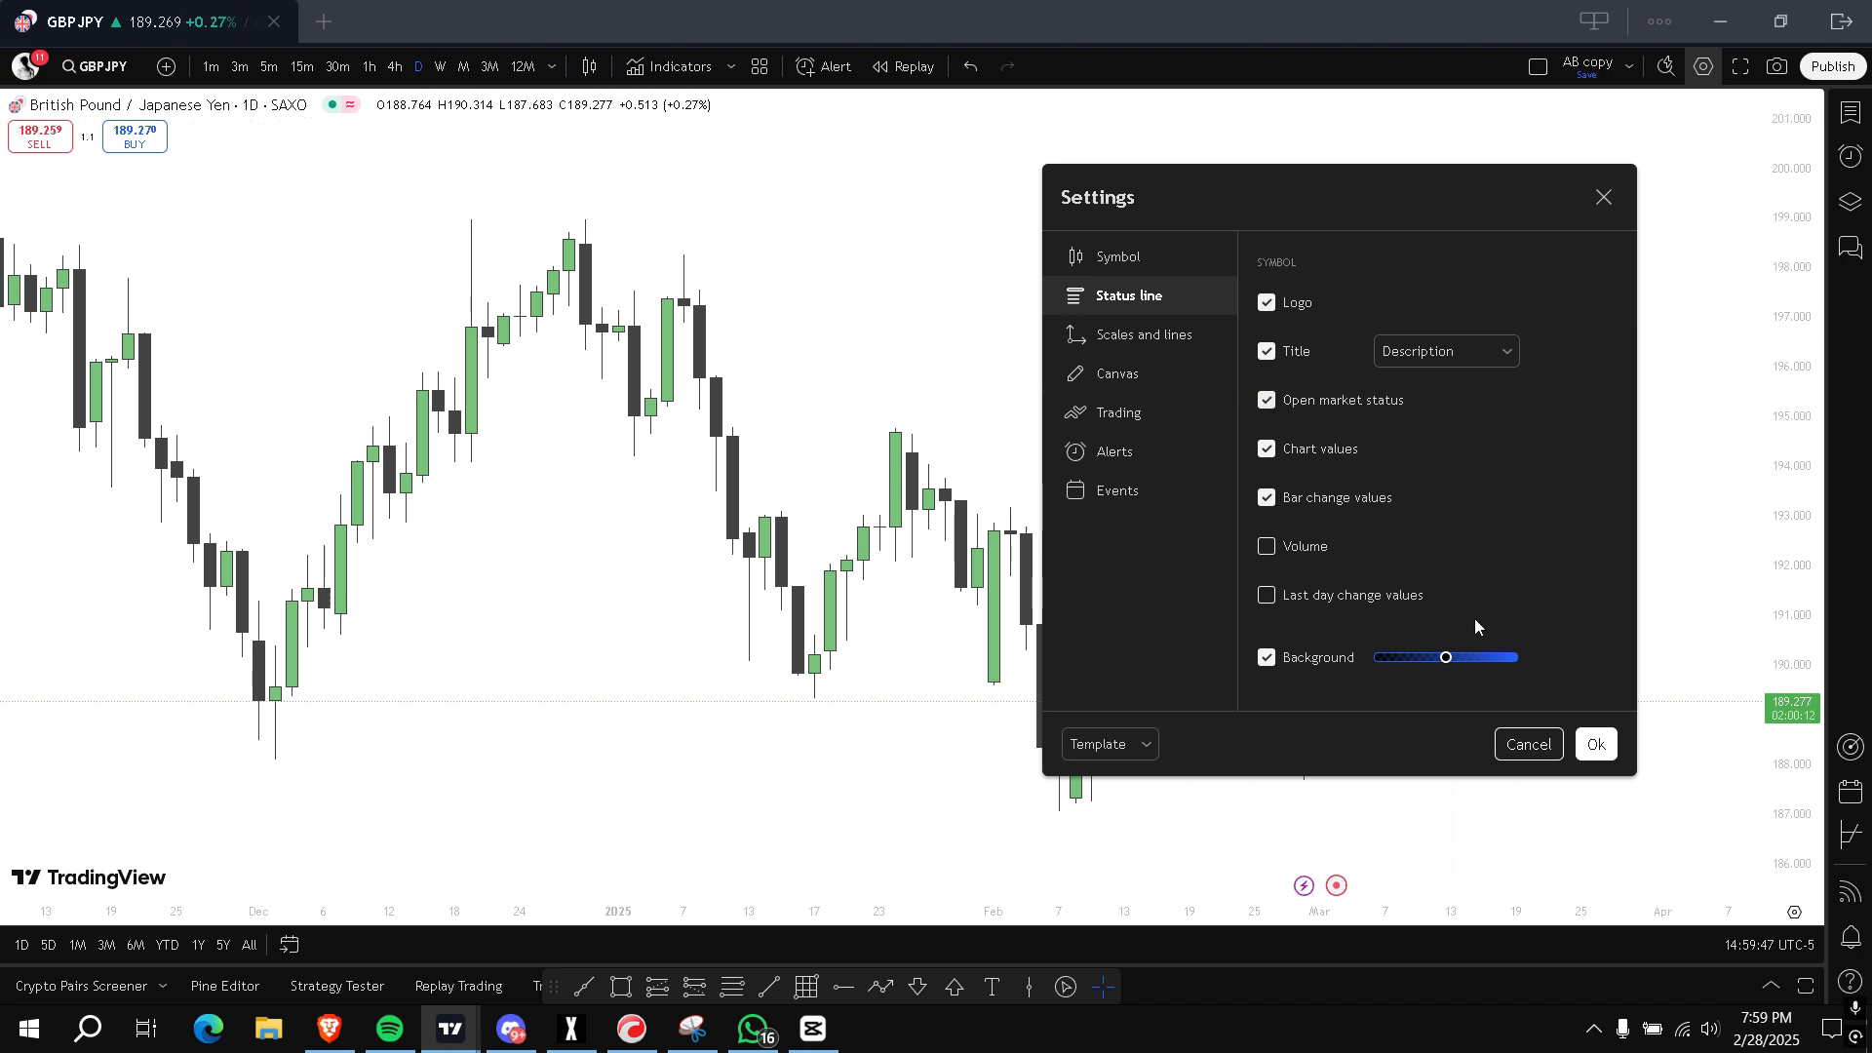
click(1265, 497)
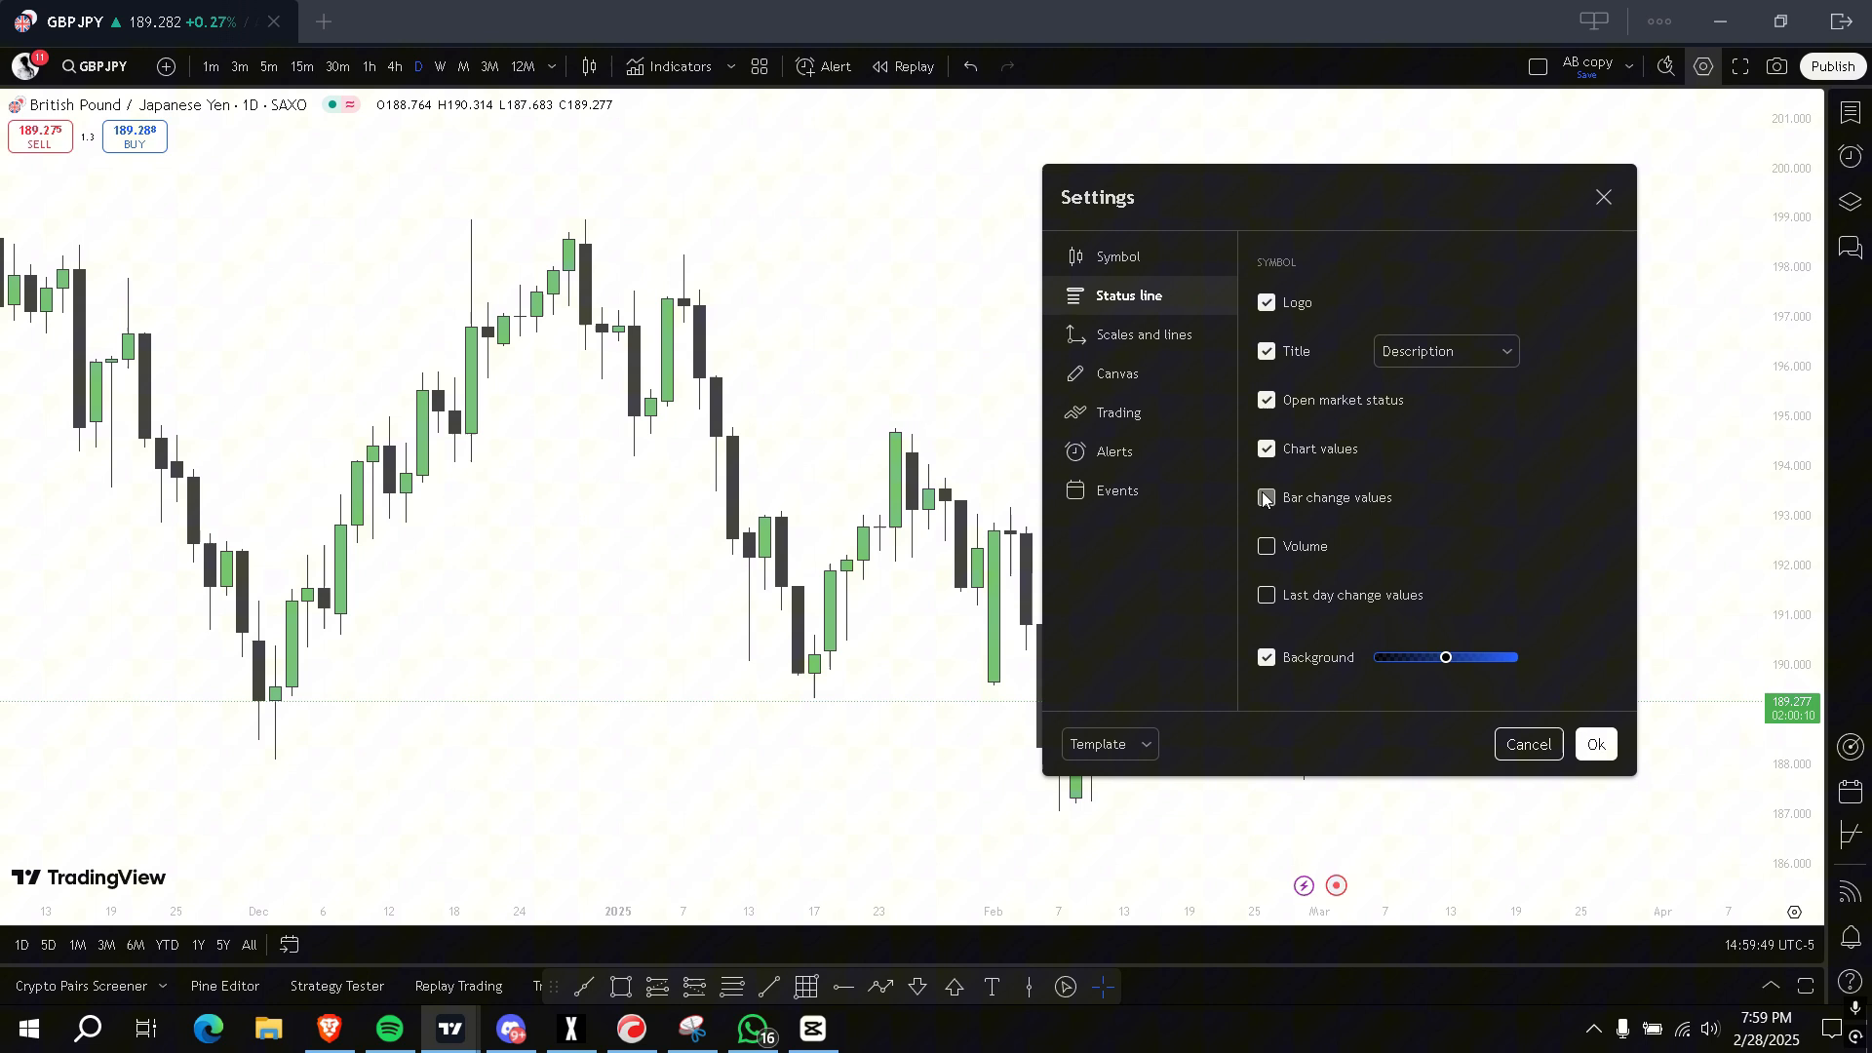
click(1264, 497)
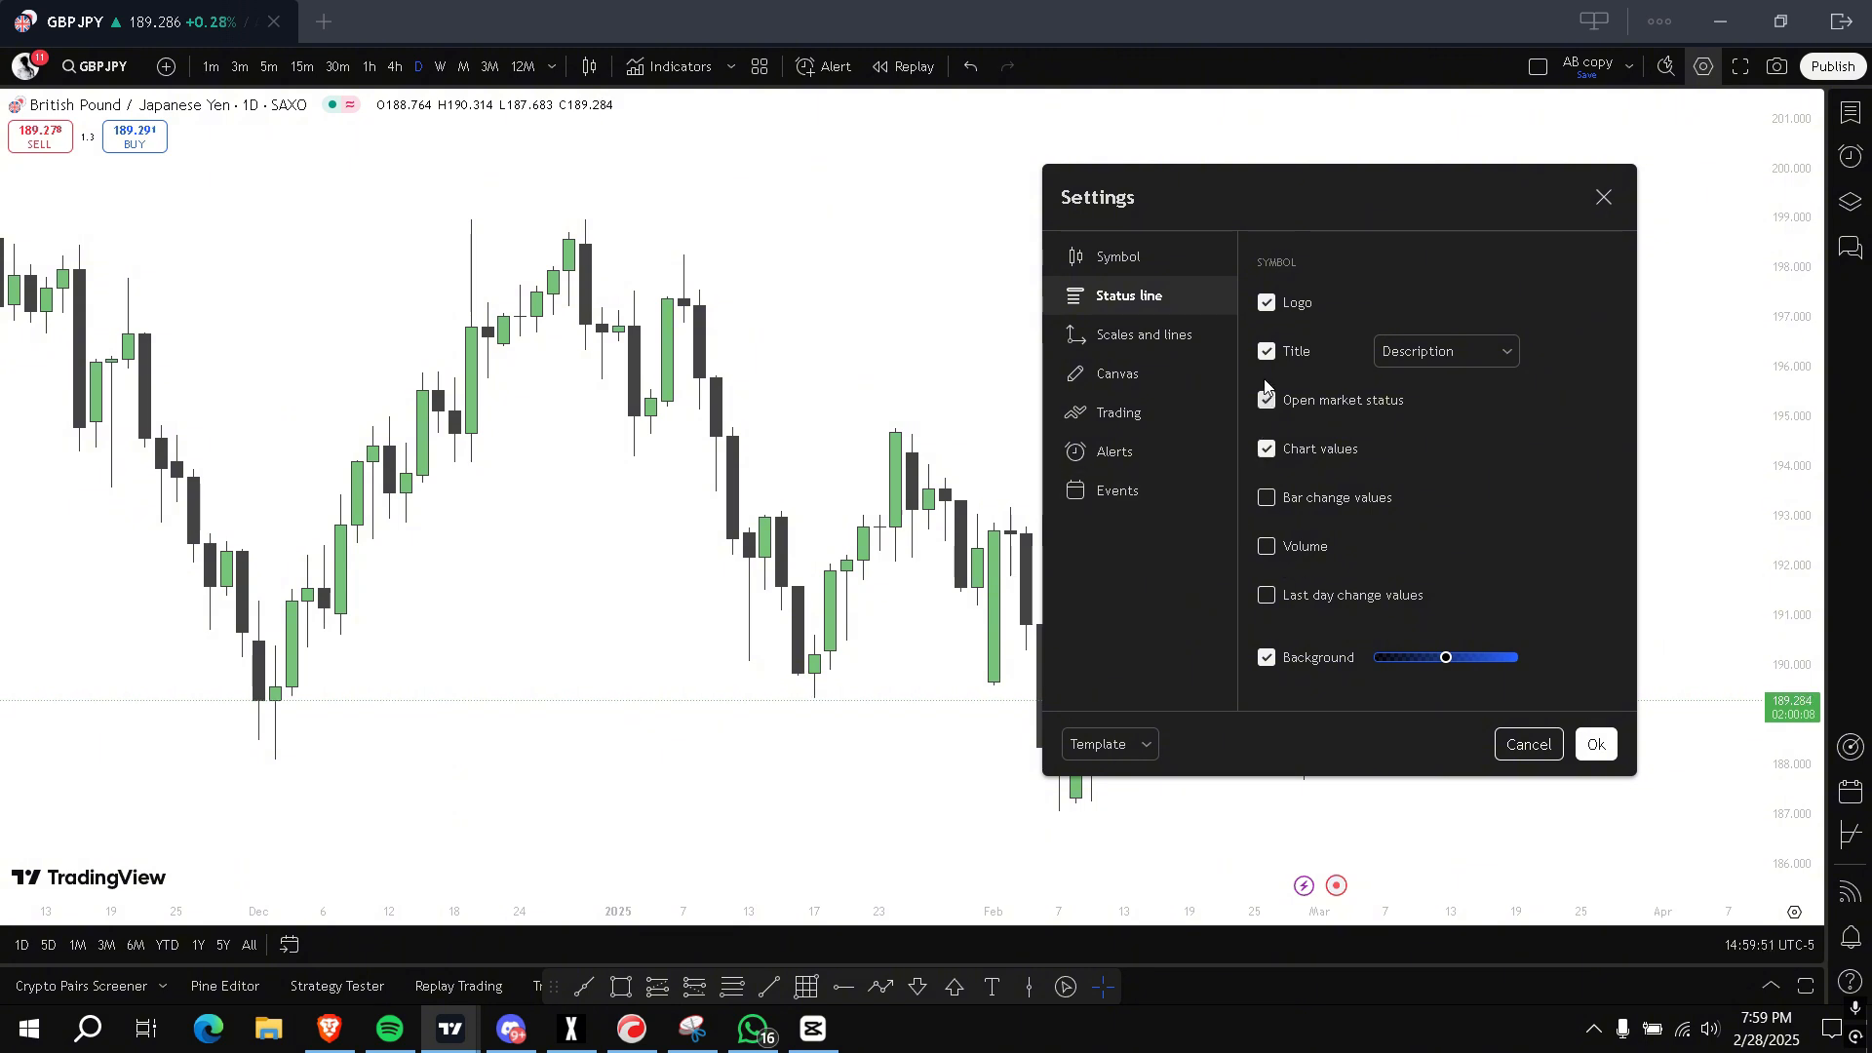
click(1266, 448)
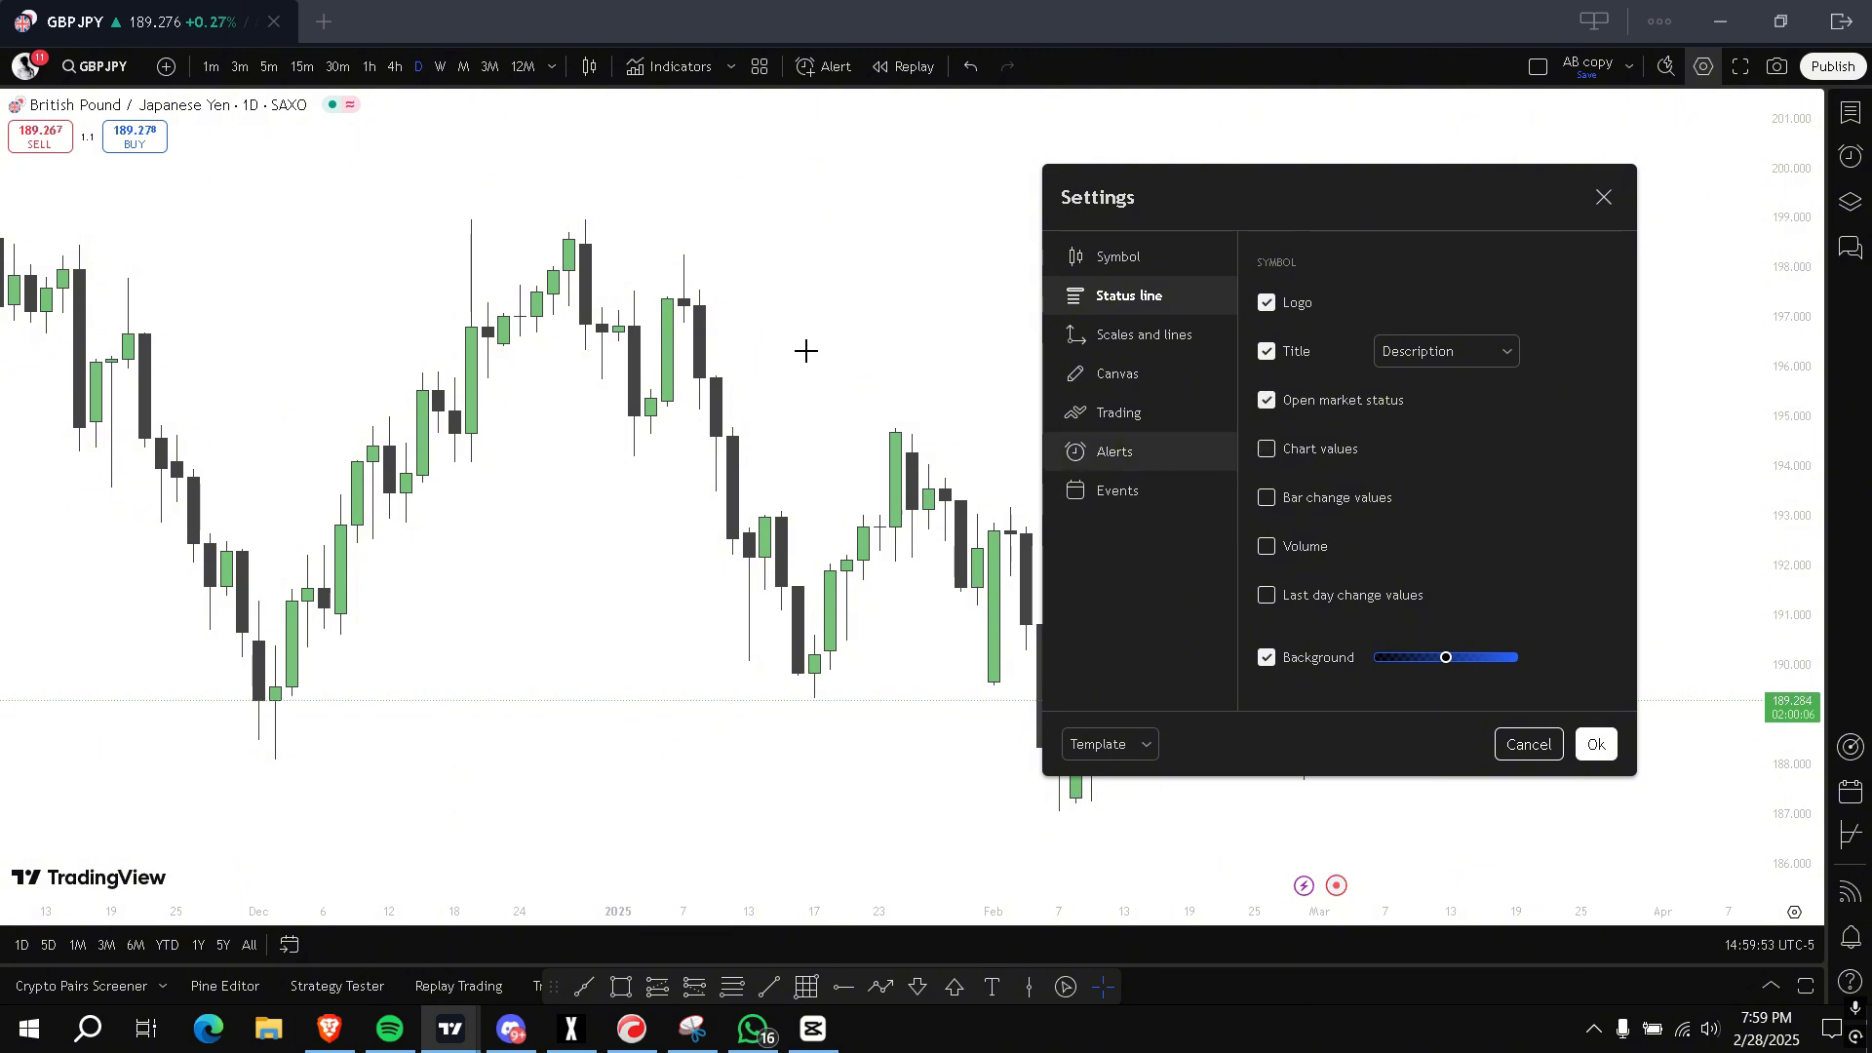
click(1117, 411)
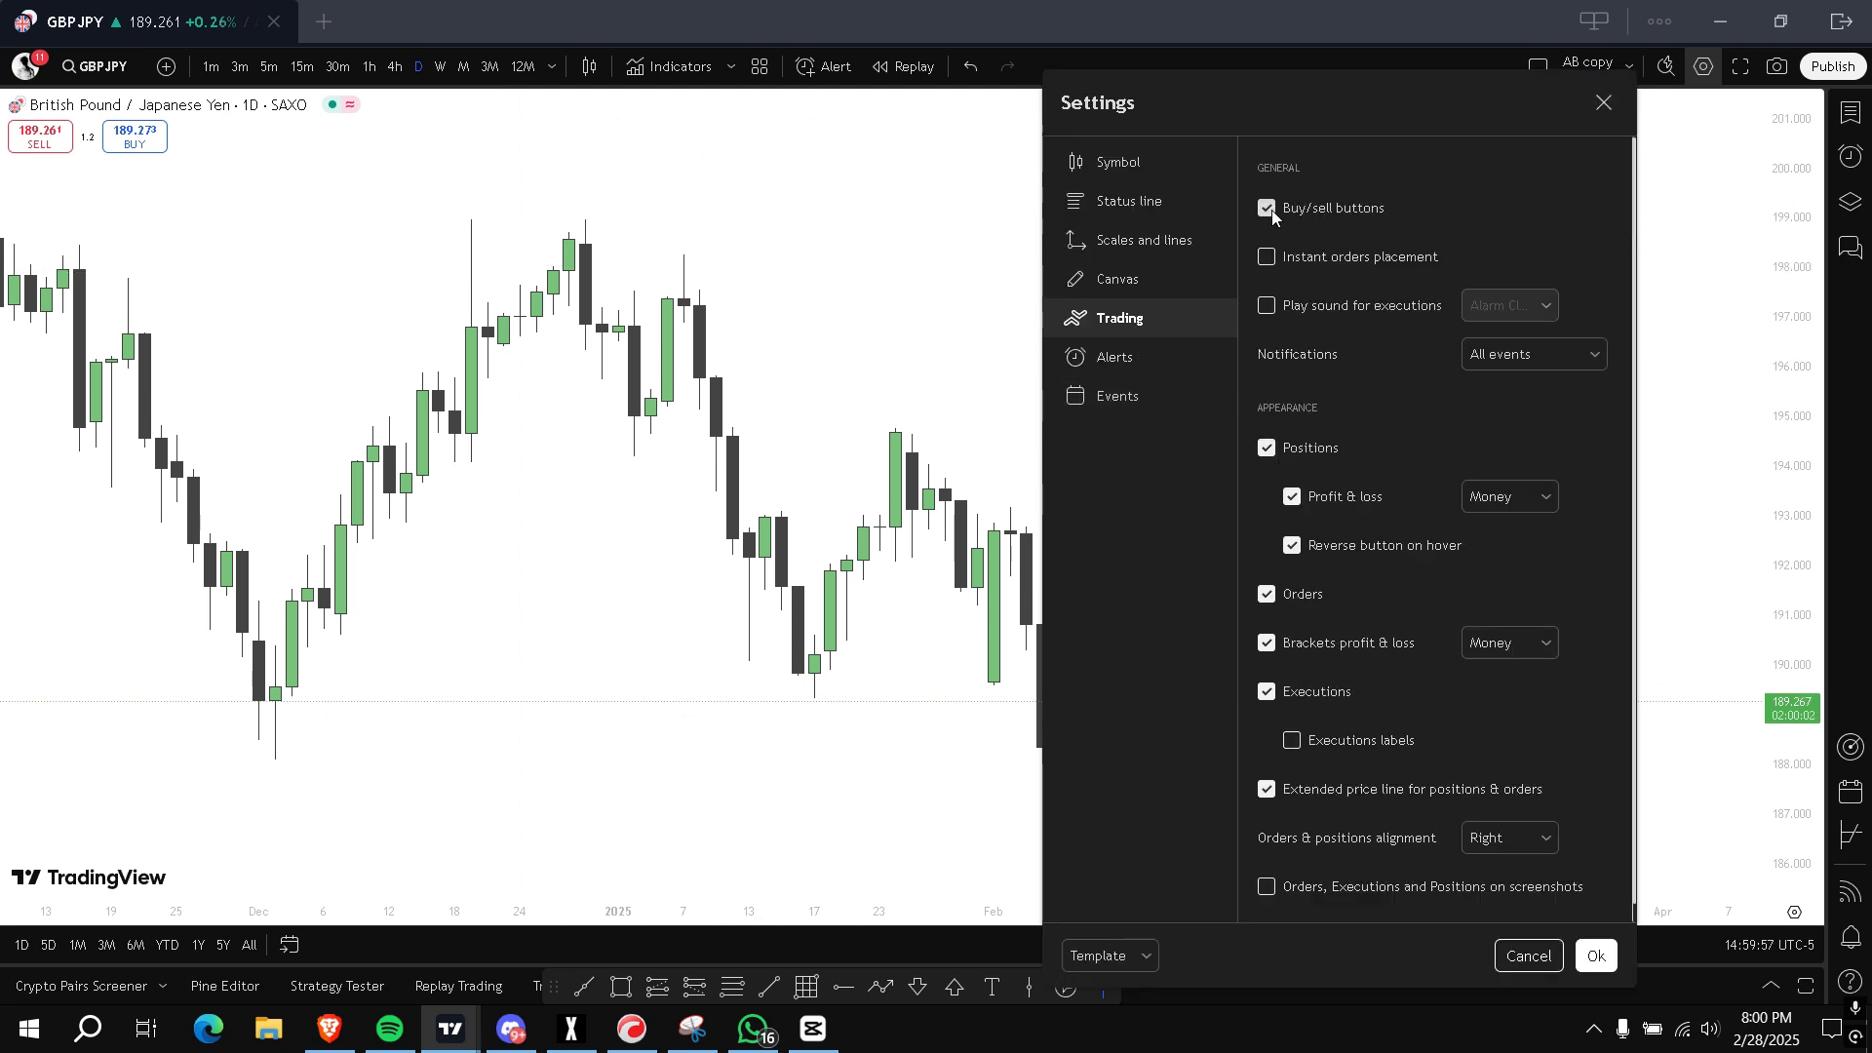
Hide the buy/sell buttons in the Trading settings
click(1265, 209)
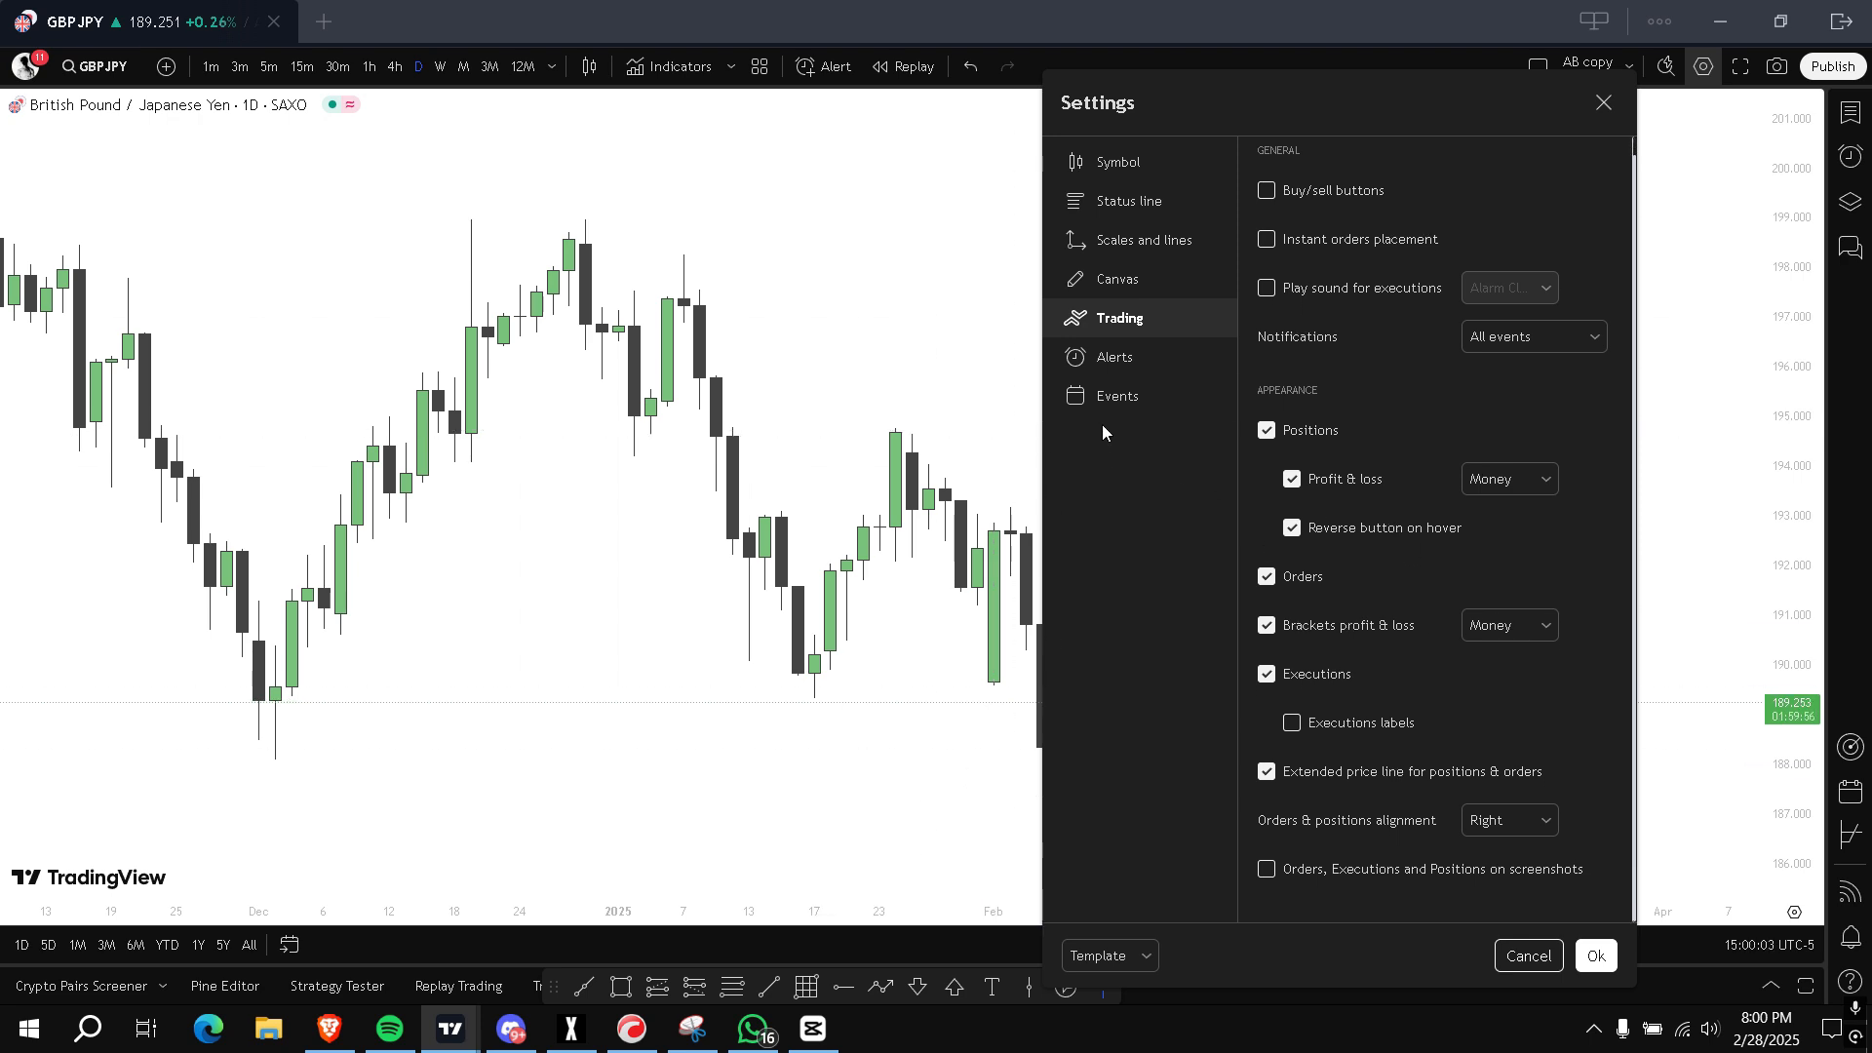
click(1116, 396)
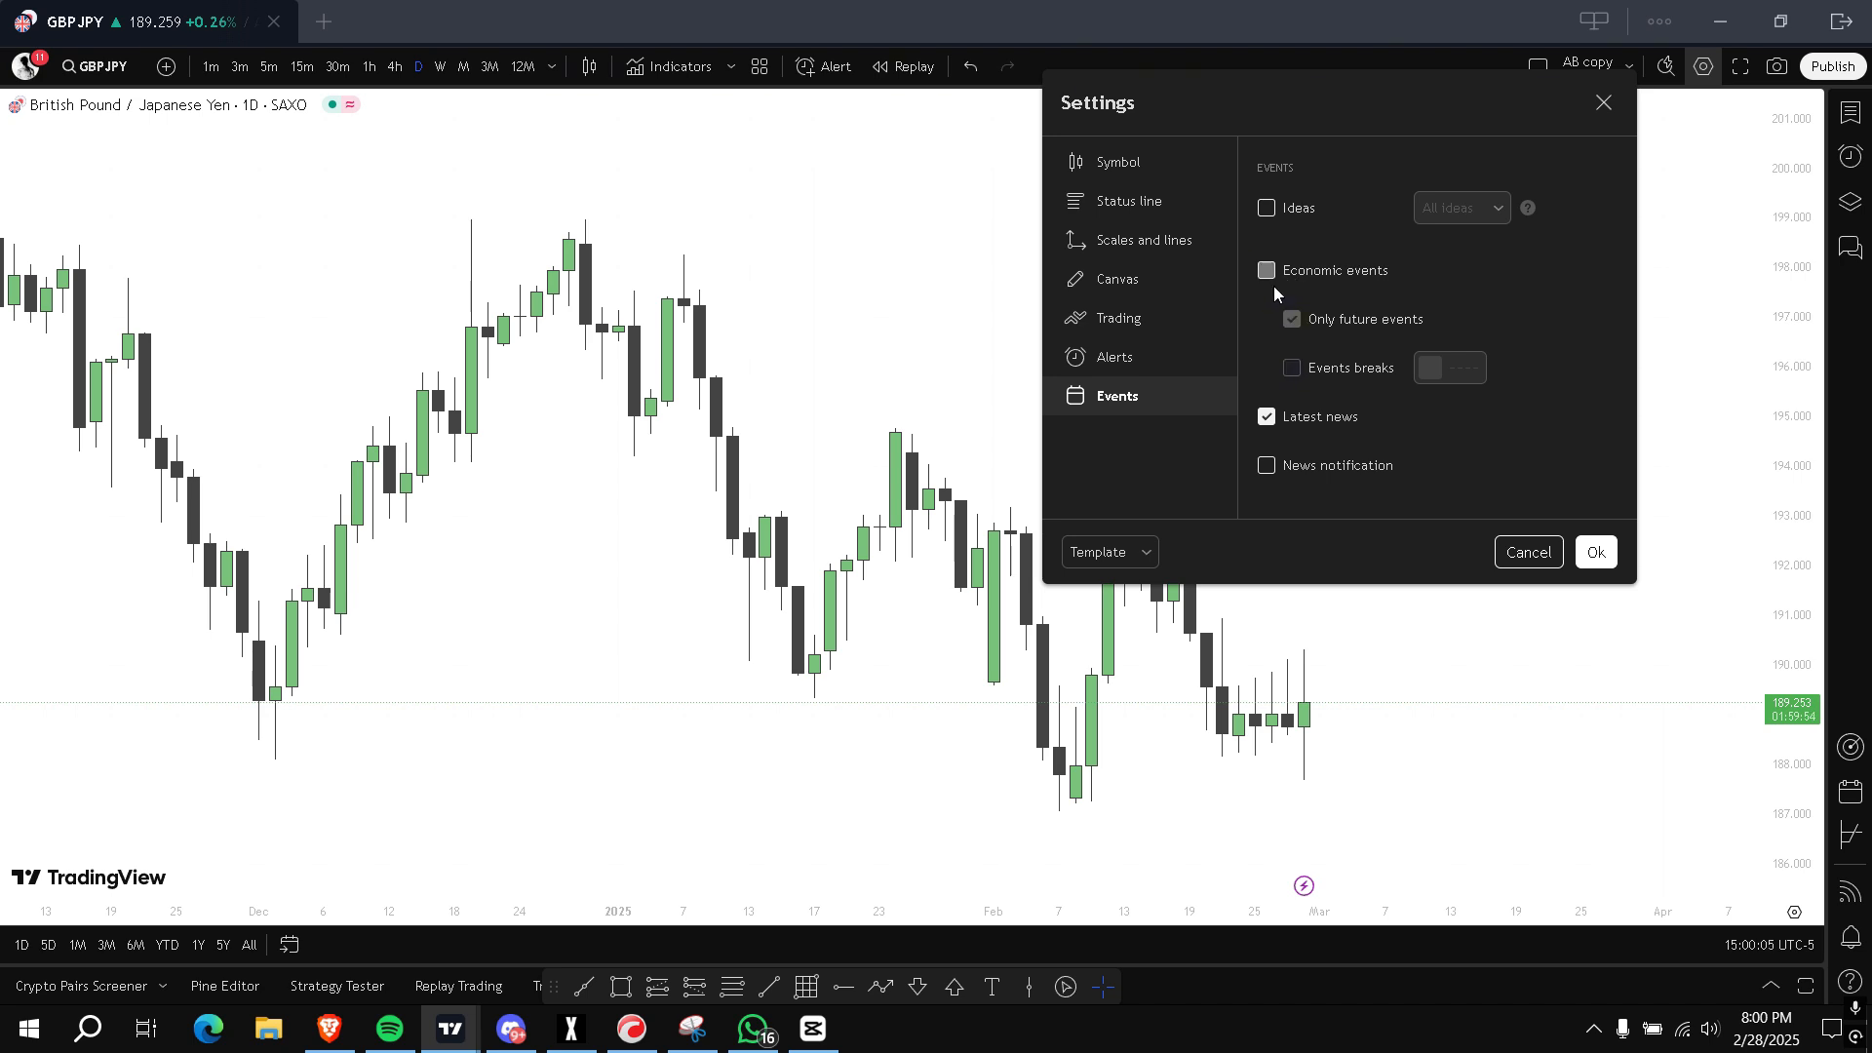
Turn off latest news and economic events so no event markers show
click(1265, 417)
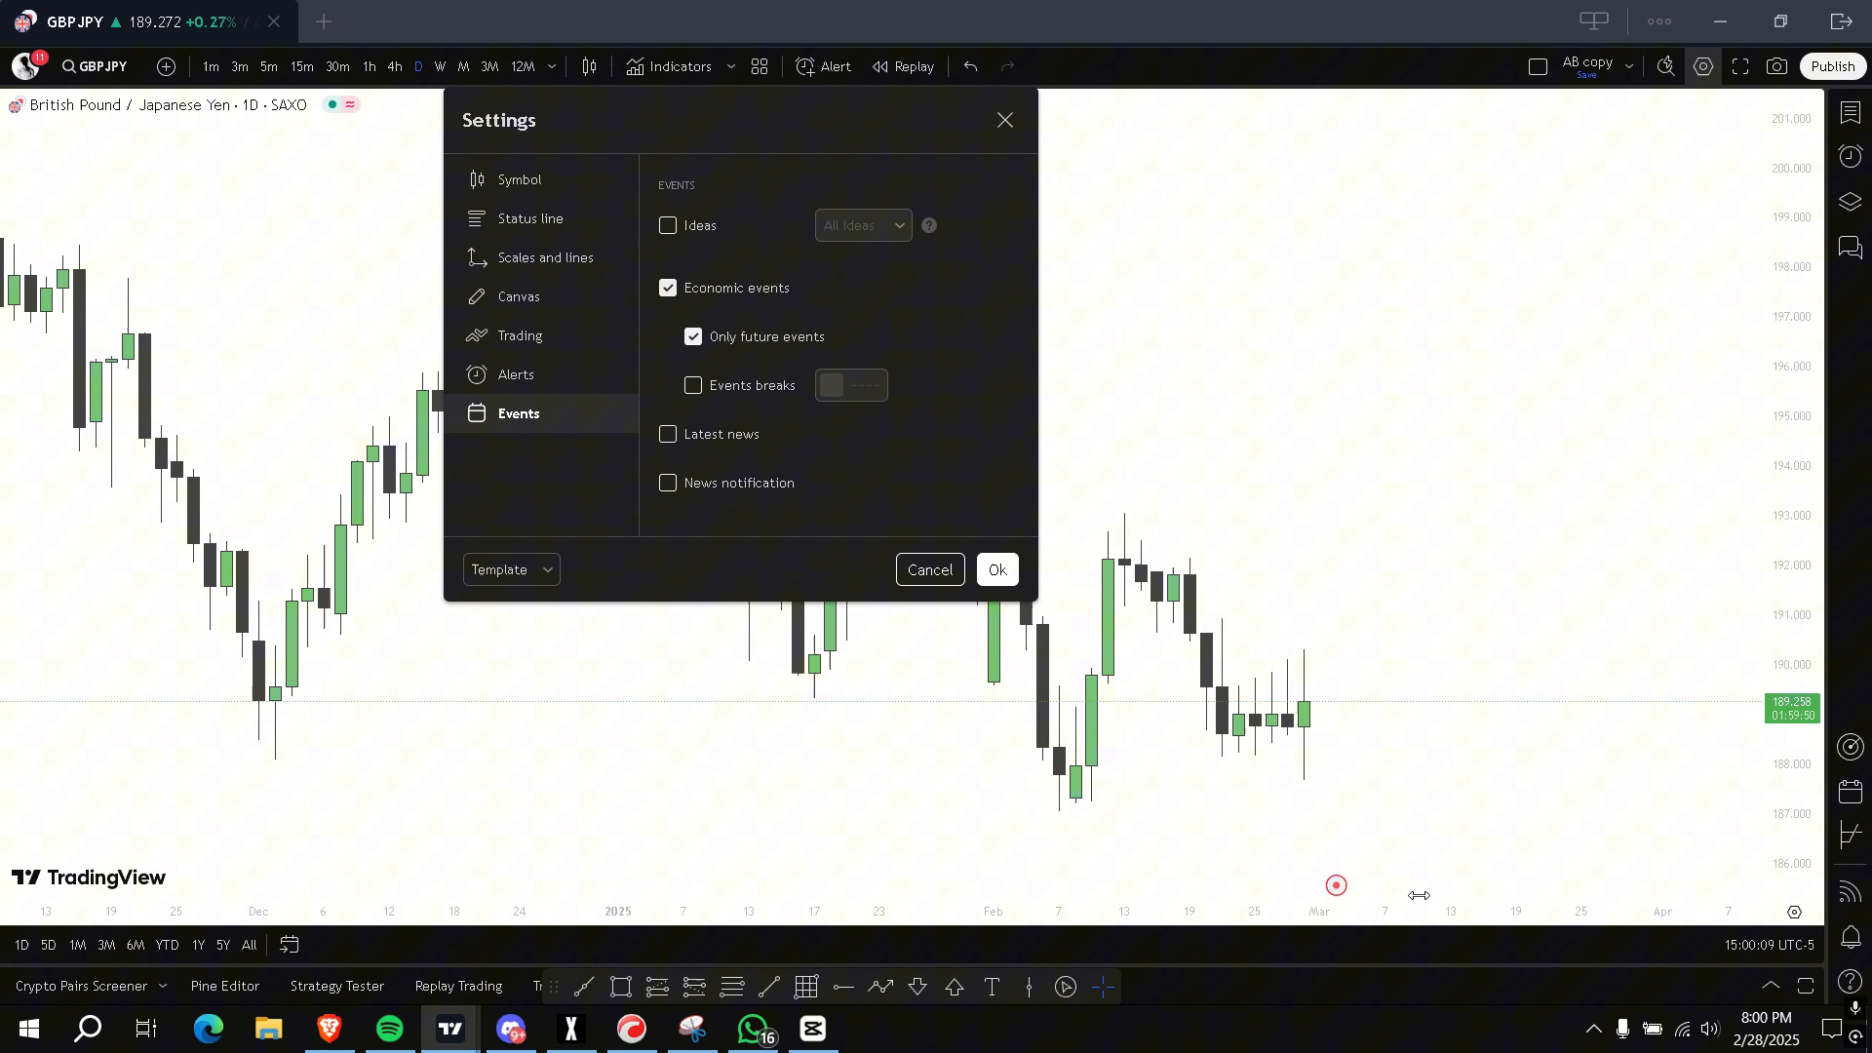
click(667, 289)
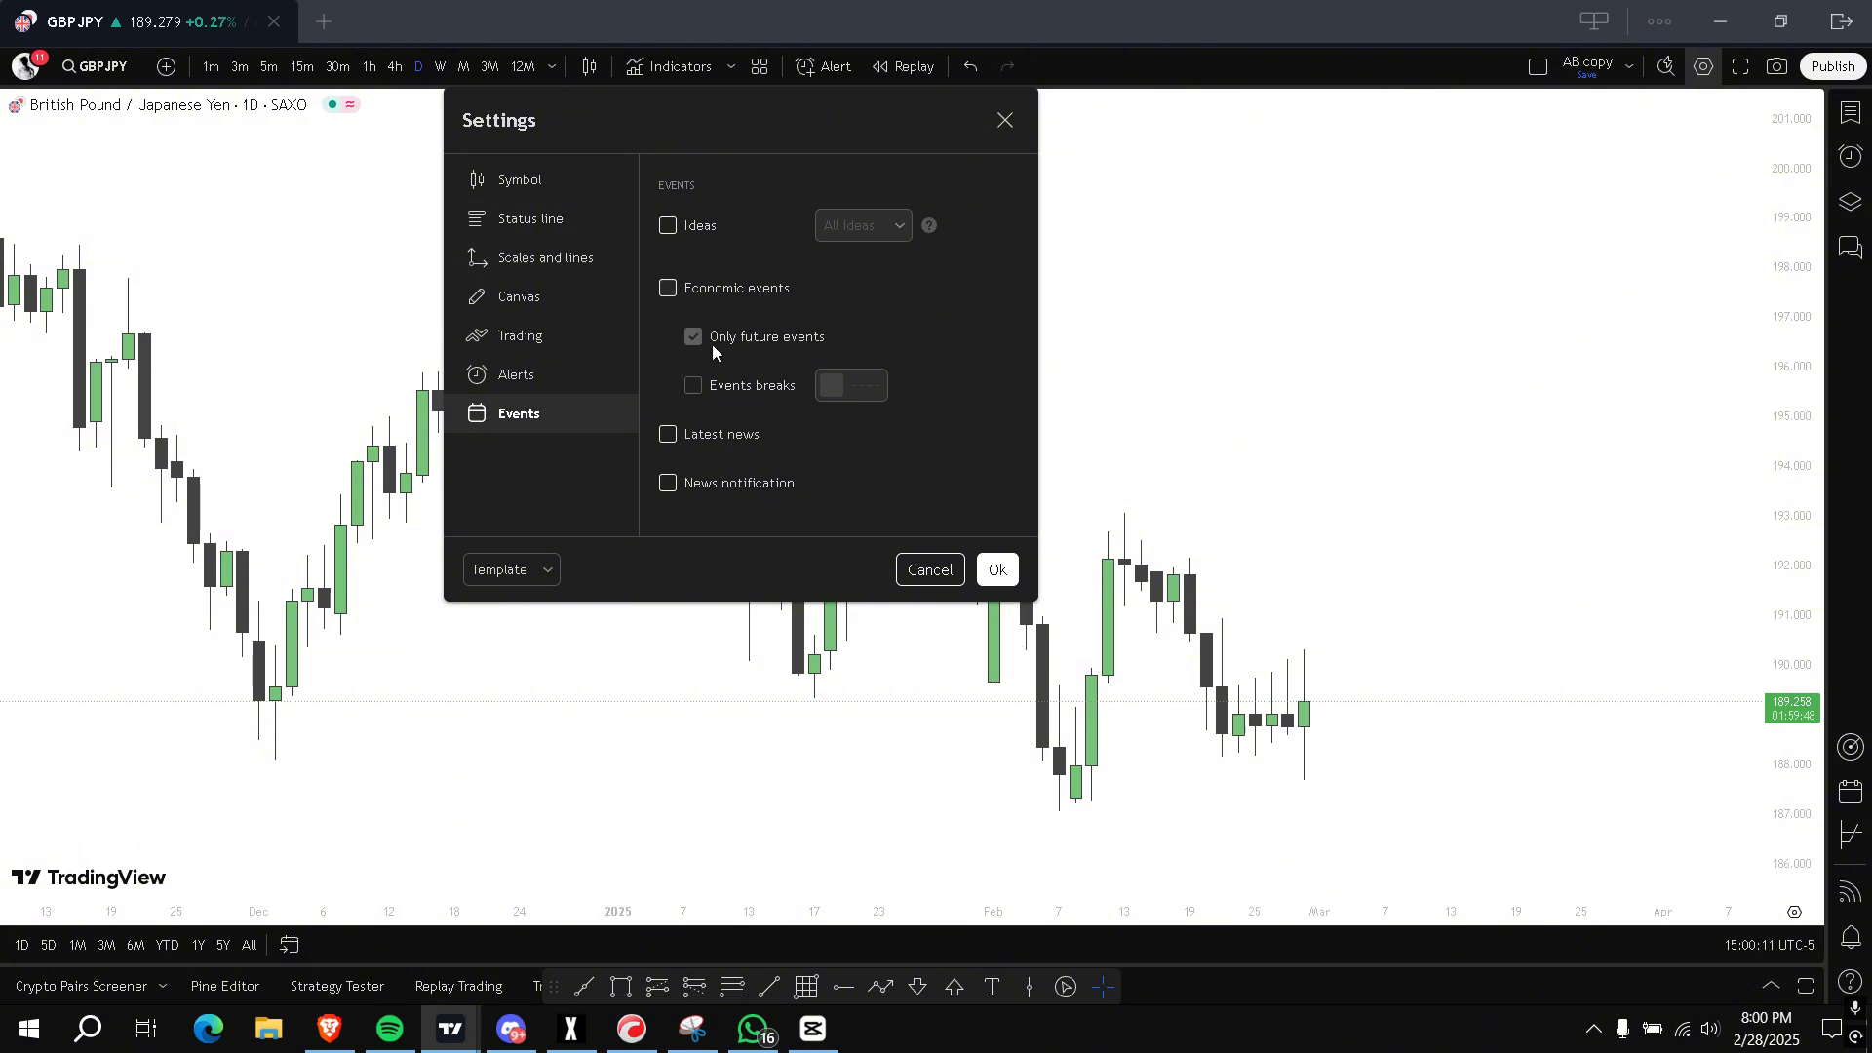
mouse_move(782, 462)
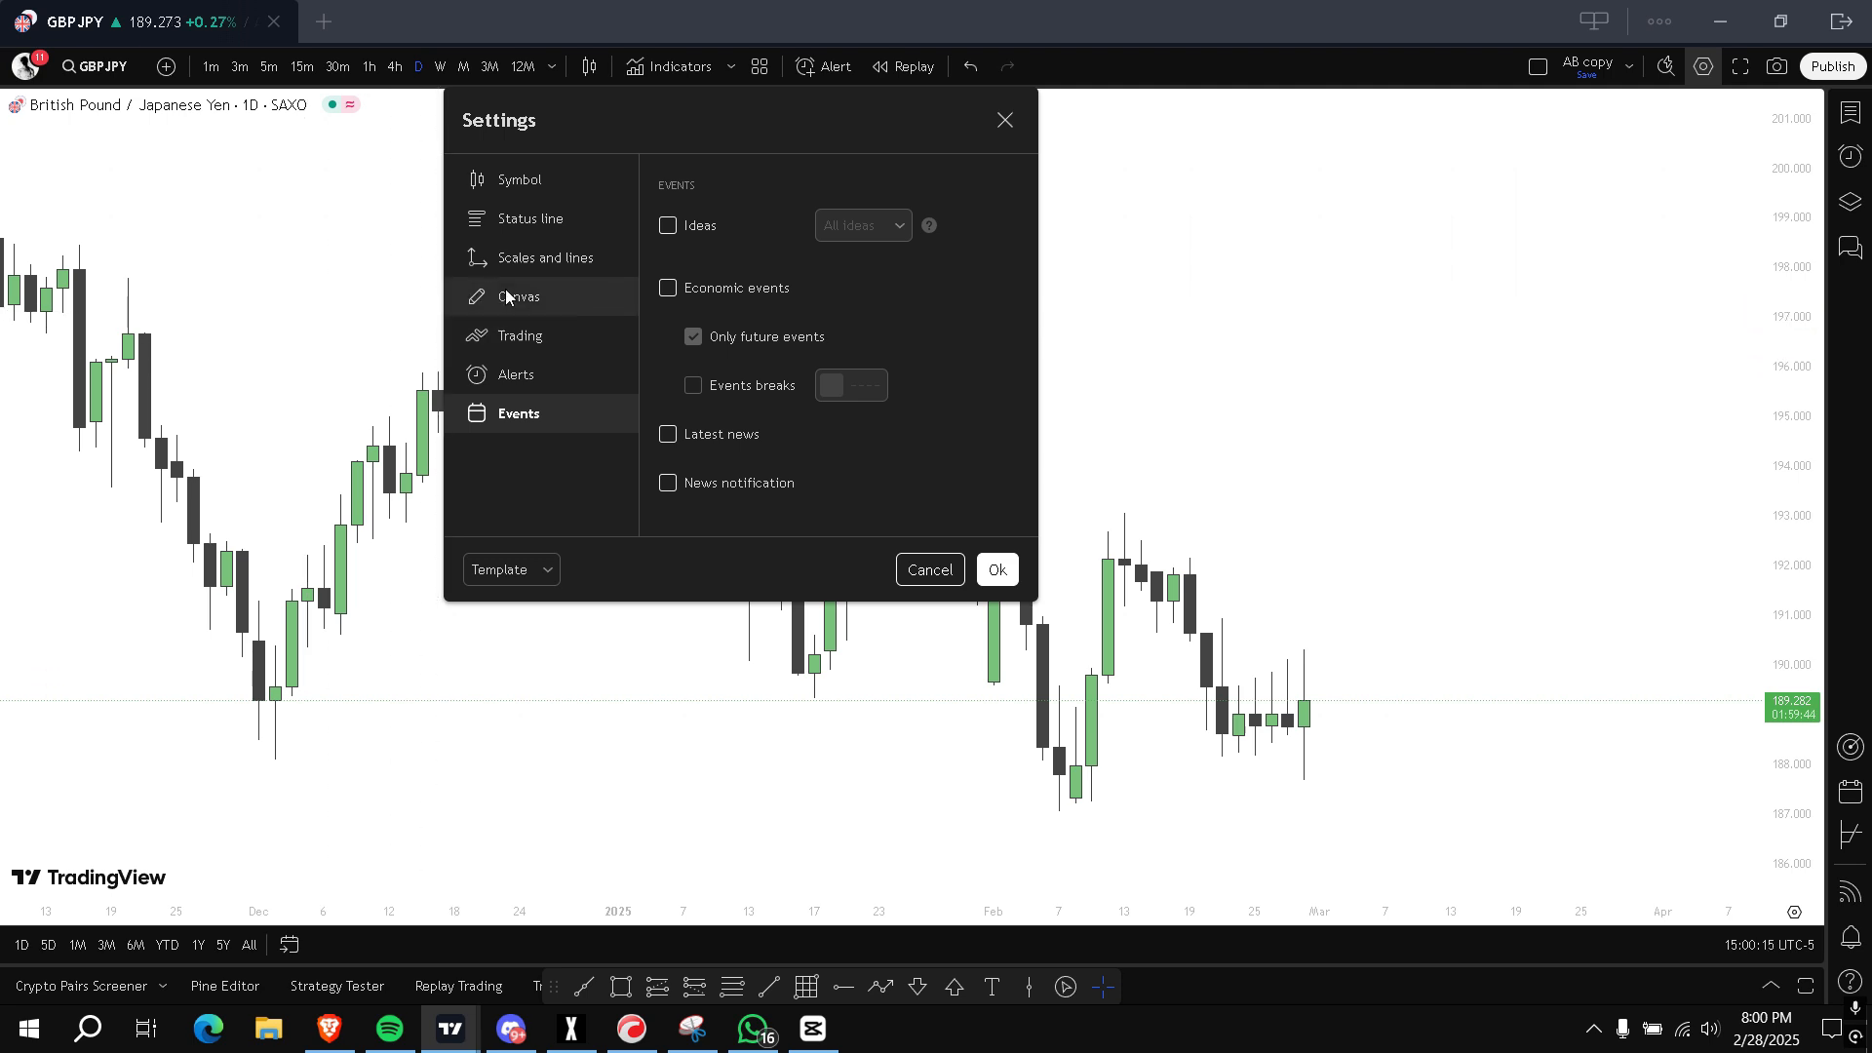
Set the crosshair colour opacity to 0% in the Canvas settings
click(519, 297)
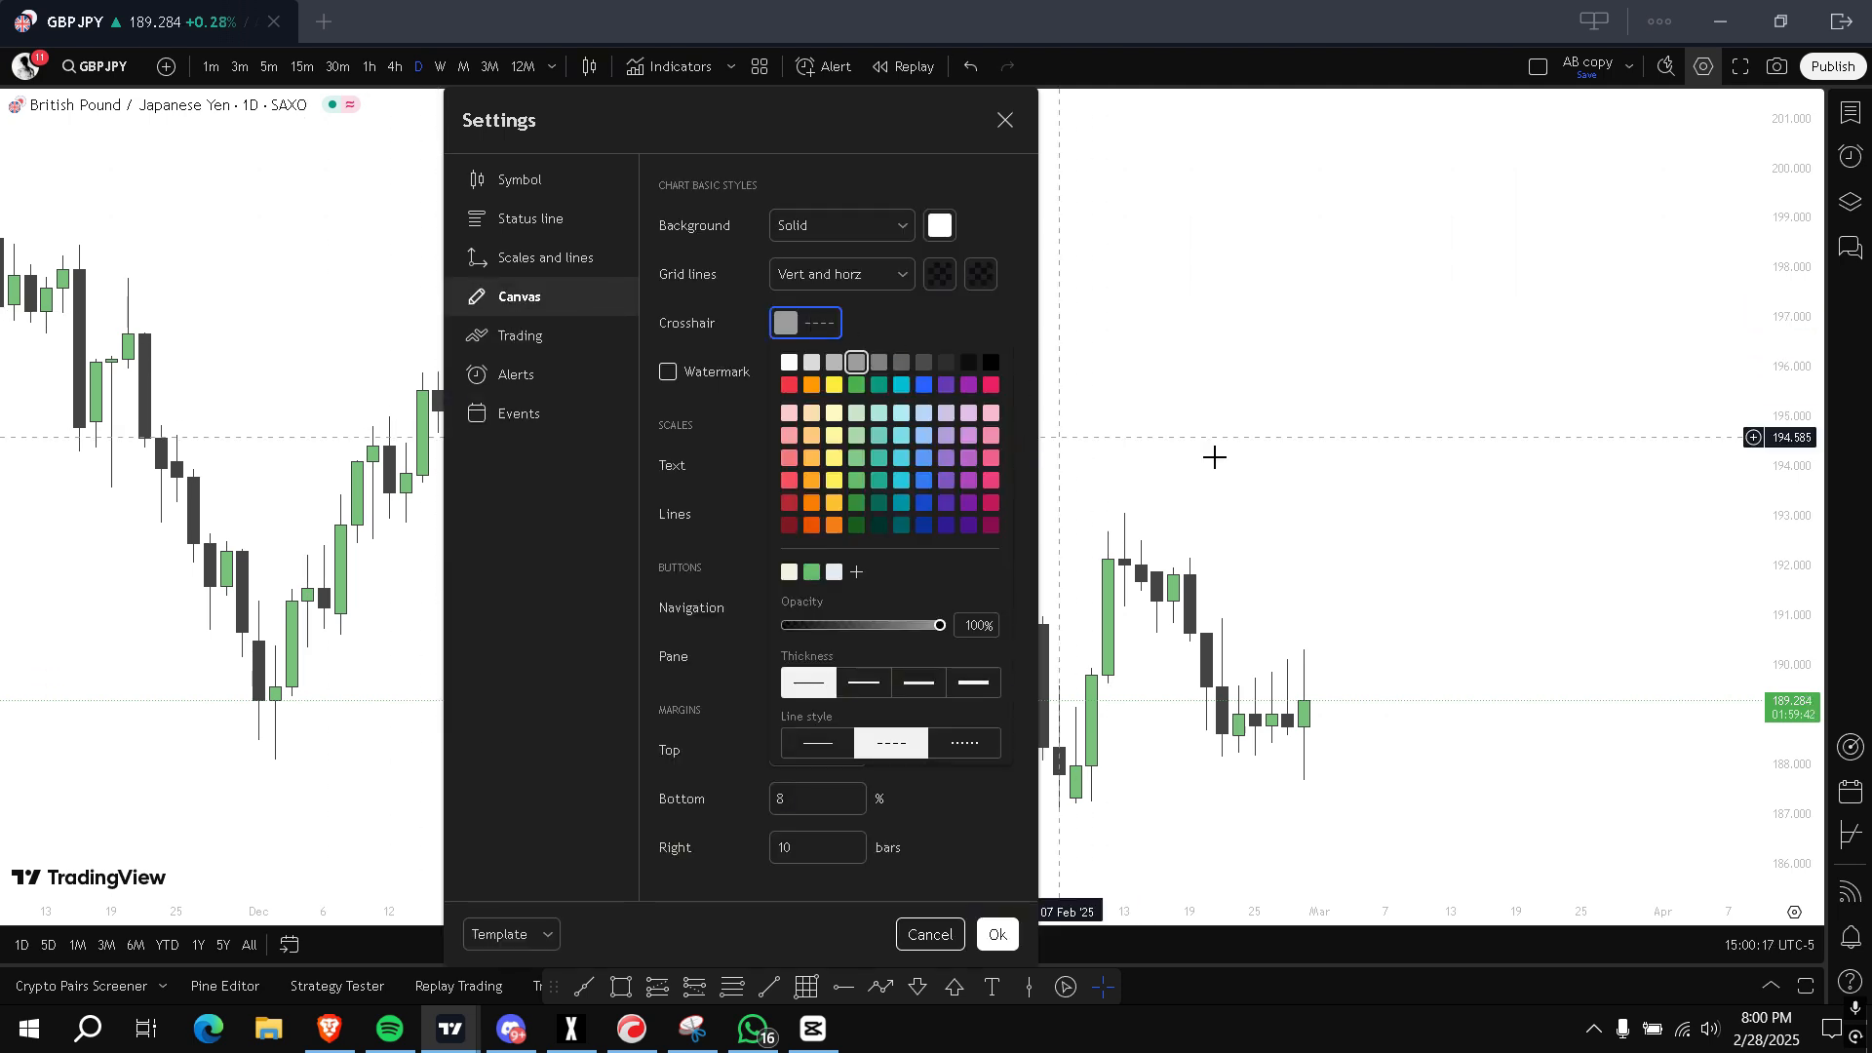
mouse_move(1337, 449)
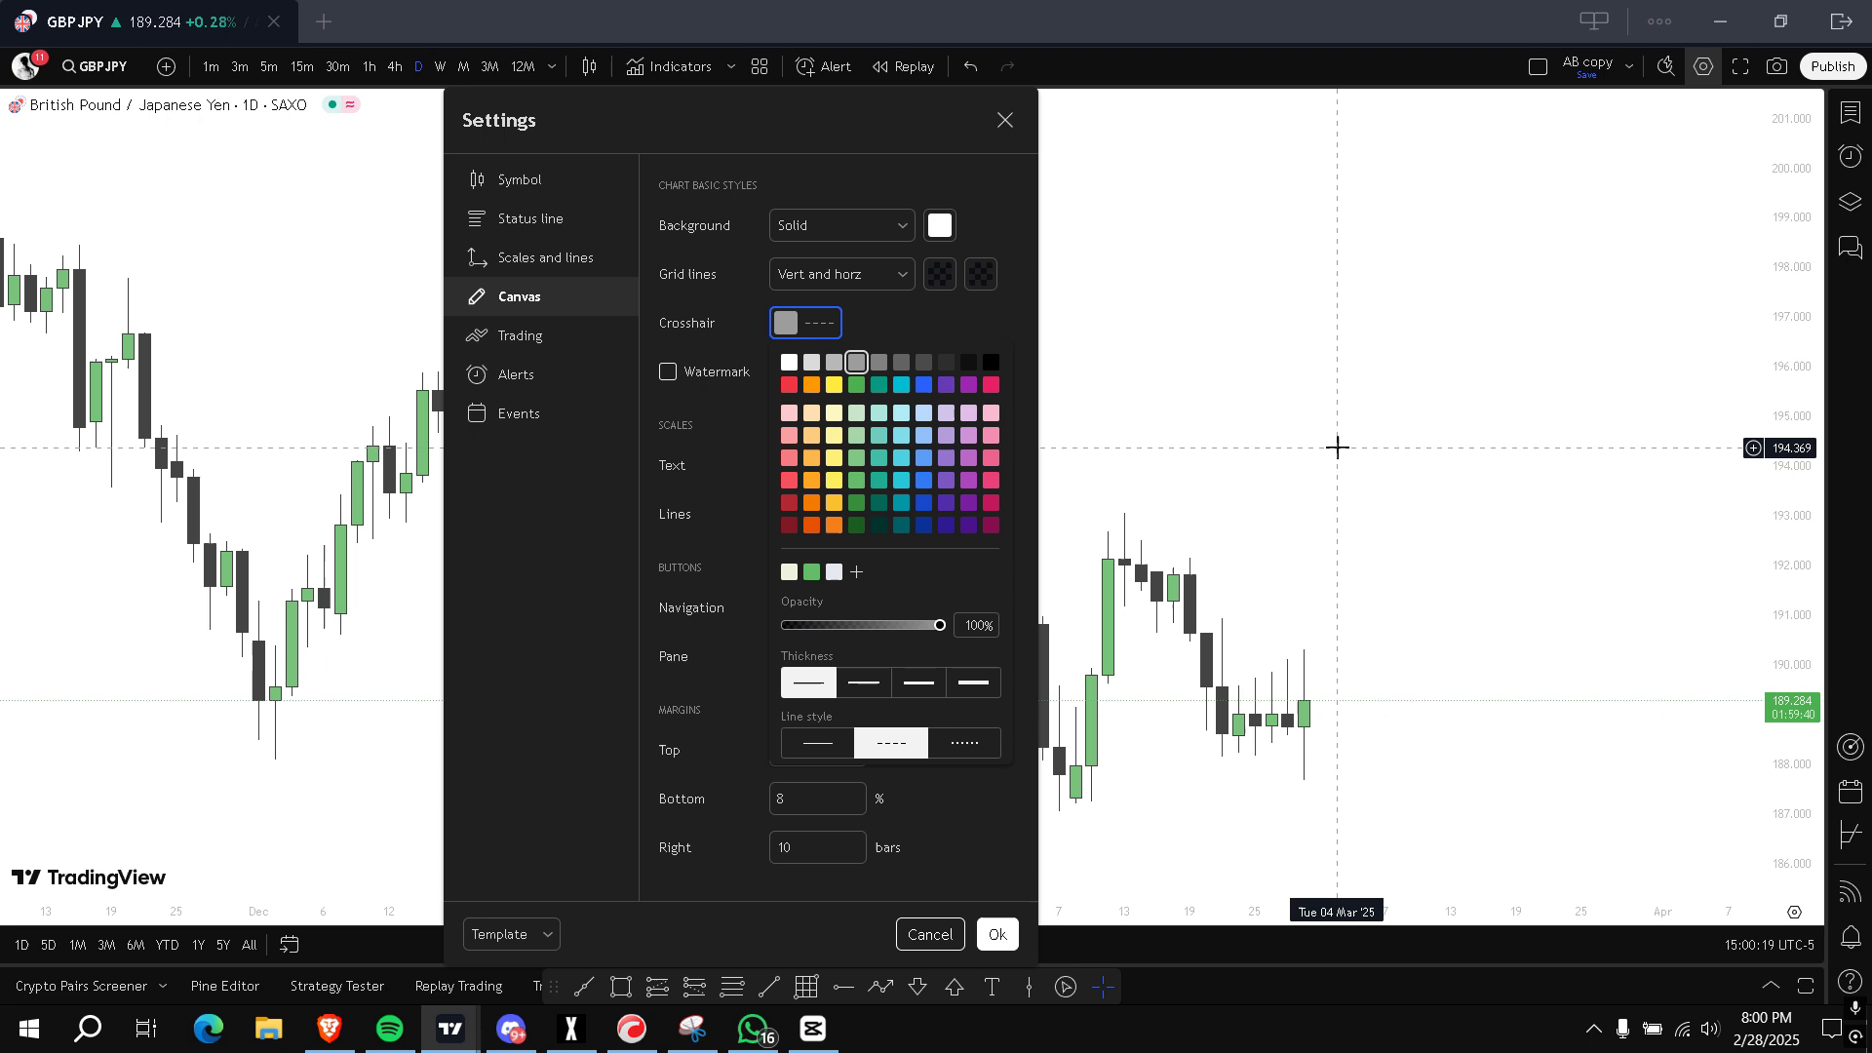
mouse_move(973, 376)
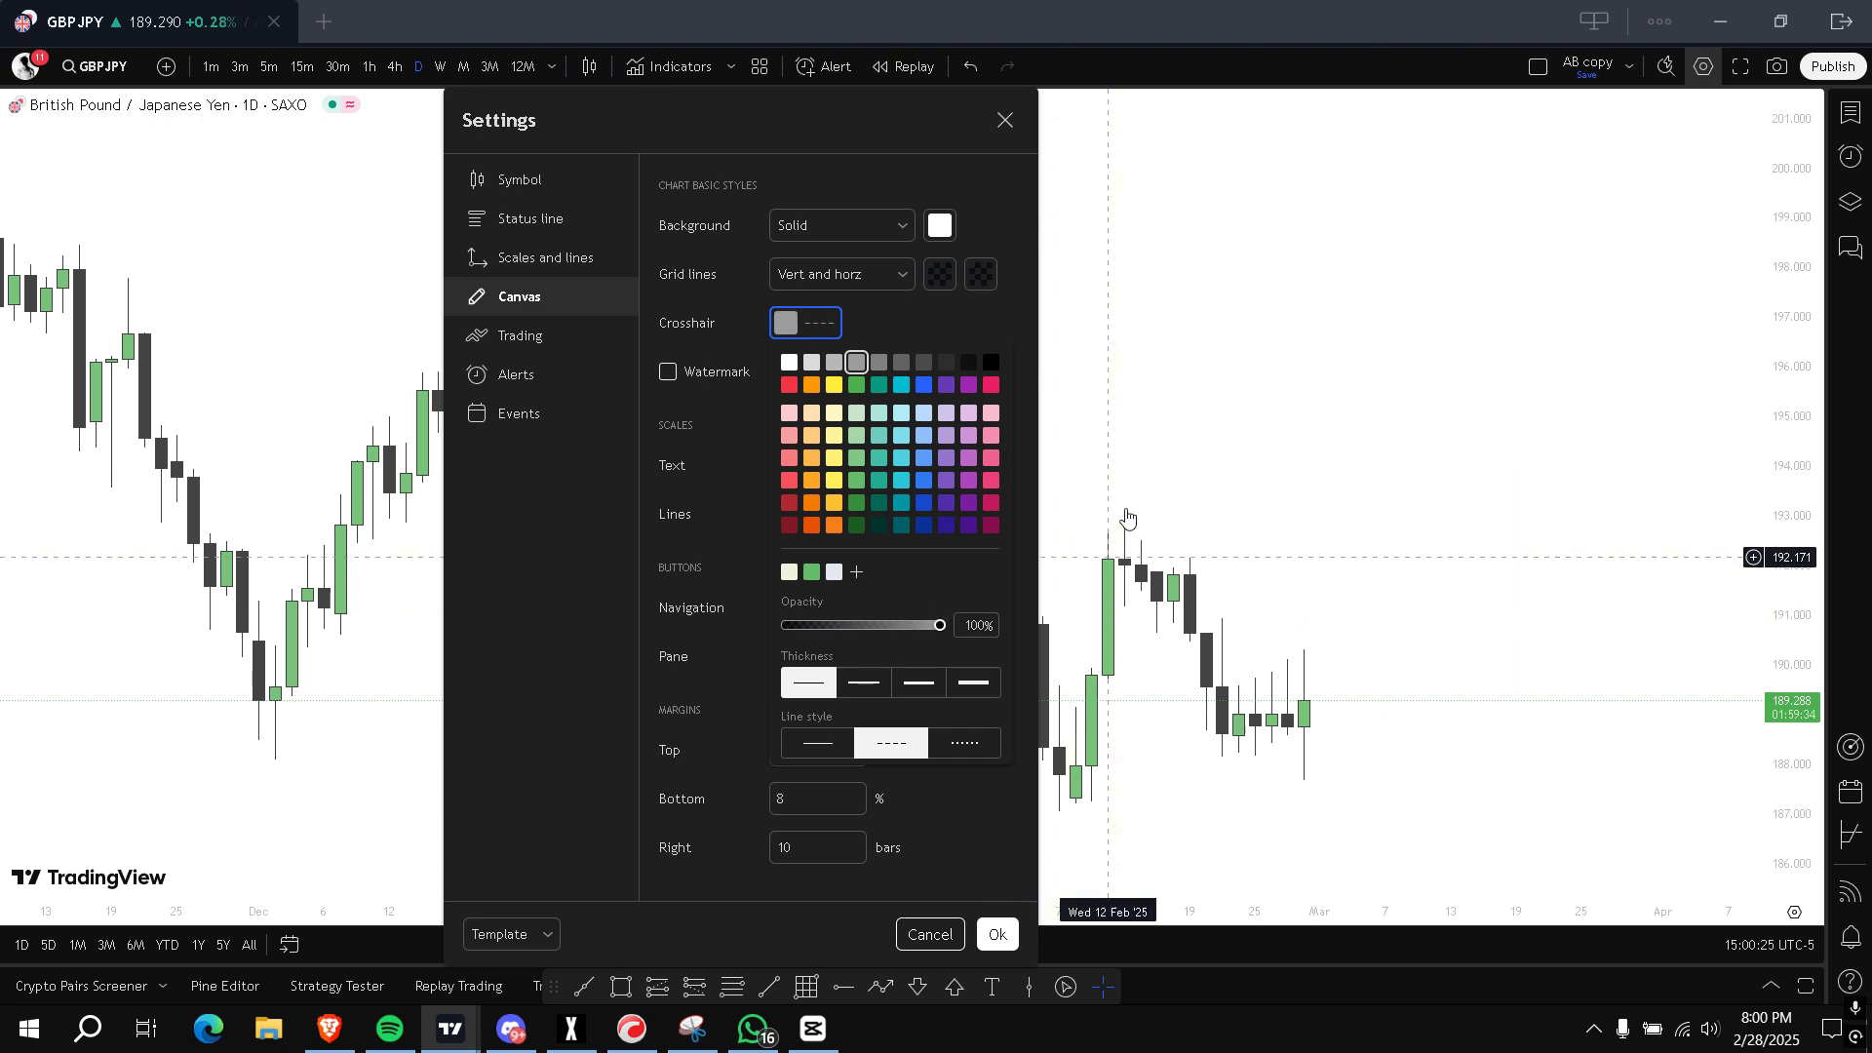
mouse_move(1129, 570)
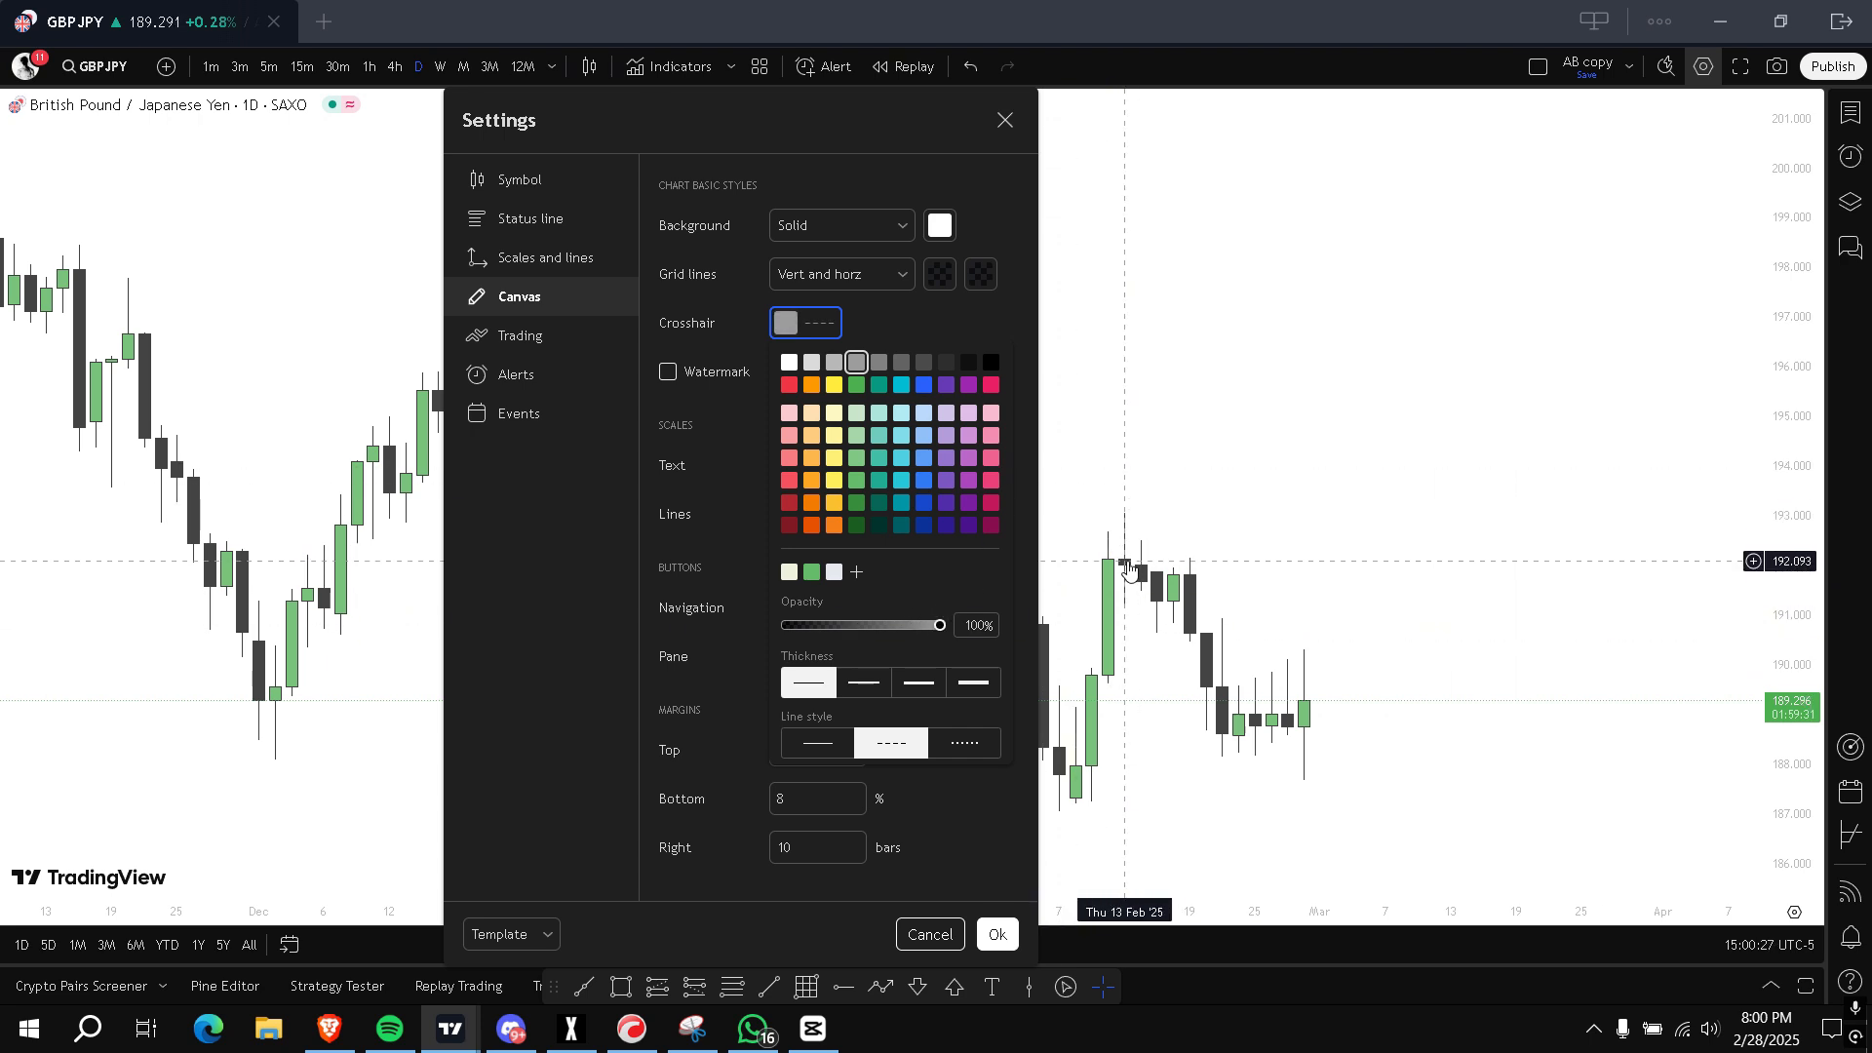
mouse_move(1123, 584)
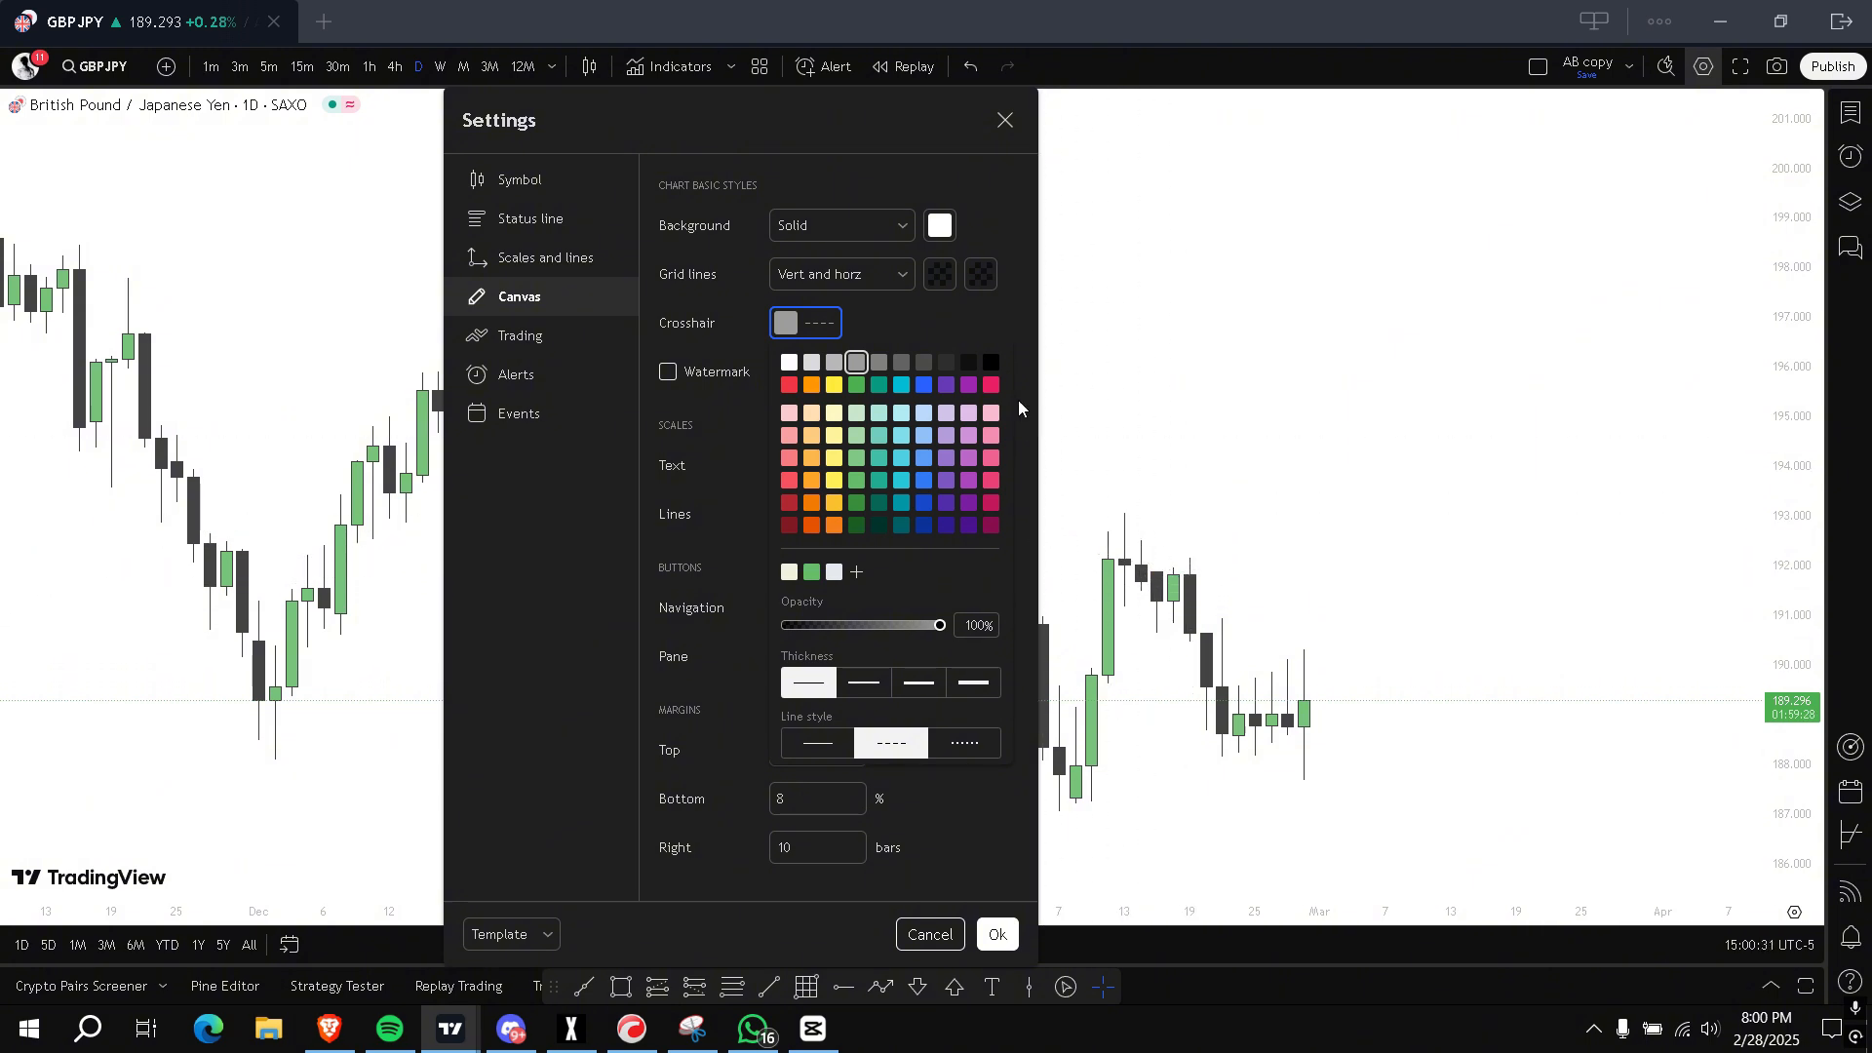
click(991, 363)
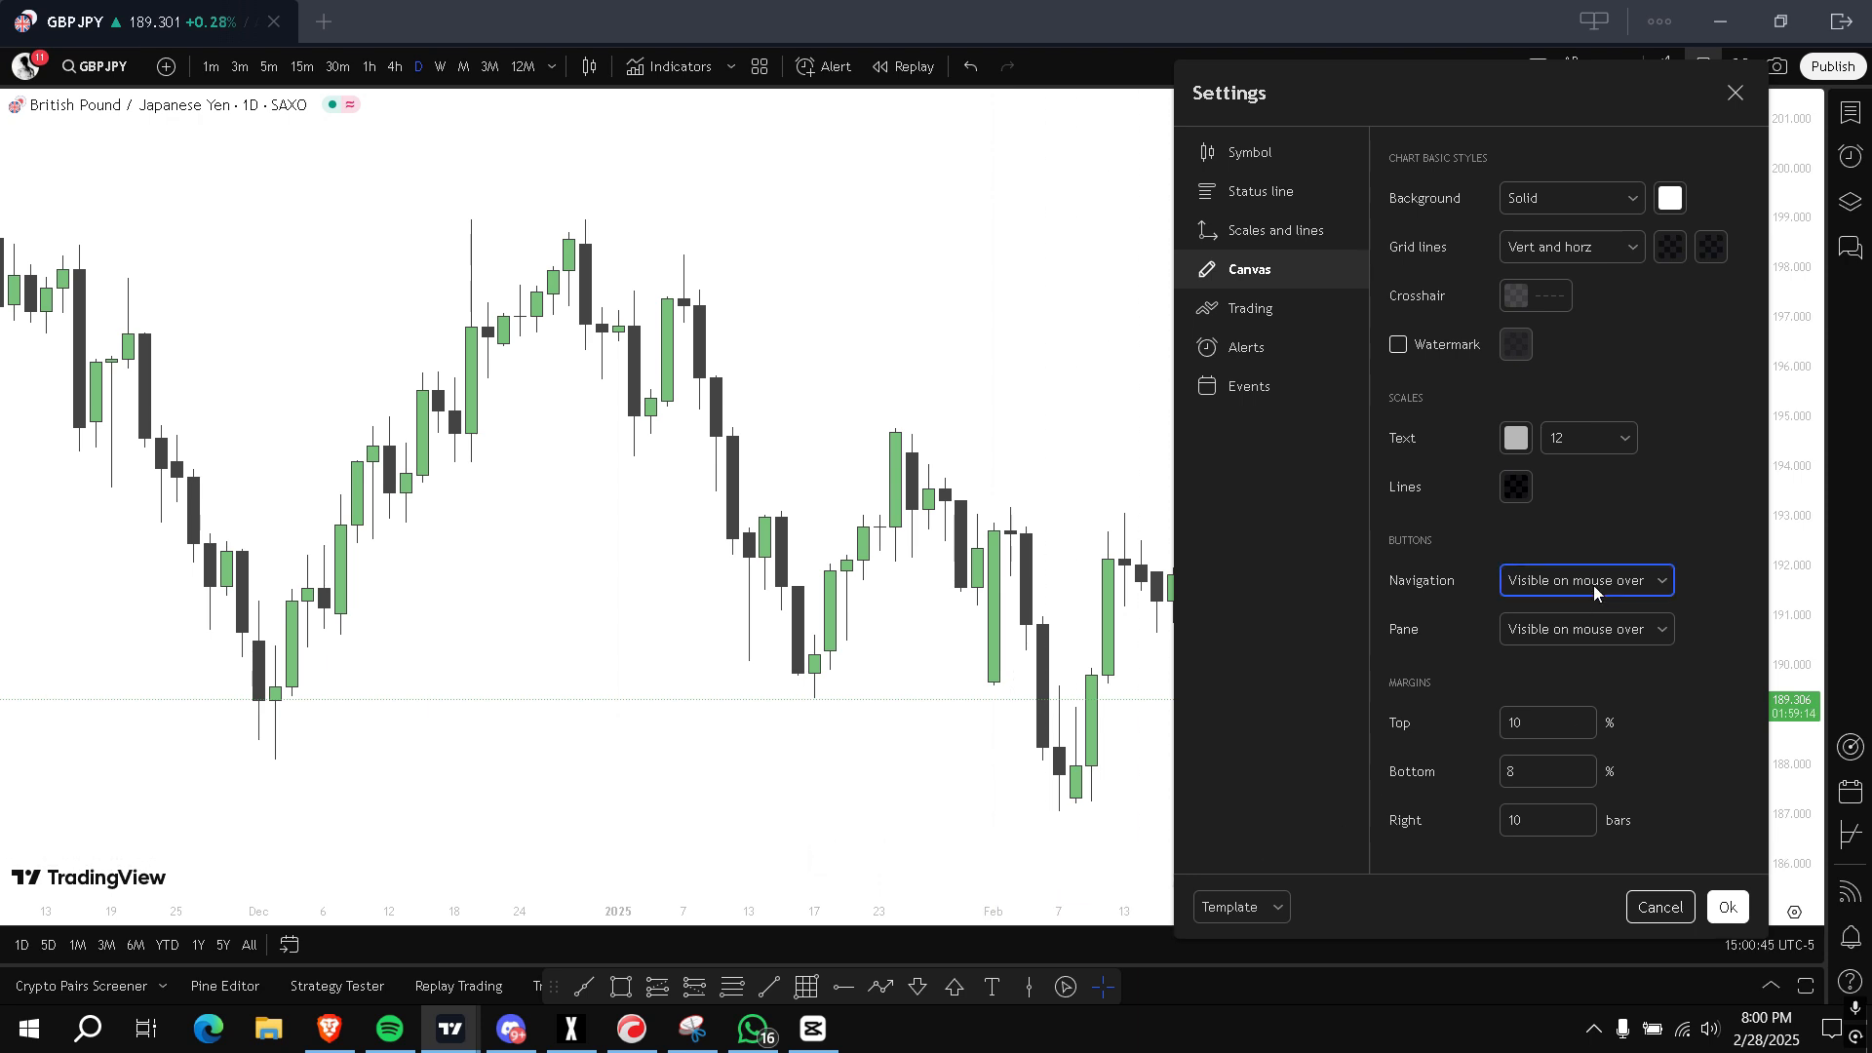
Set navigation and pane buttons to Always invisible and the bottom margin to 10%
click(1586, 581)
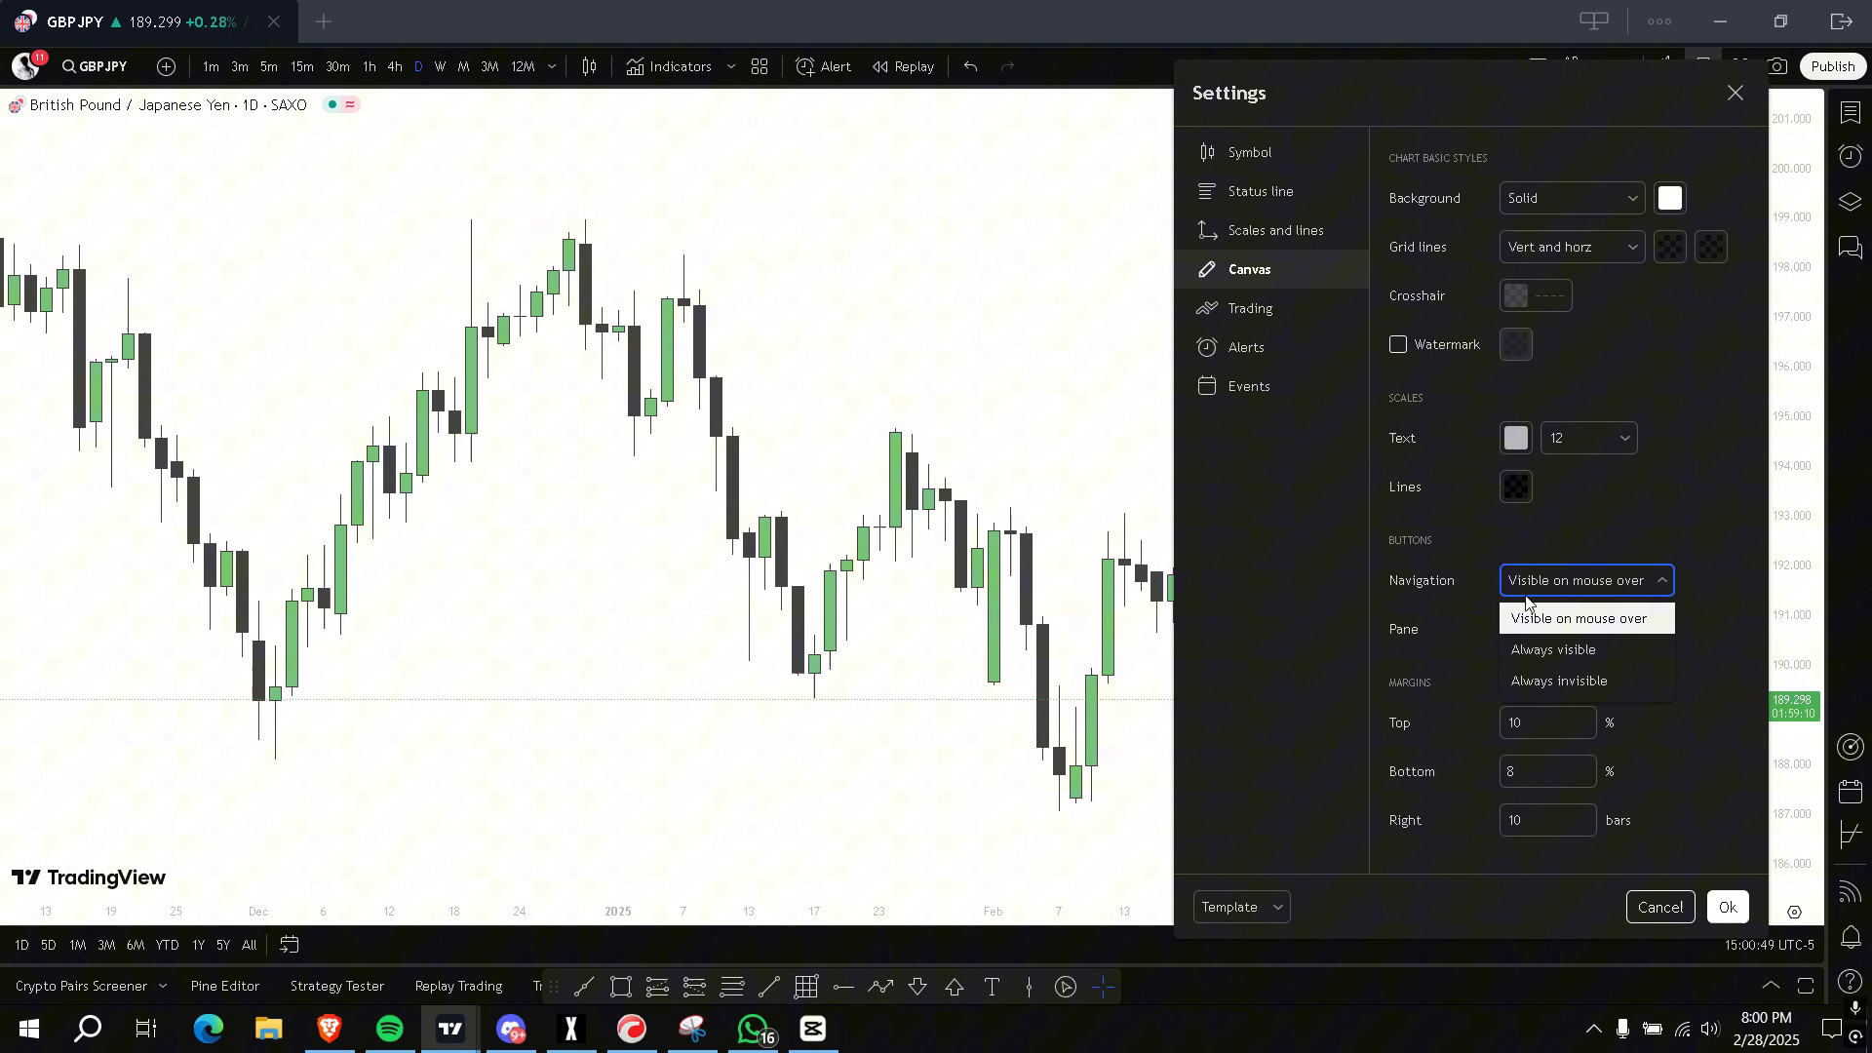
click(1556, 680)
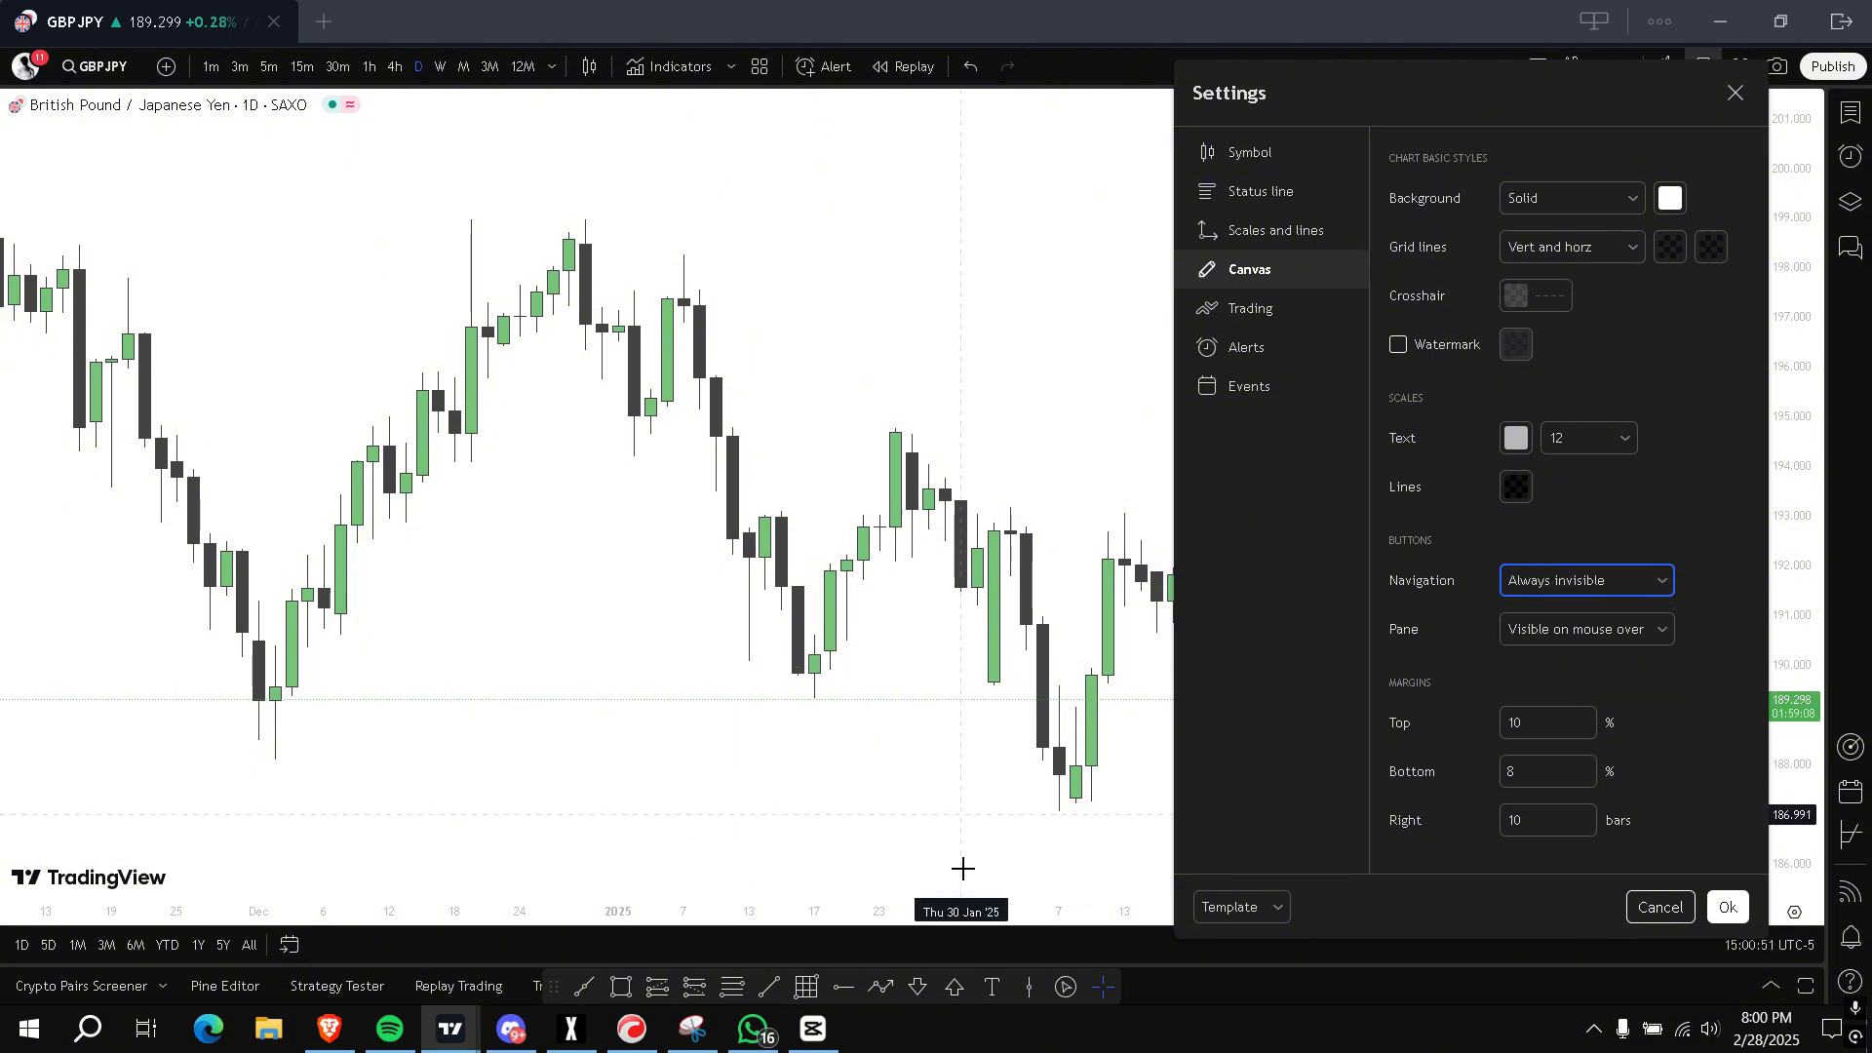
mouse_move(1474, 476)
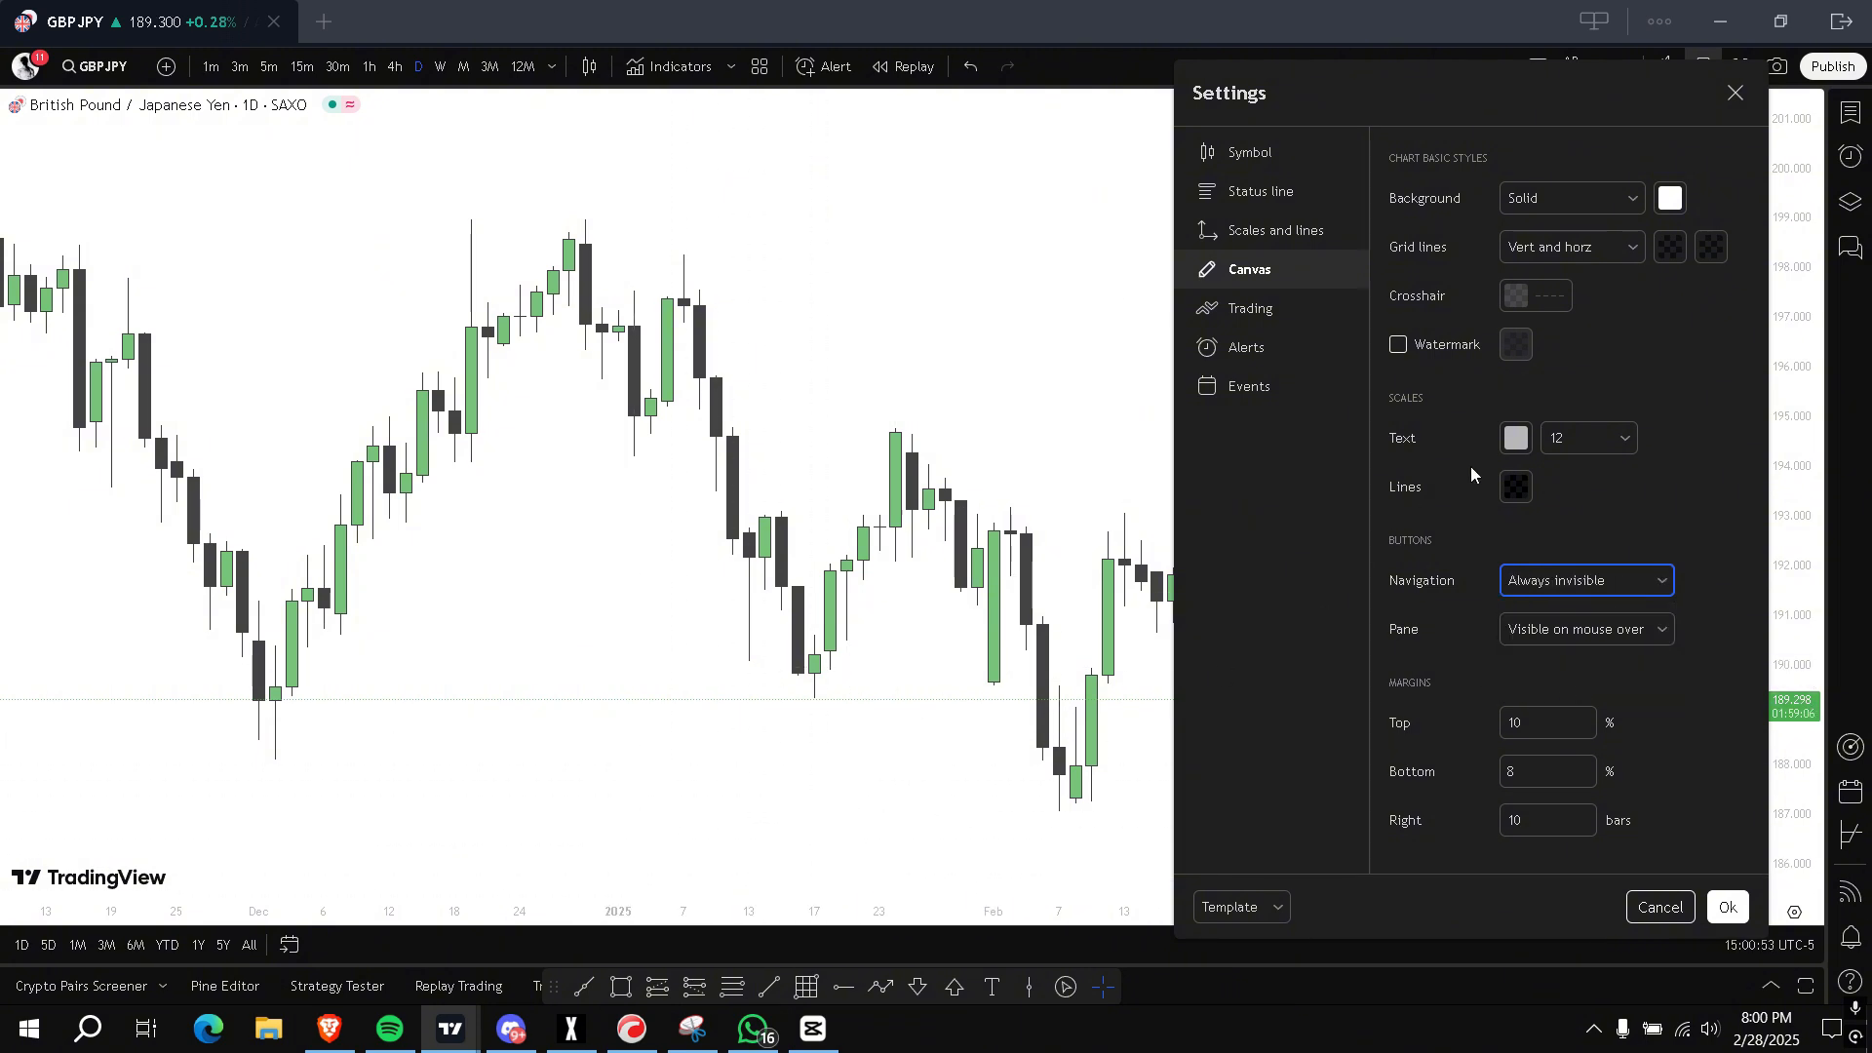
click(1585, 630)
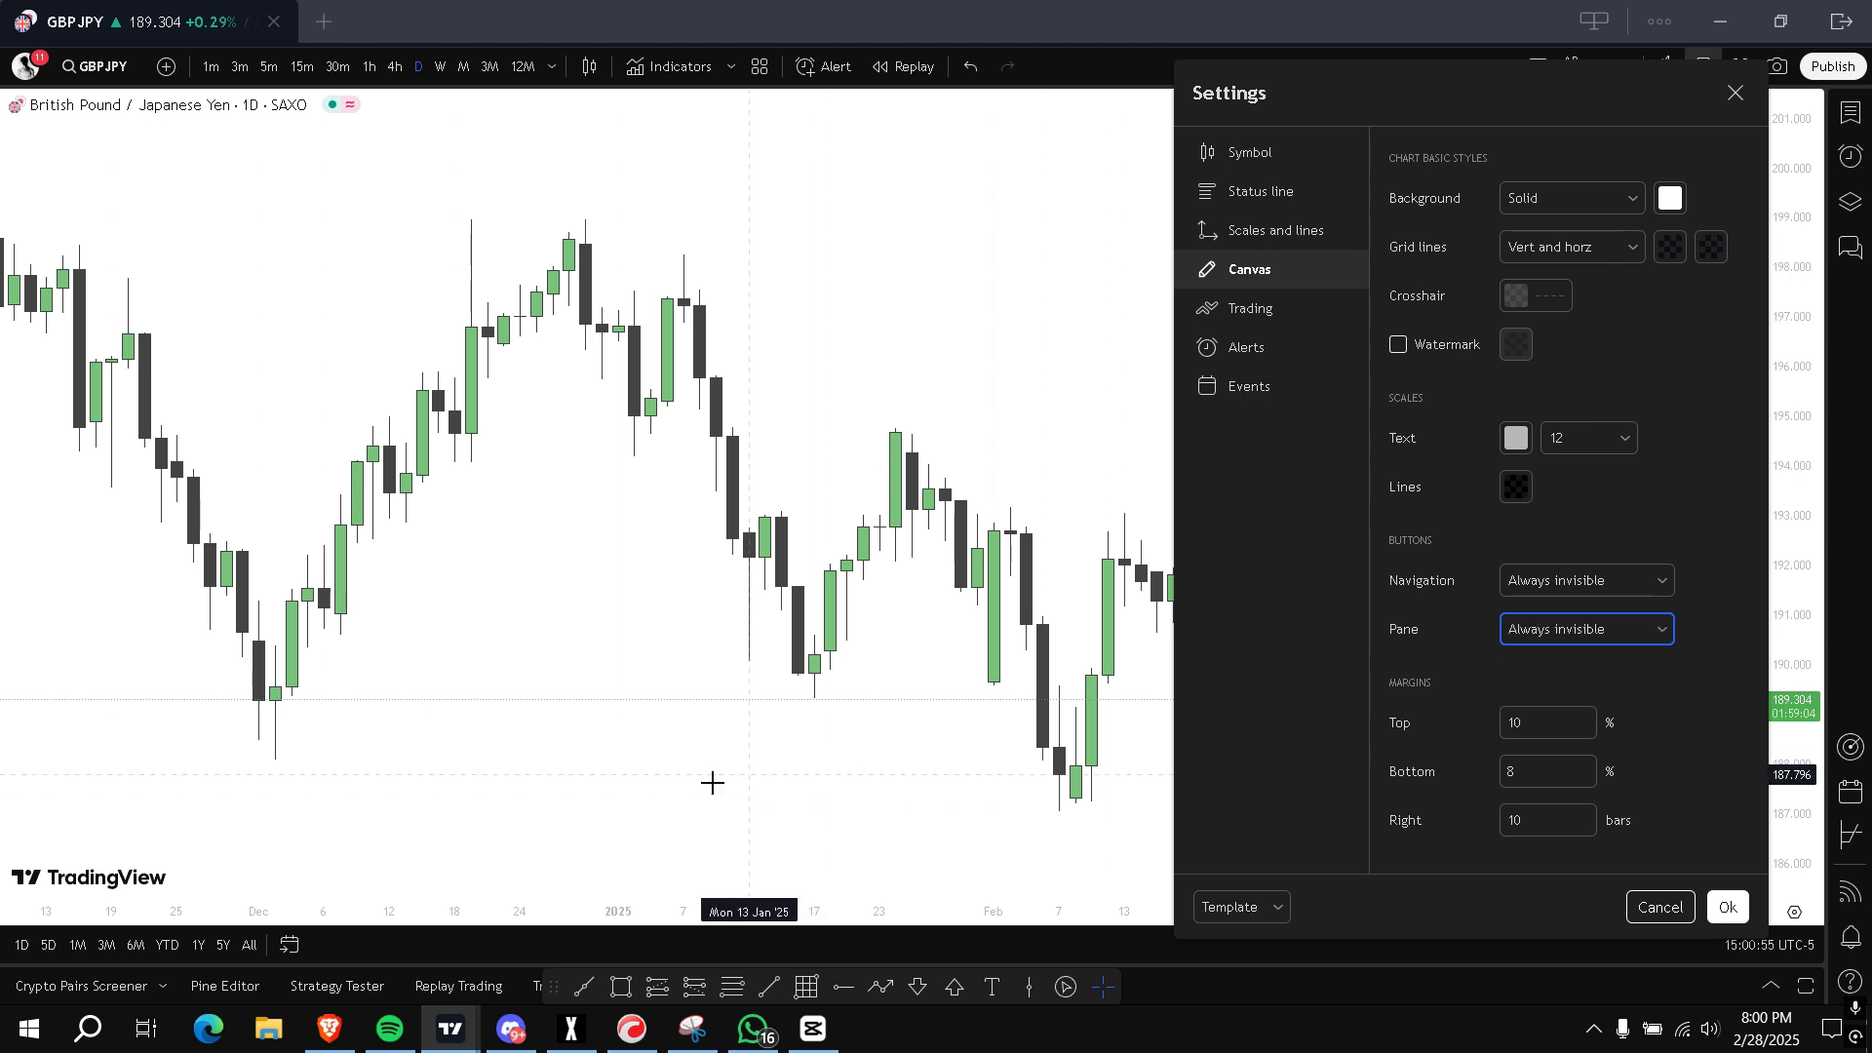
click(1547, 771)
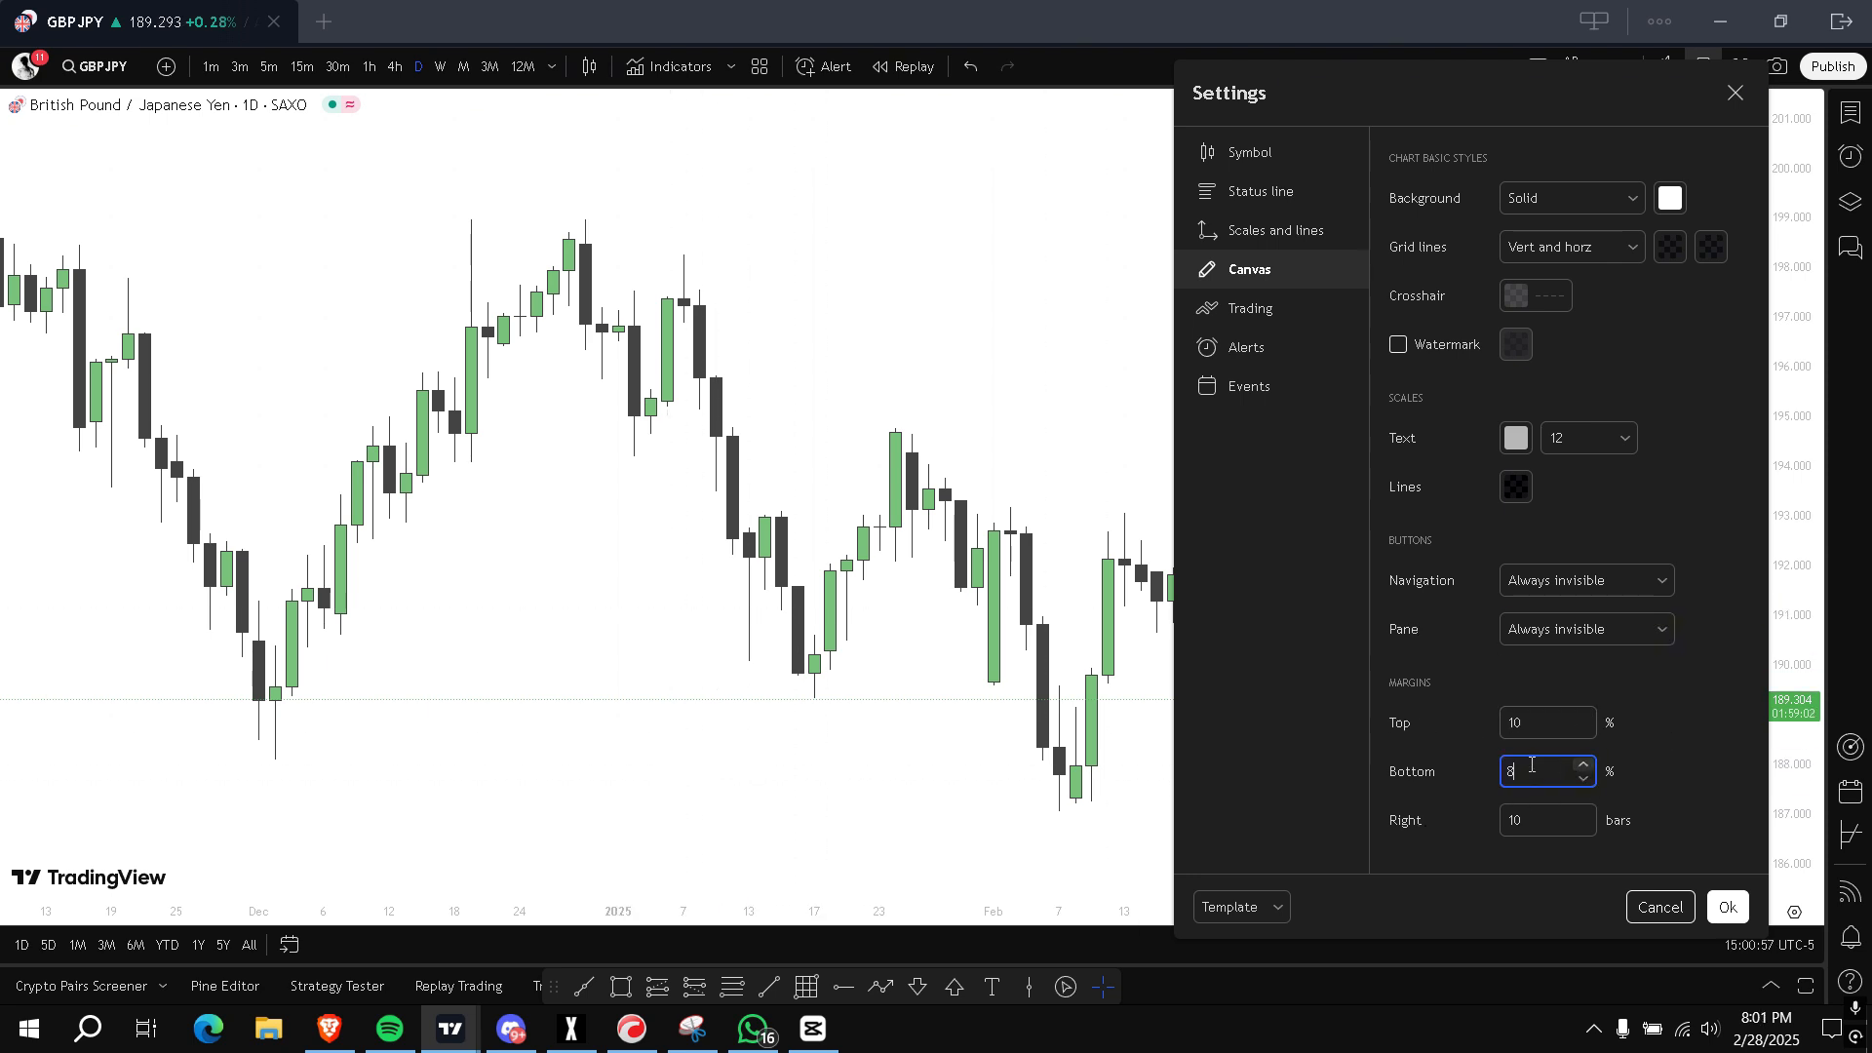
click(1726, 907)
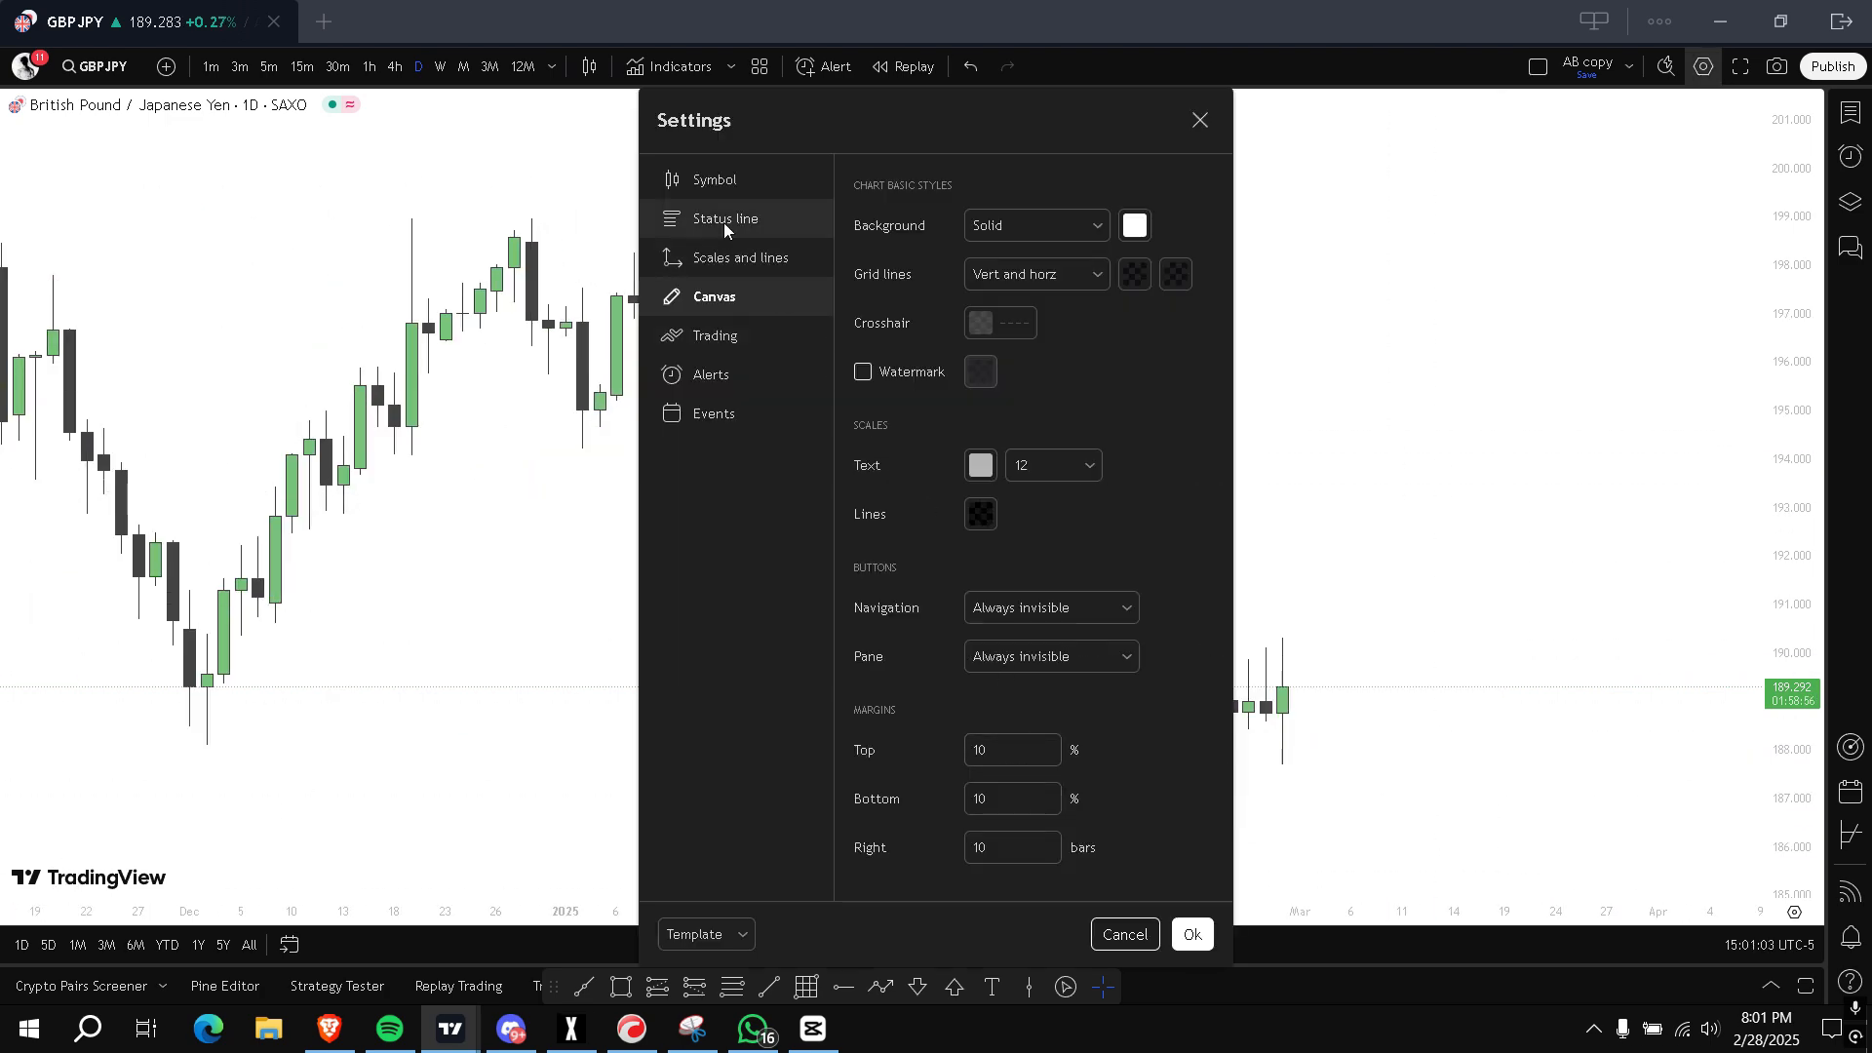
Turn off the plus button and set pre/post market labels to Hidden in Scales and lines
click(741, 257)
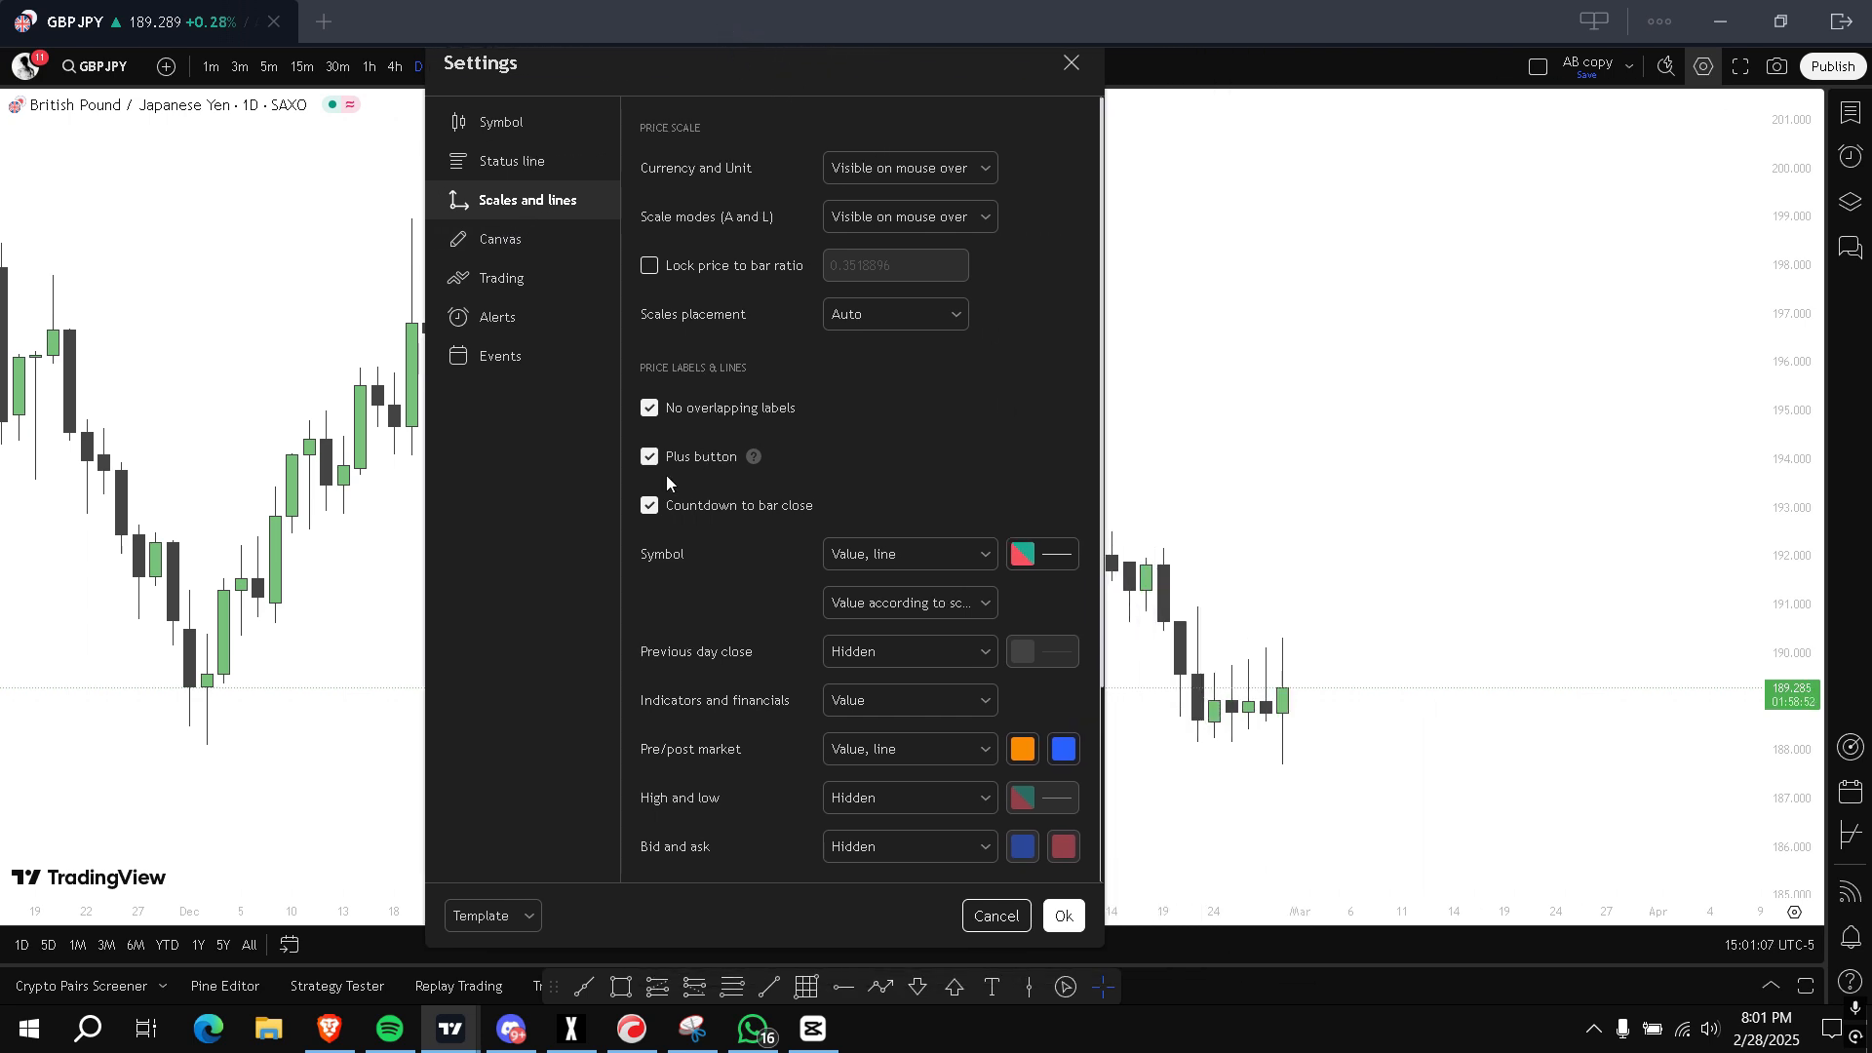
mouse_move(1729, 566)
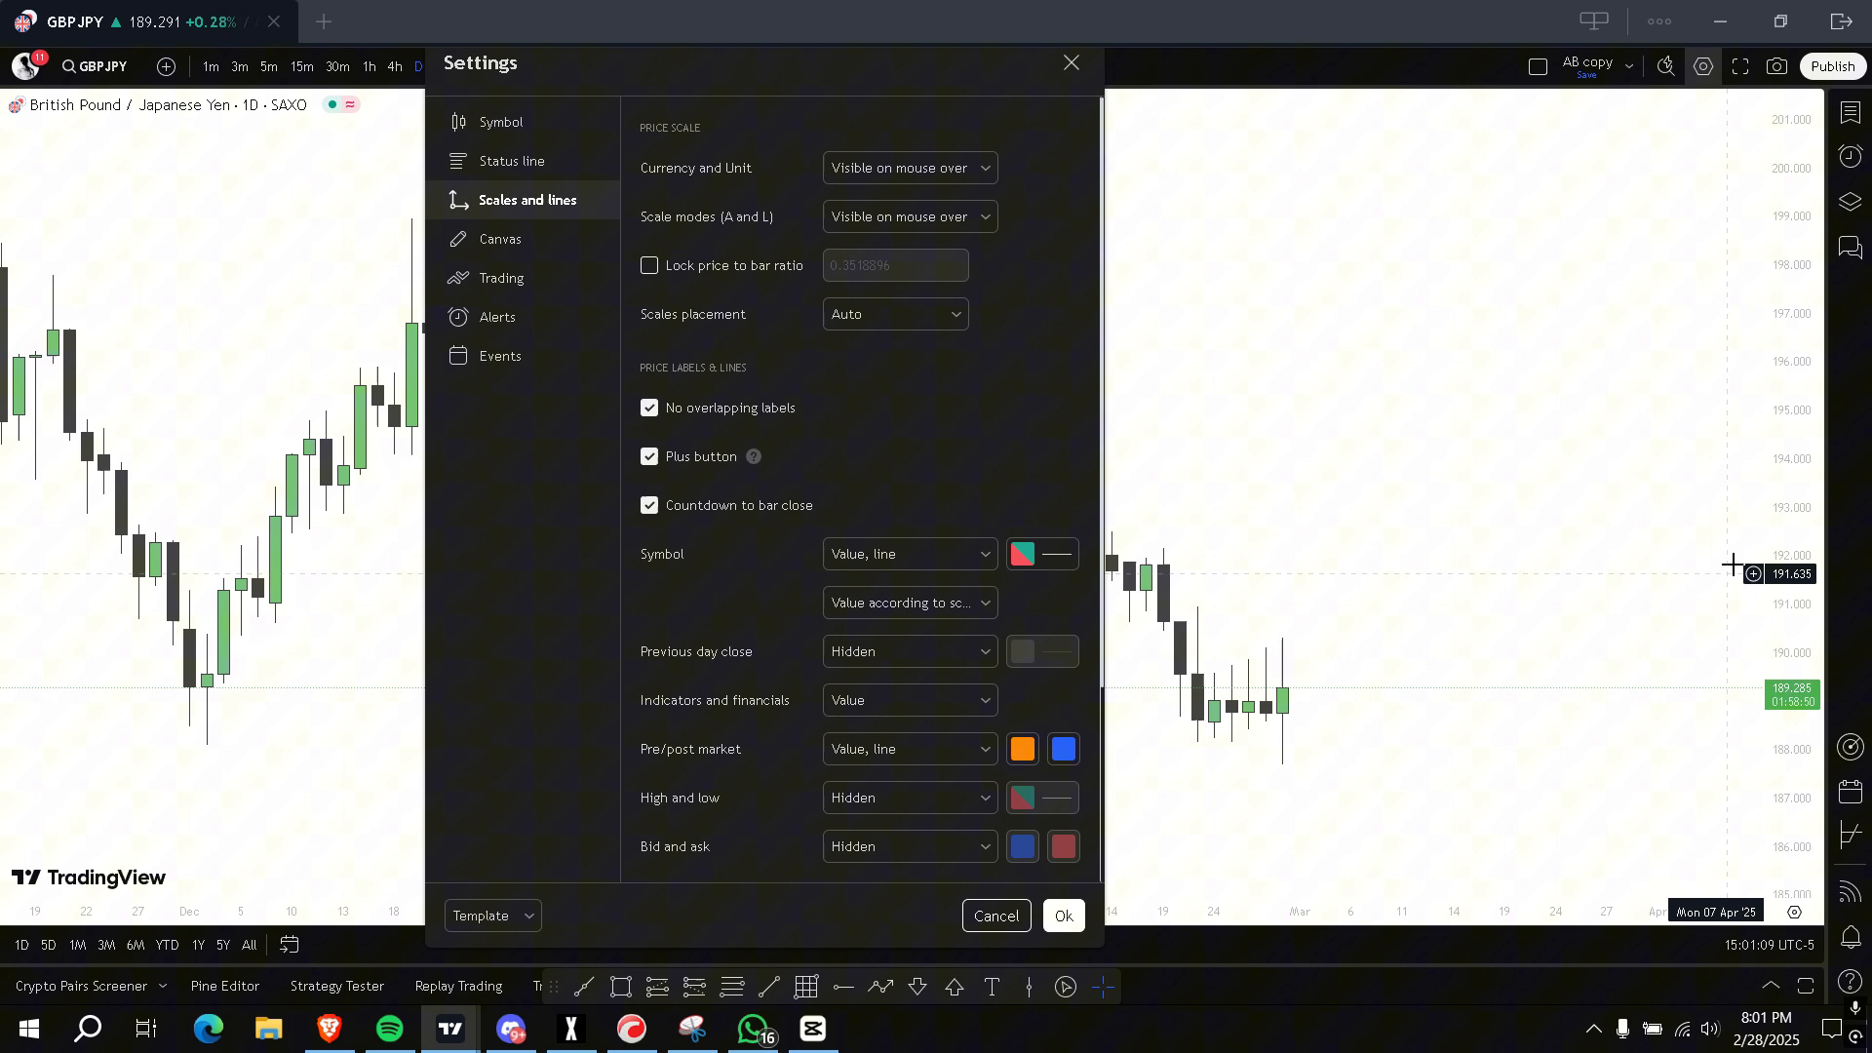
click(649, 456)
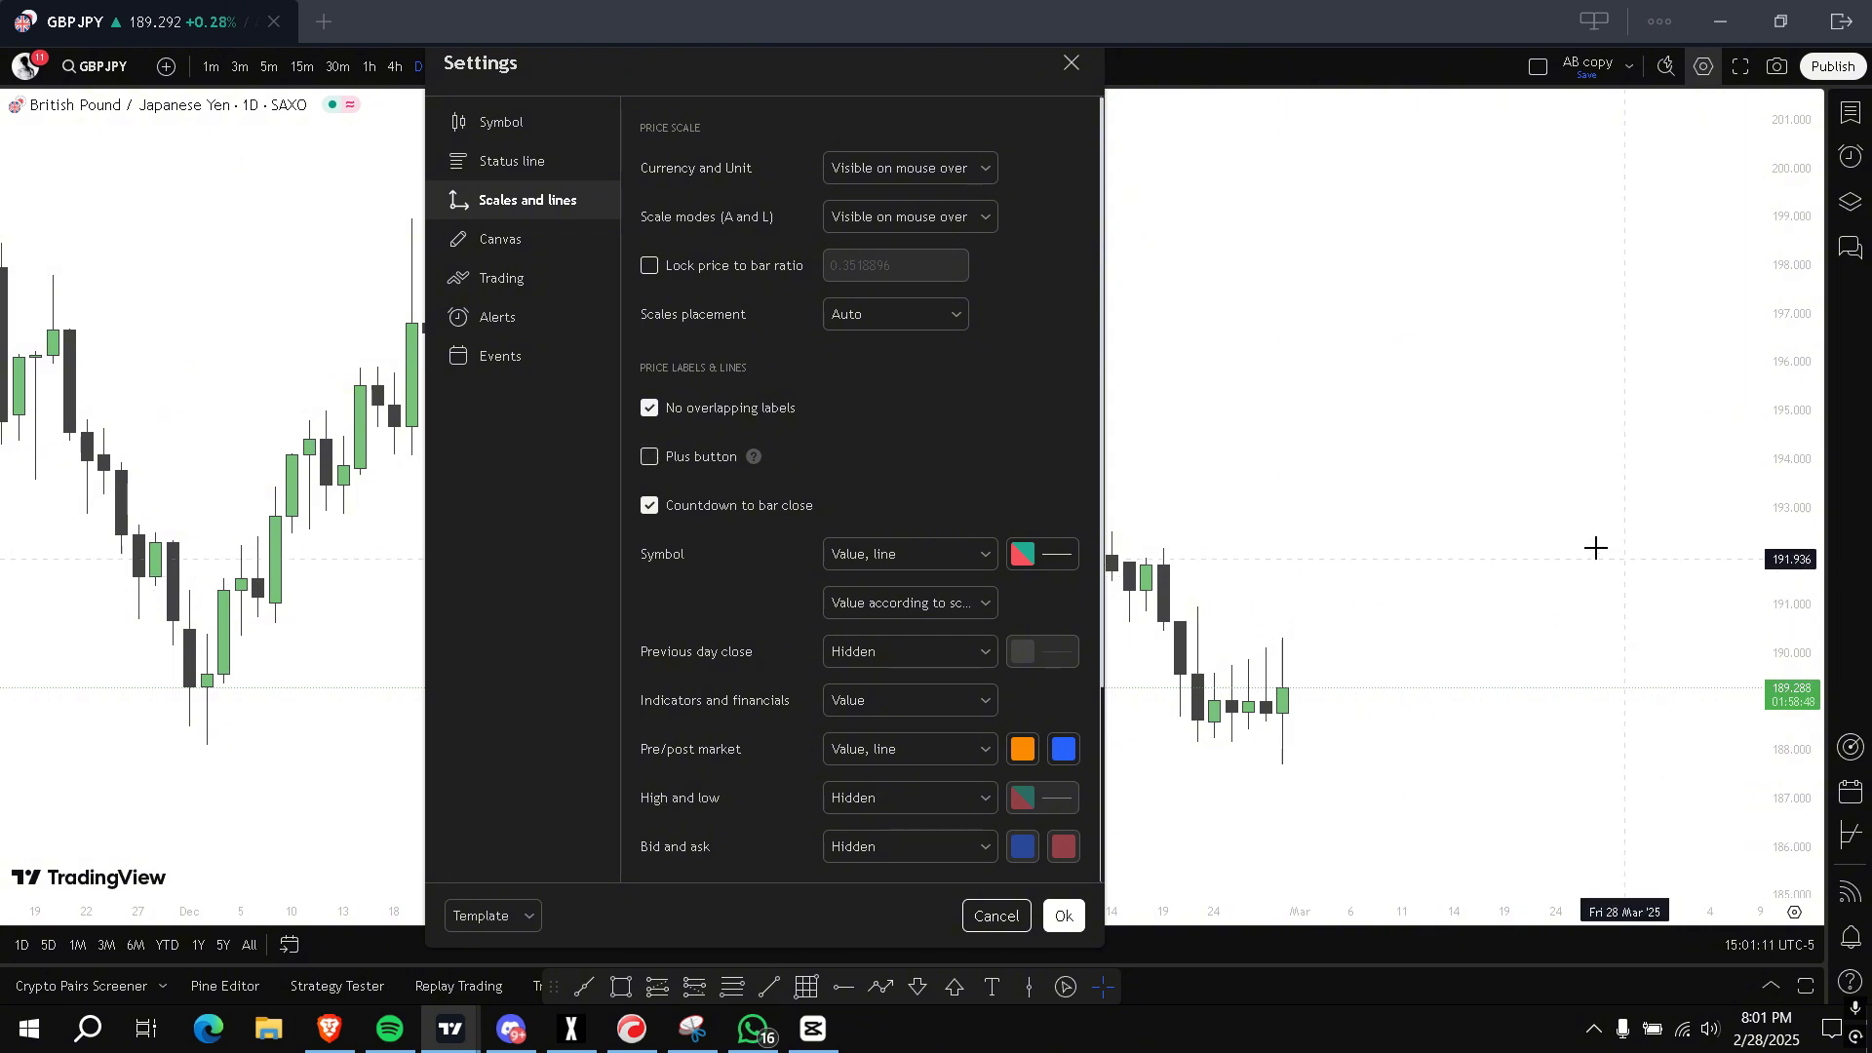
right_click(1595, 548)
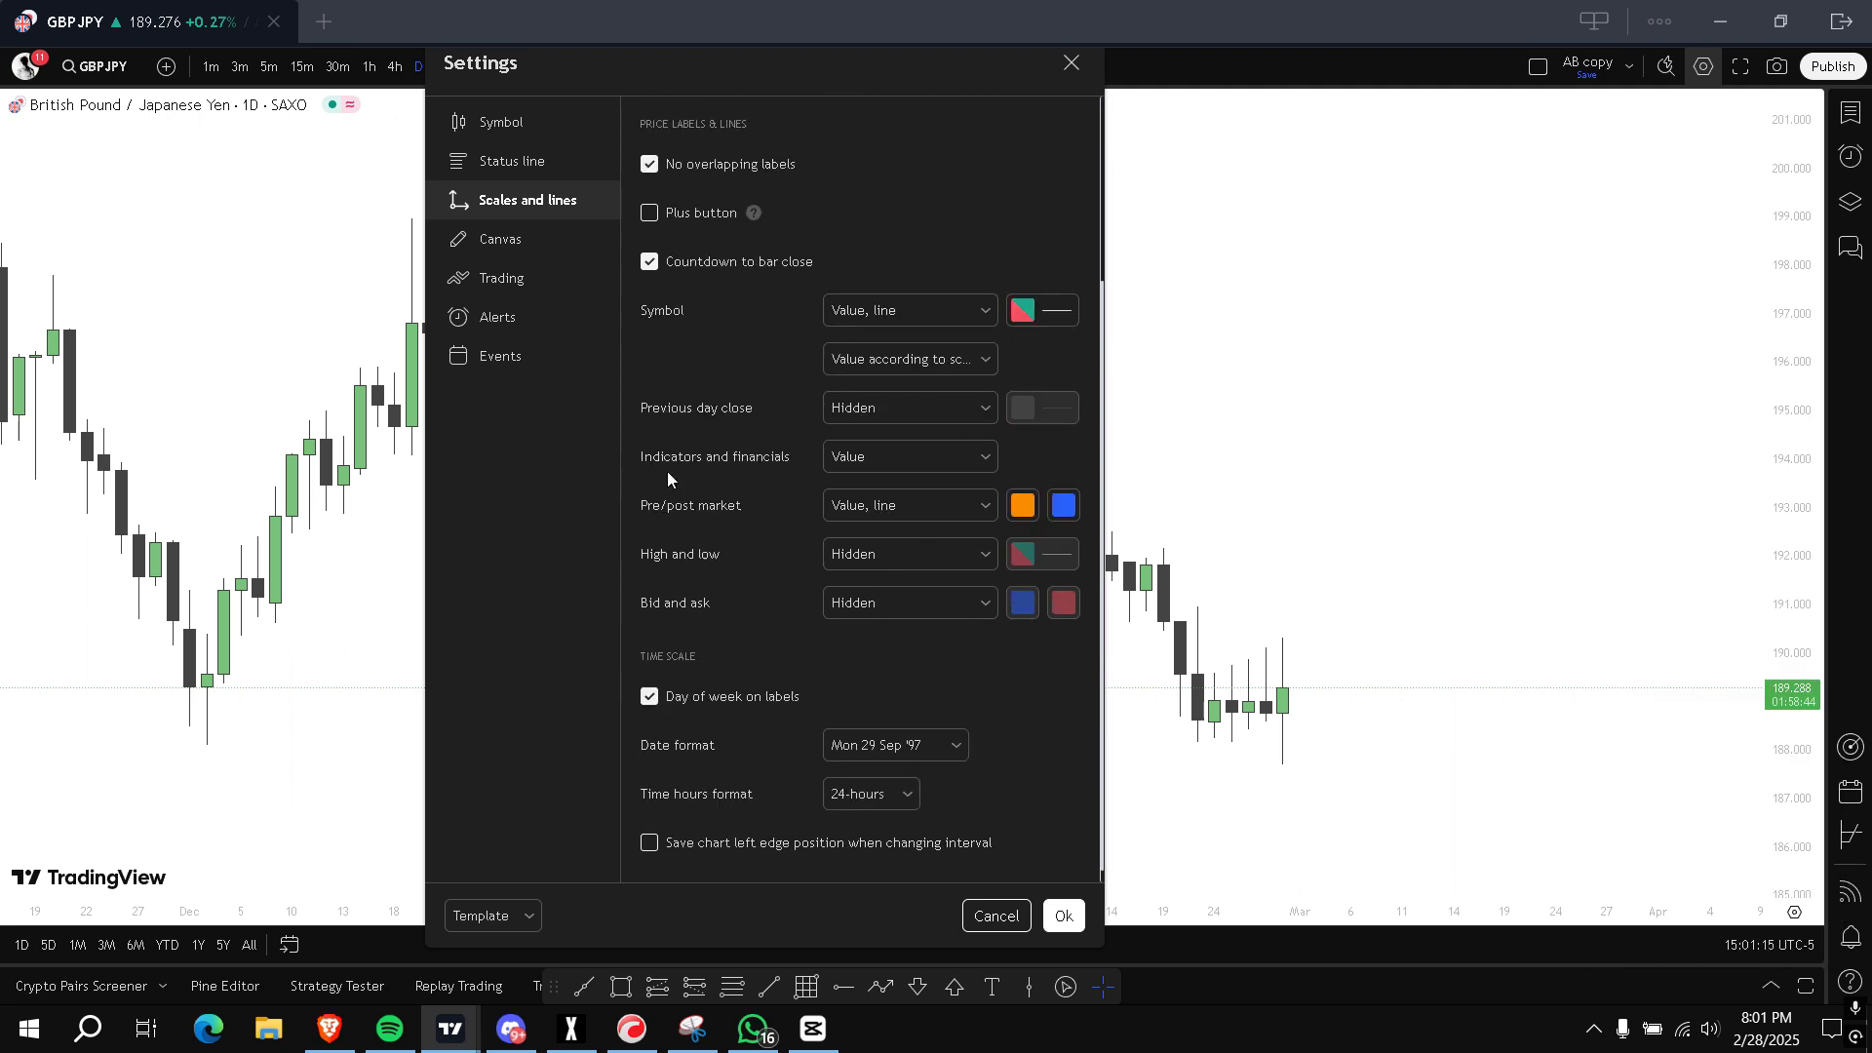
scroll(up, 3)
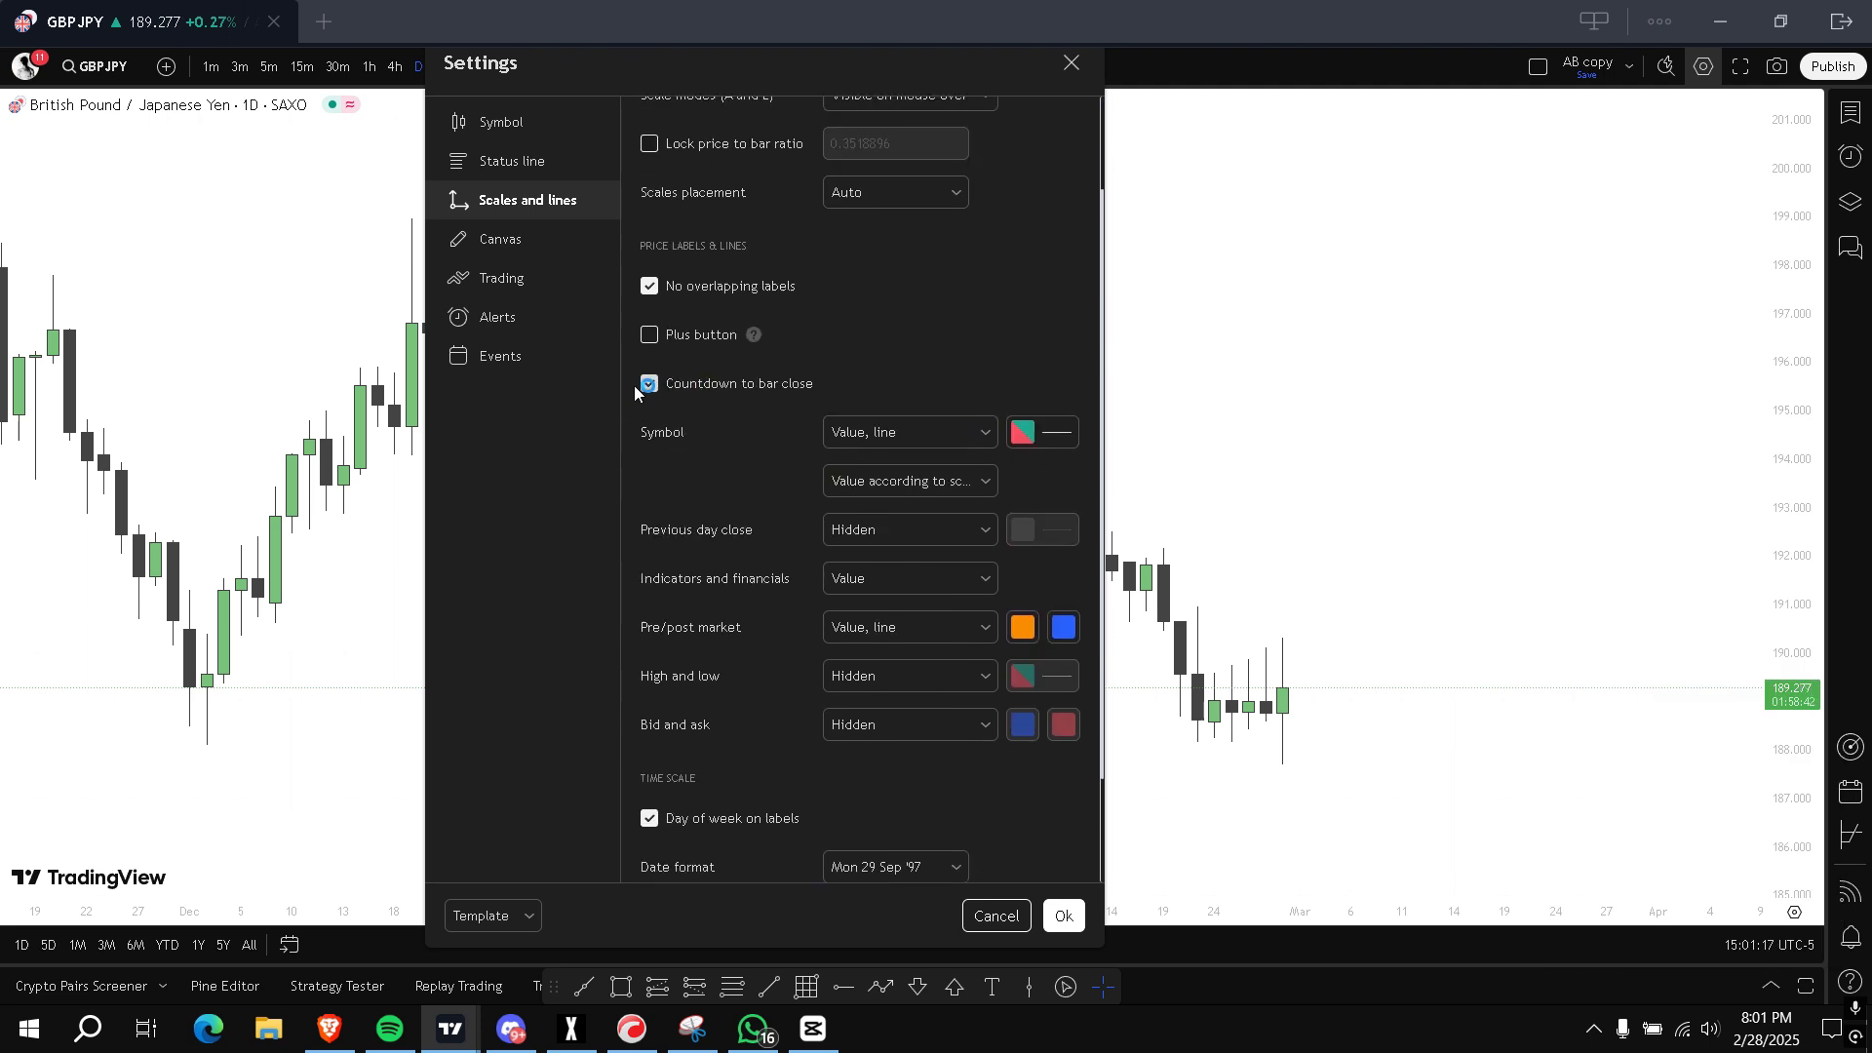
scroll(down, 3)
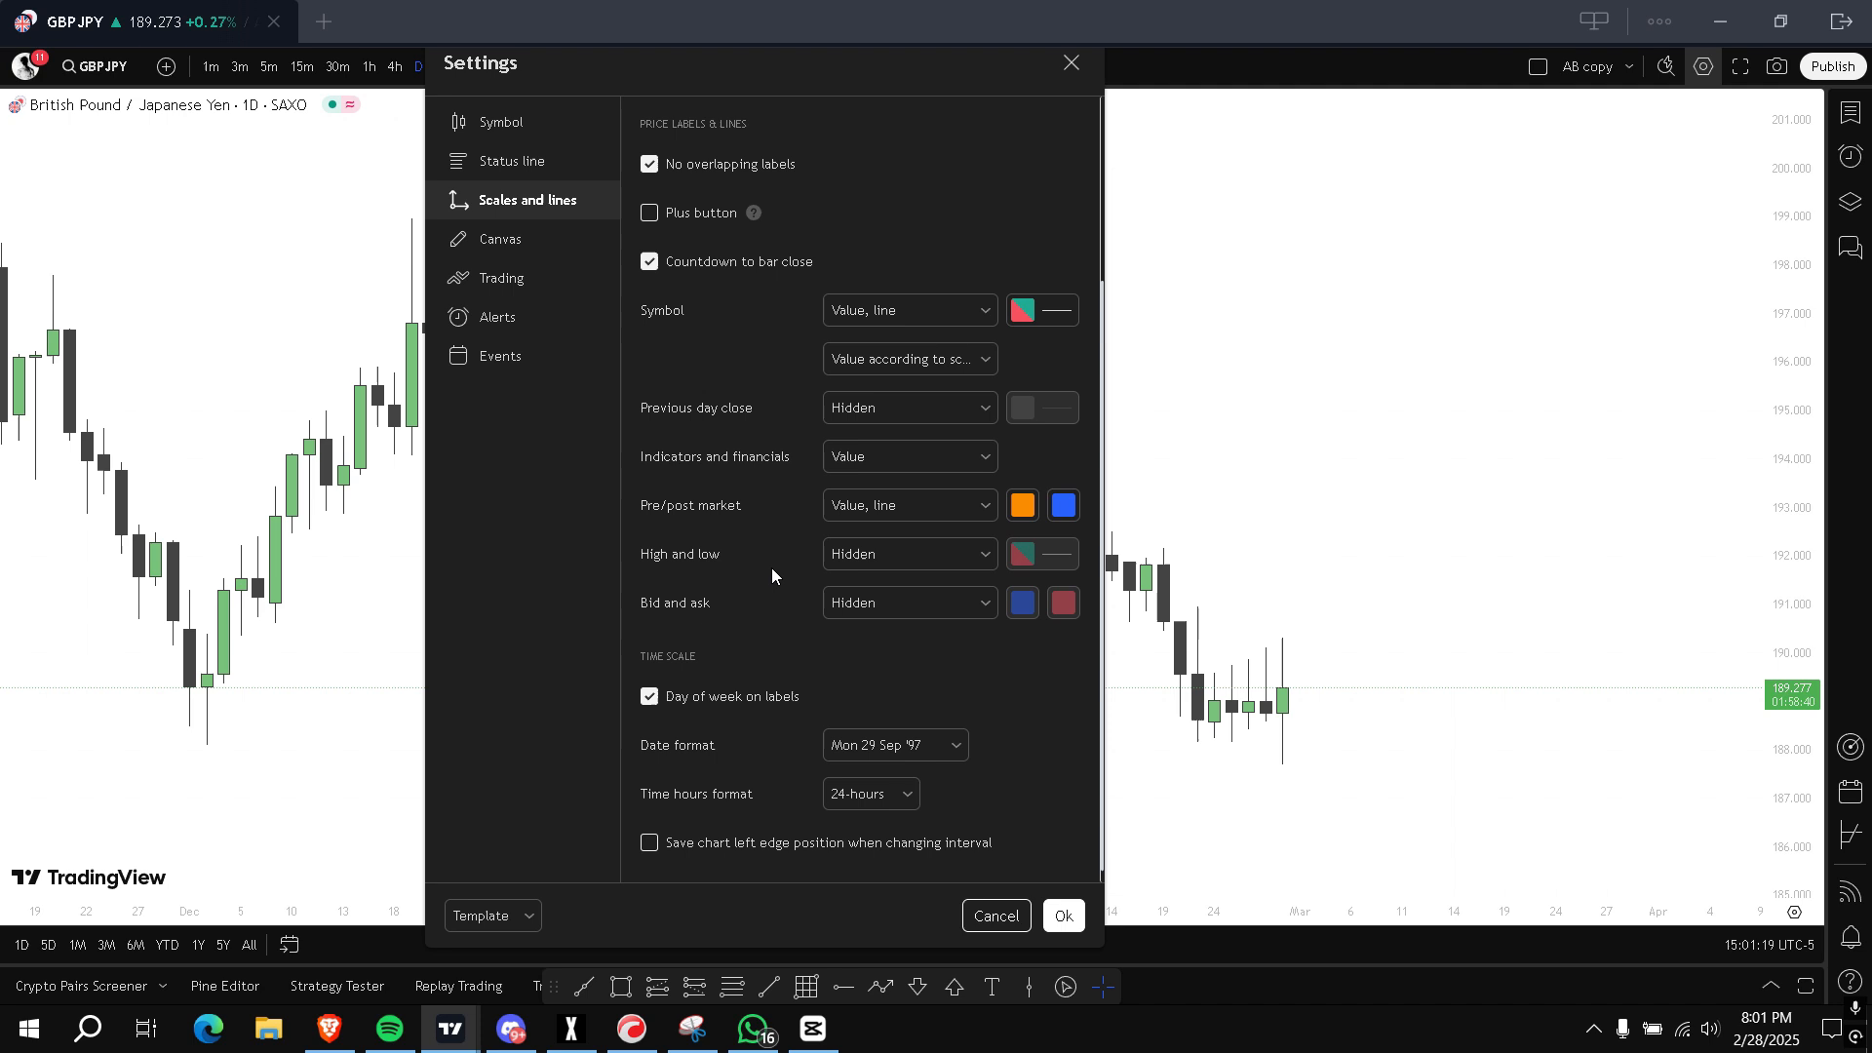
mouse_move(669, 505)
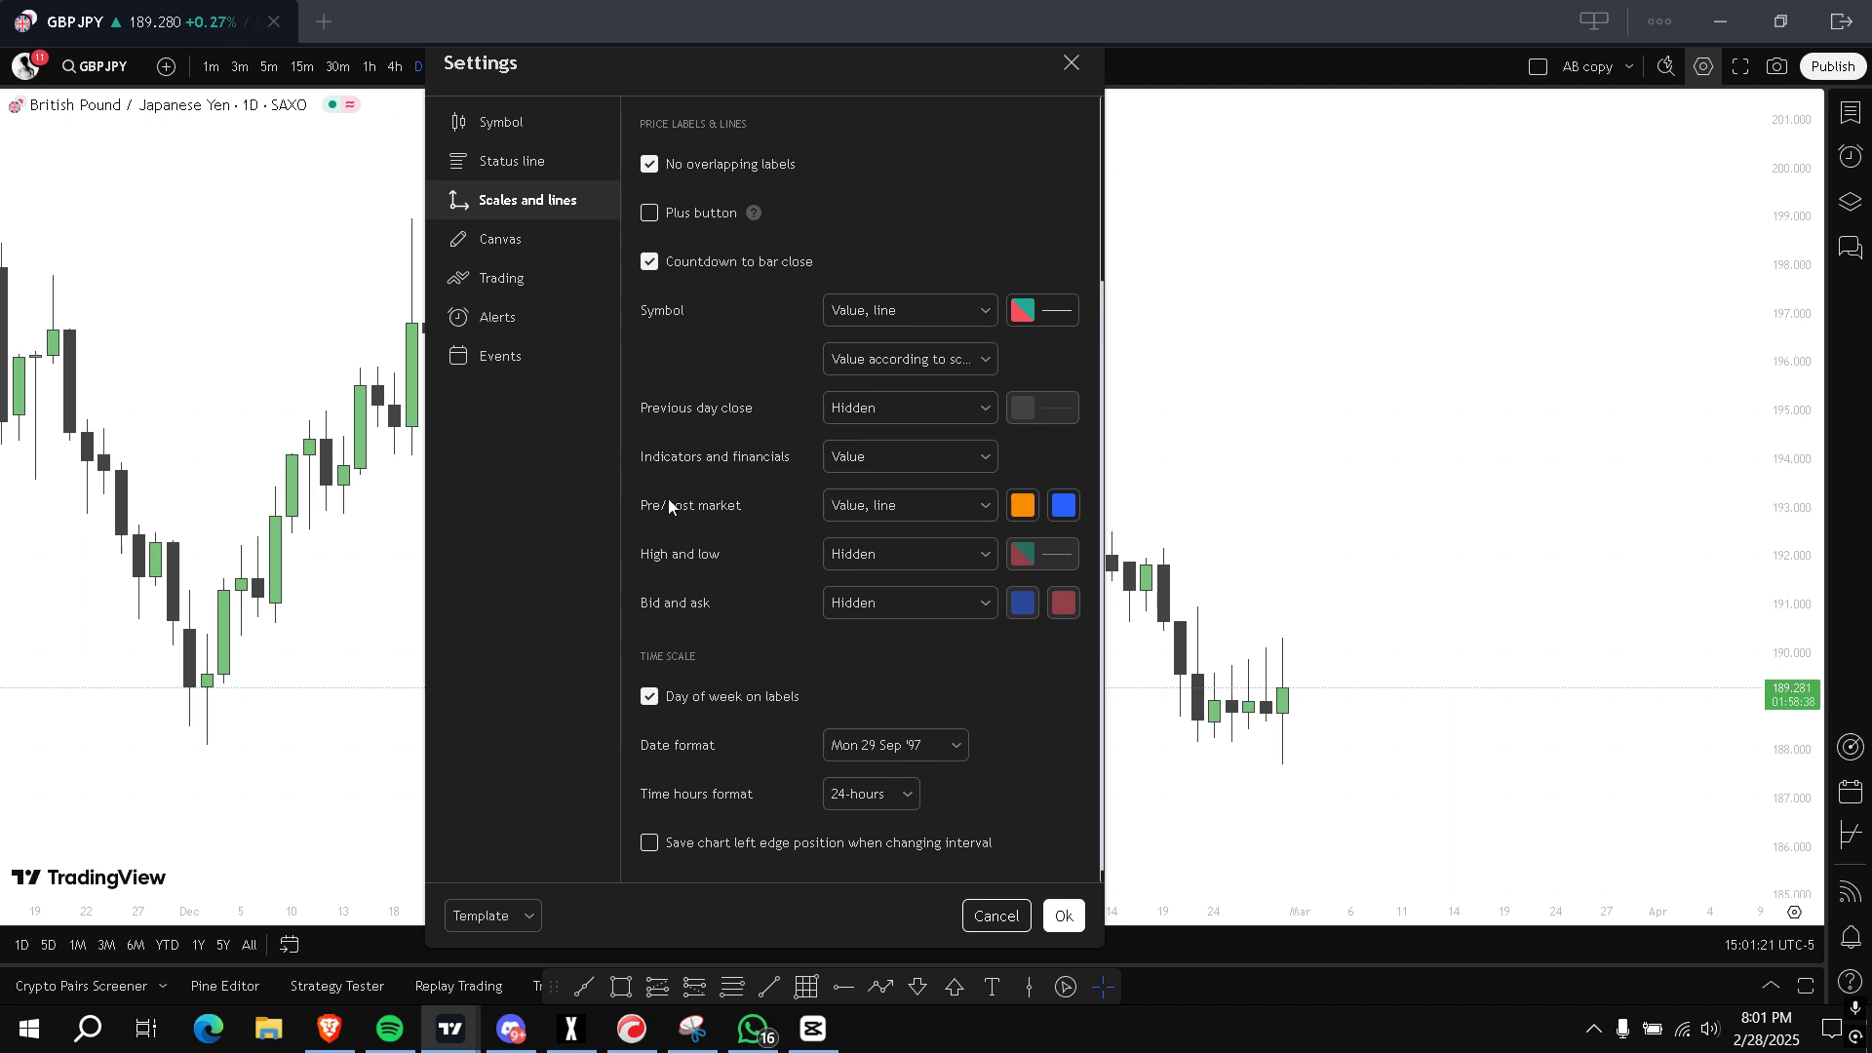
click(909, 503)
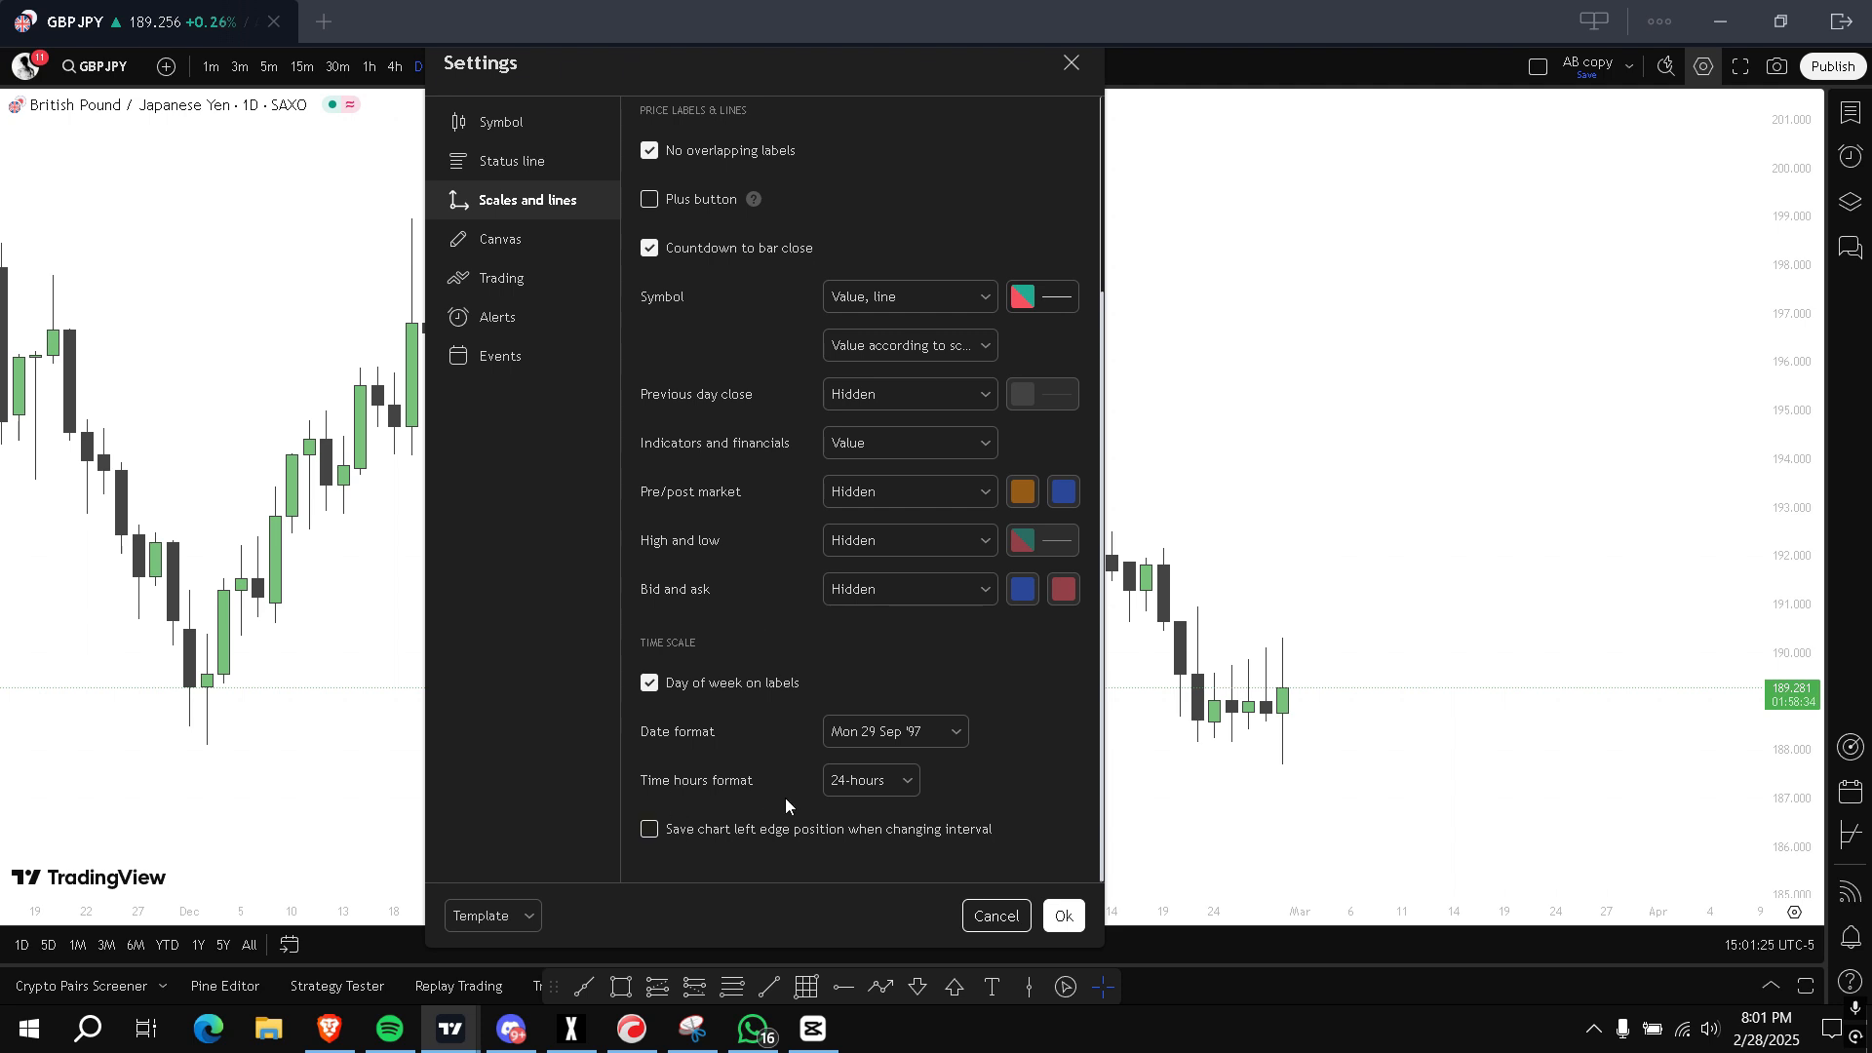
Keep the 24-hour time format and apply all settings with Ok
click(869, 780)
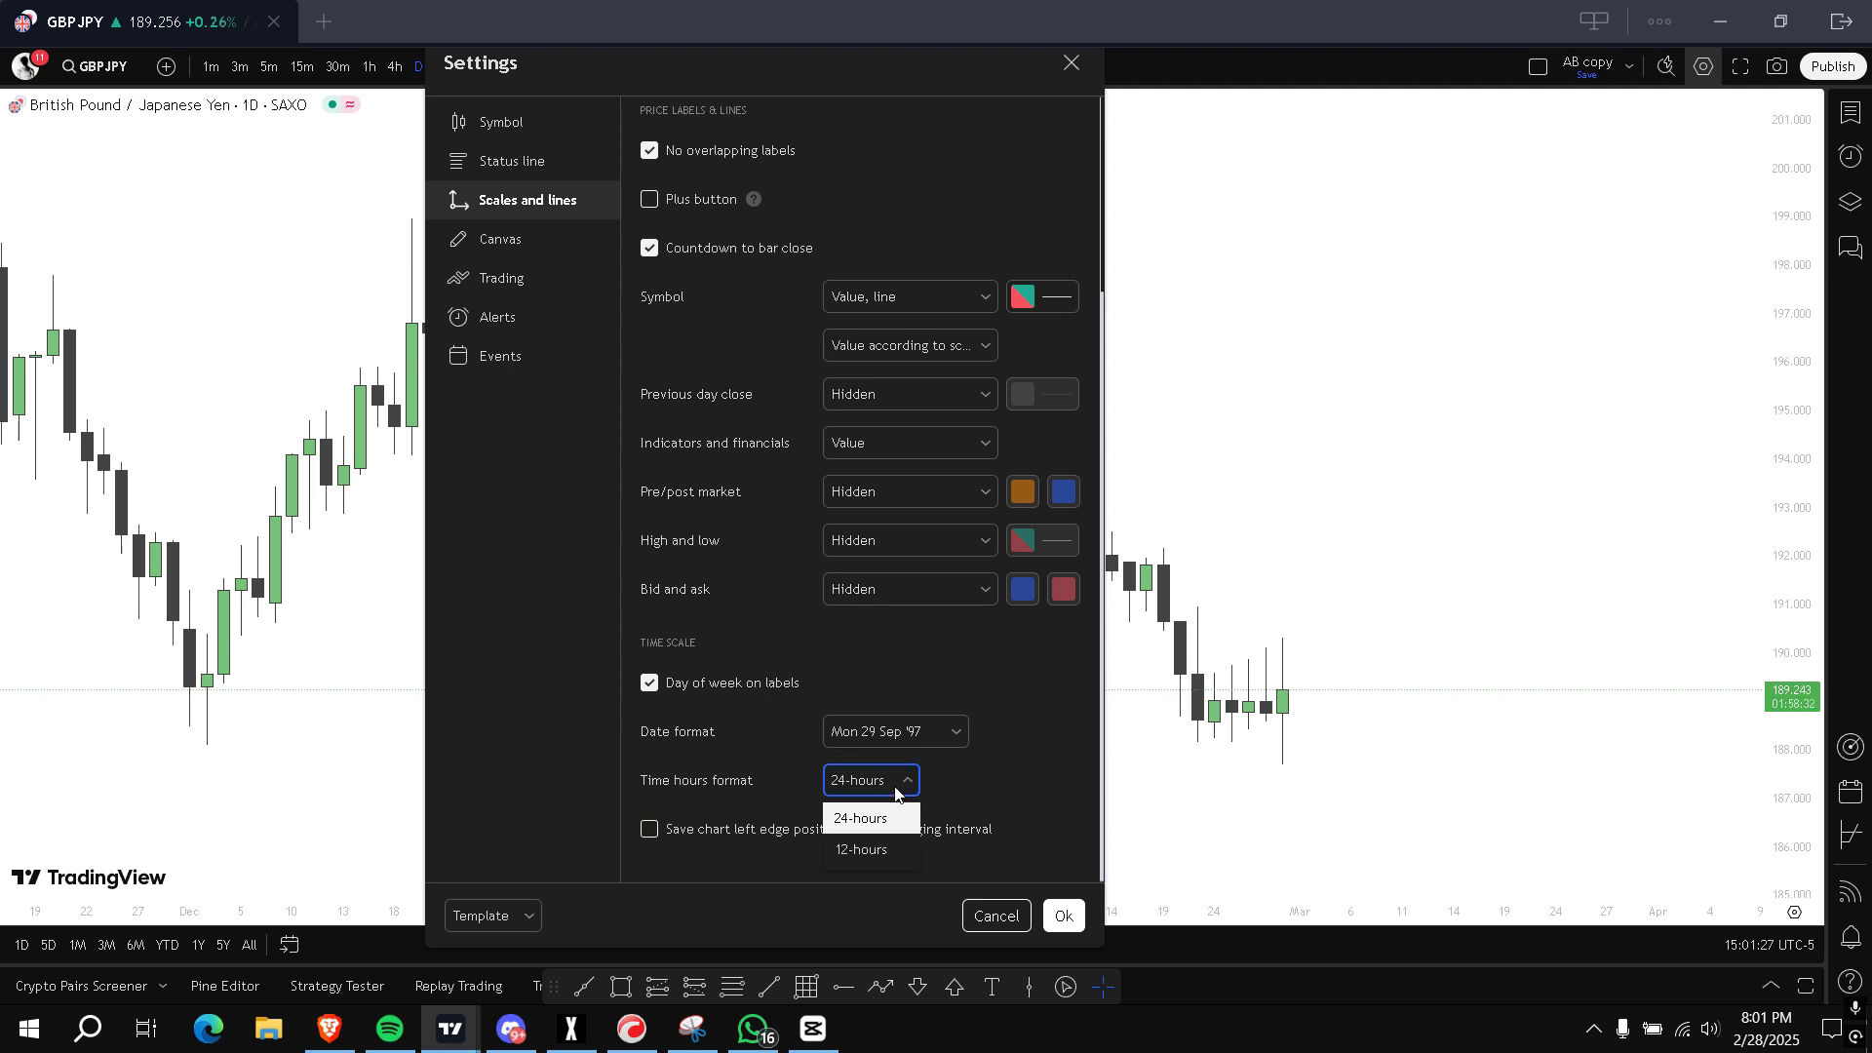
click(858, 817)
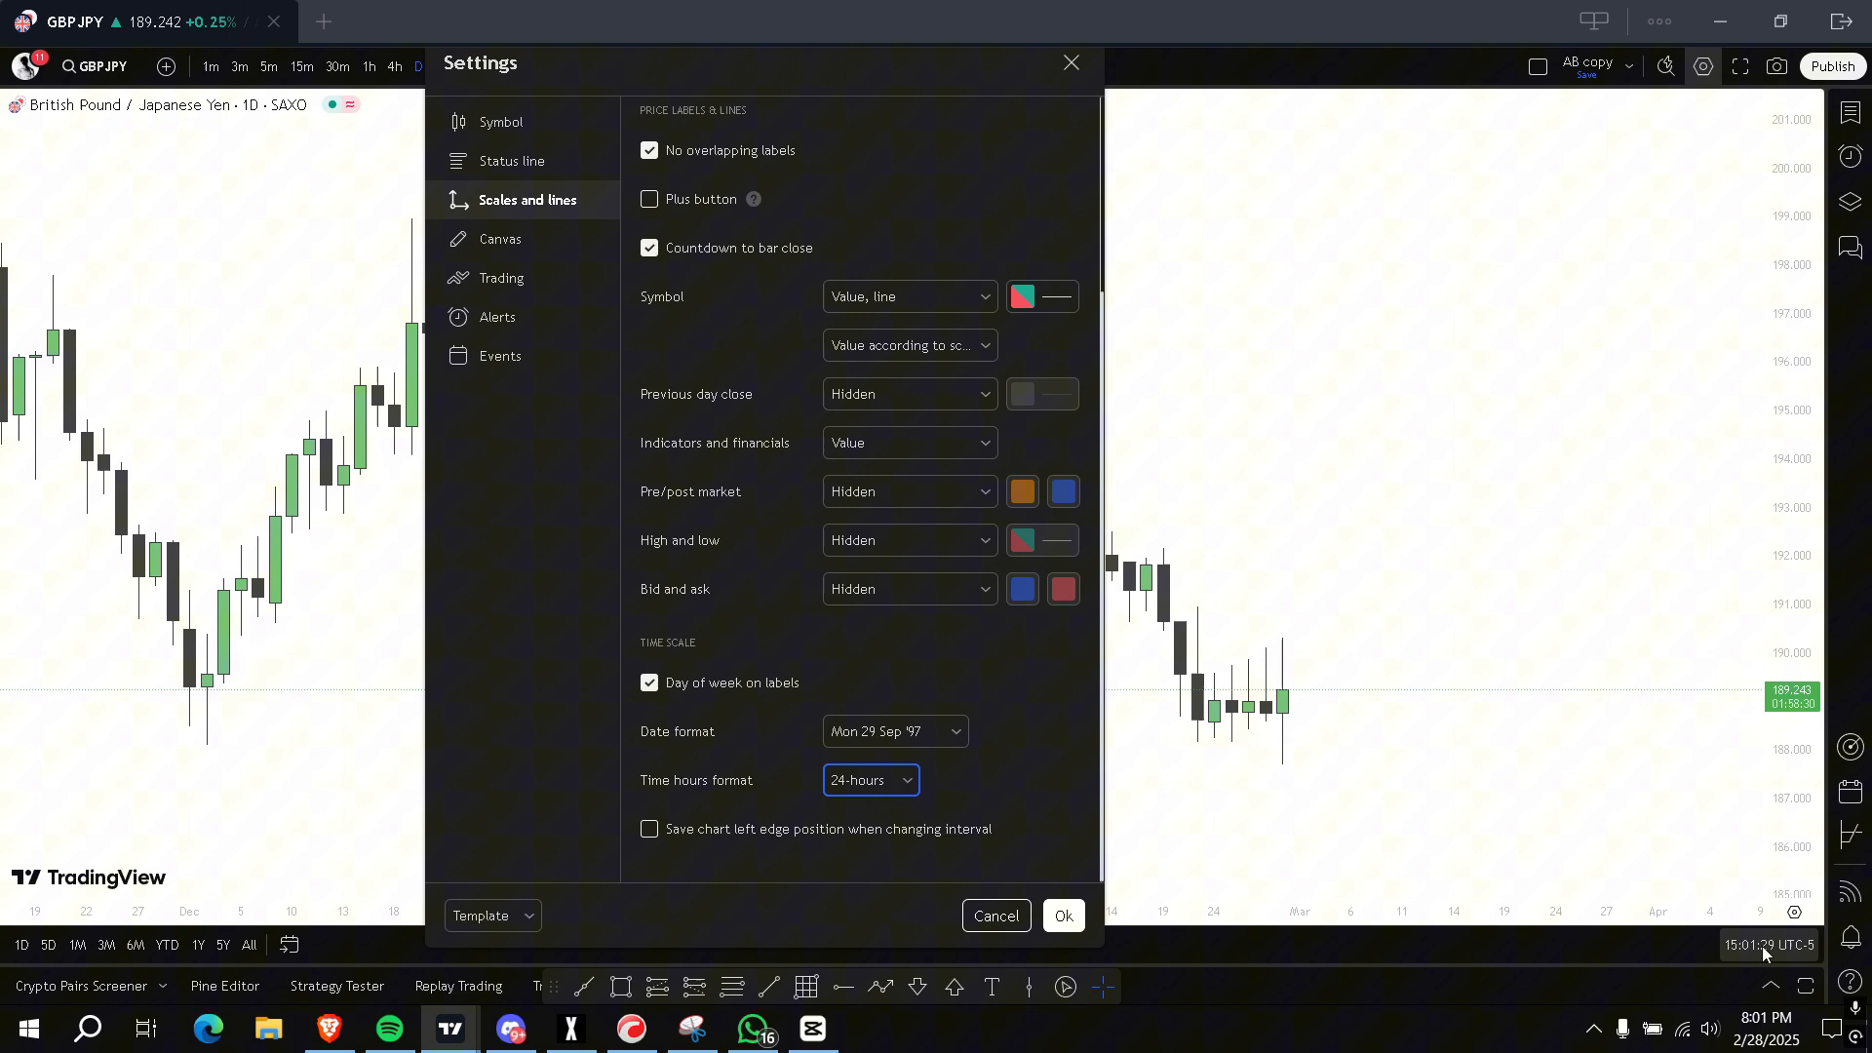
click(1766, 945)
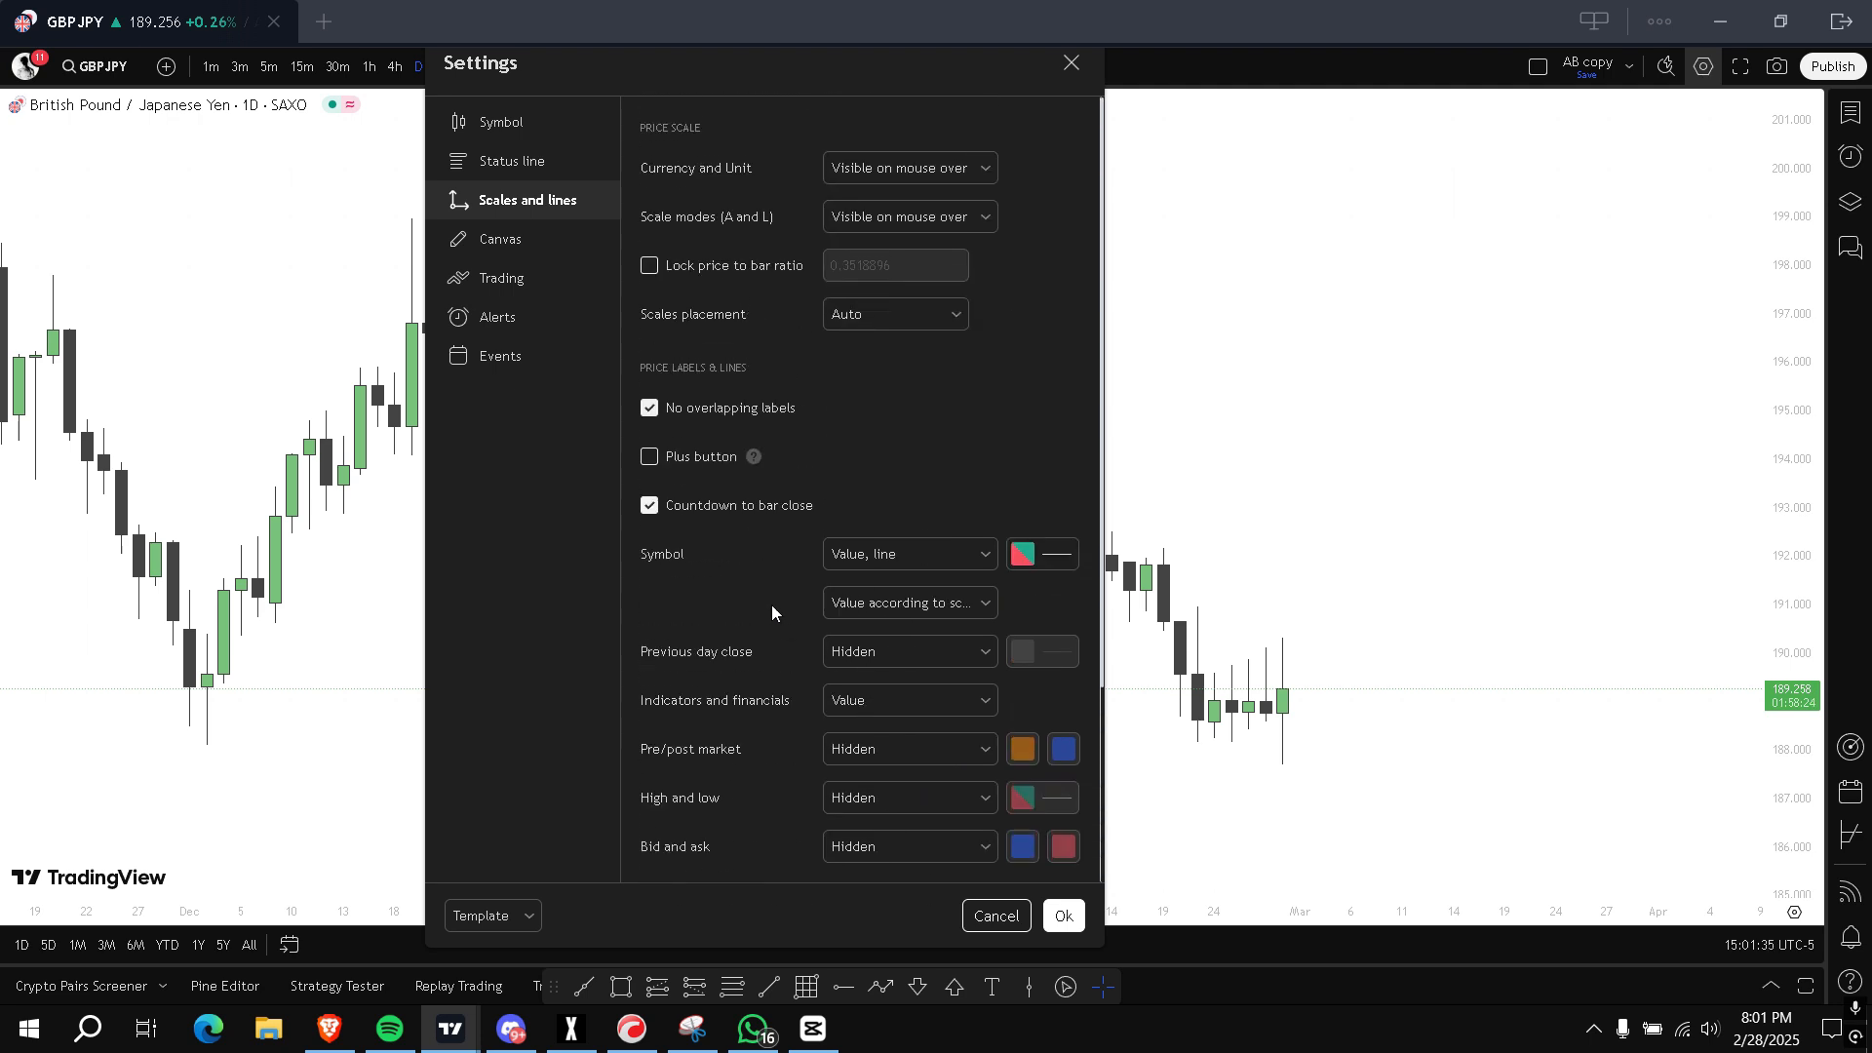
mouse_move(1045, 669)
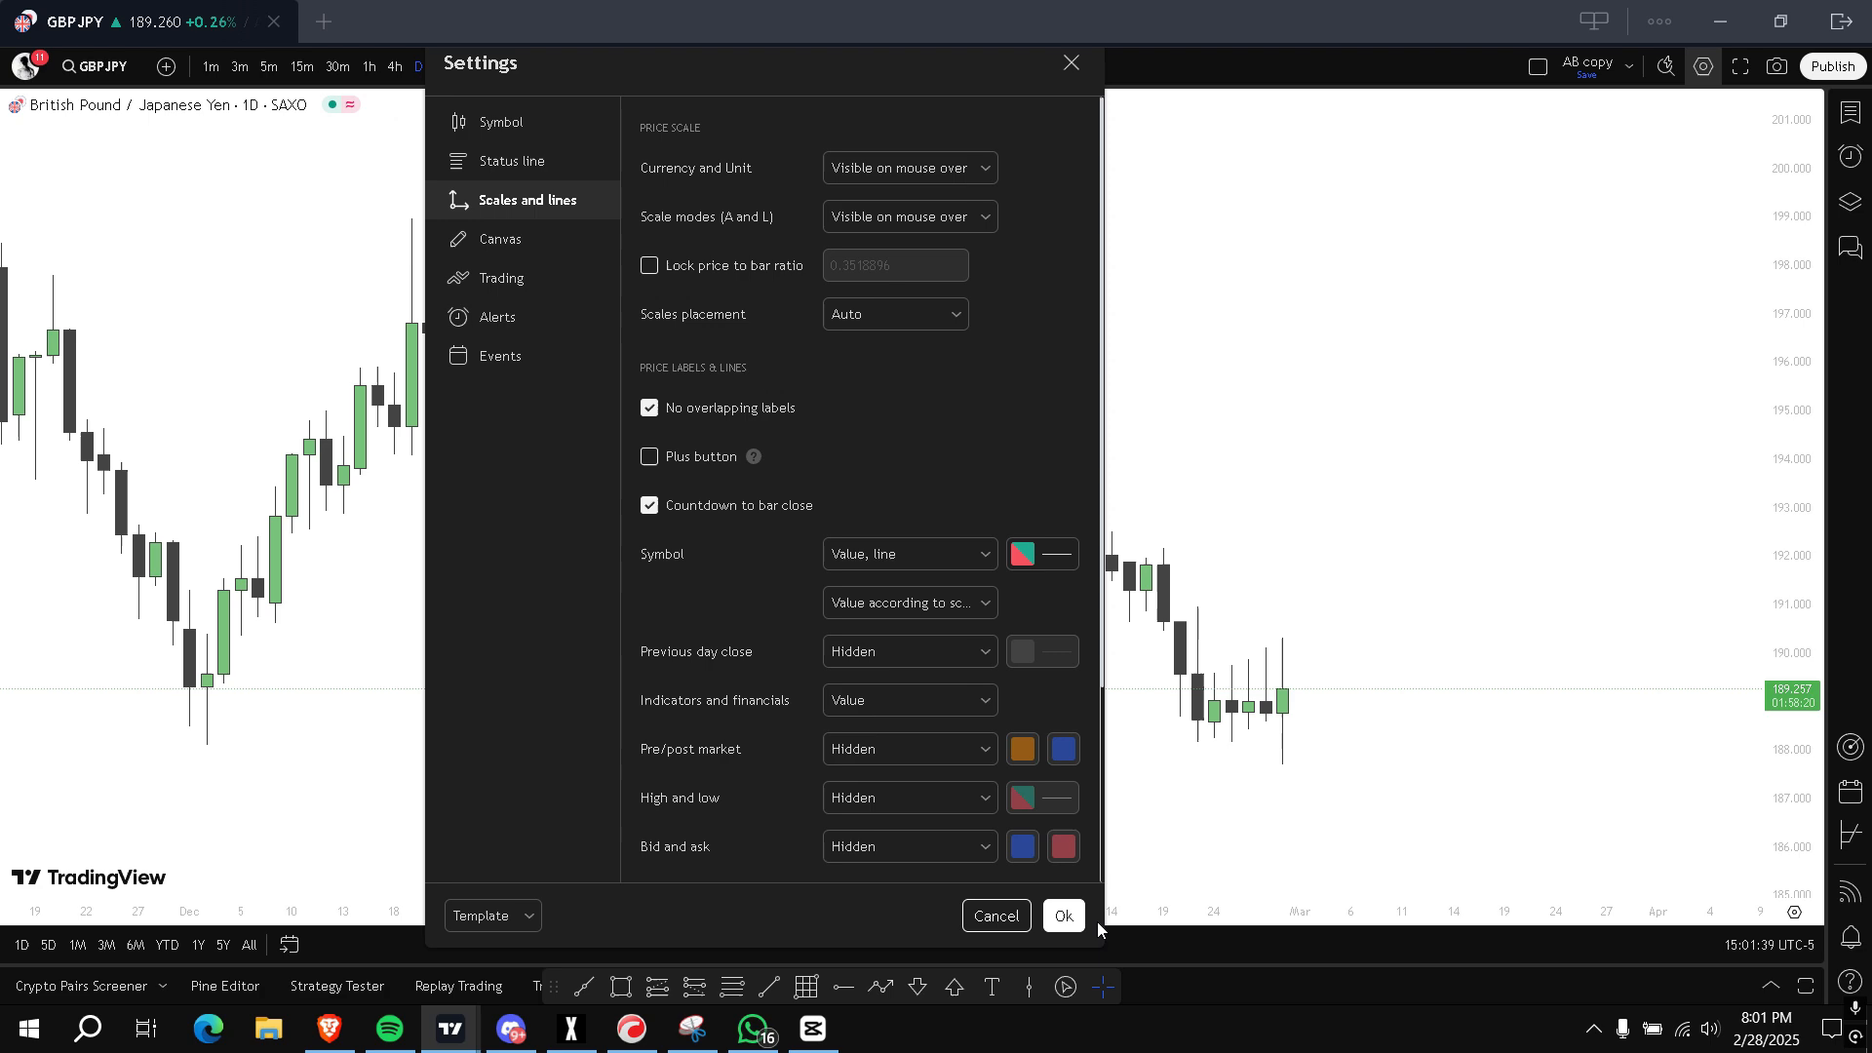
click(1061, 916)
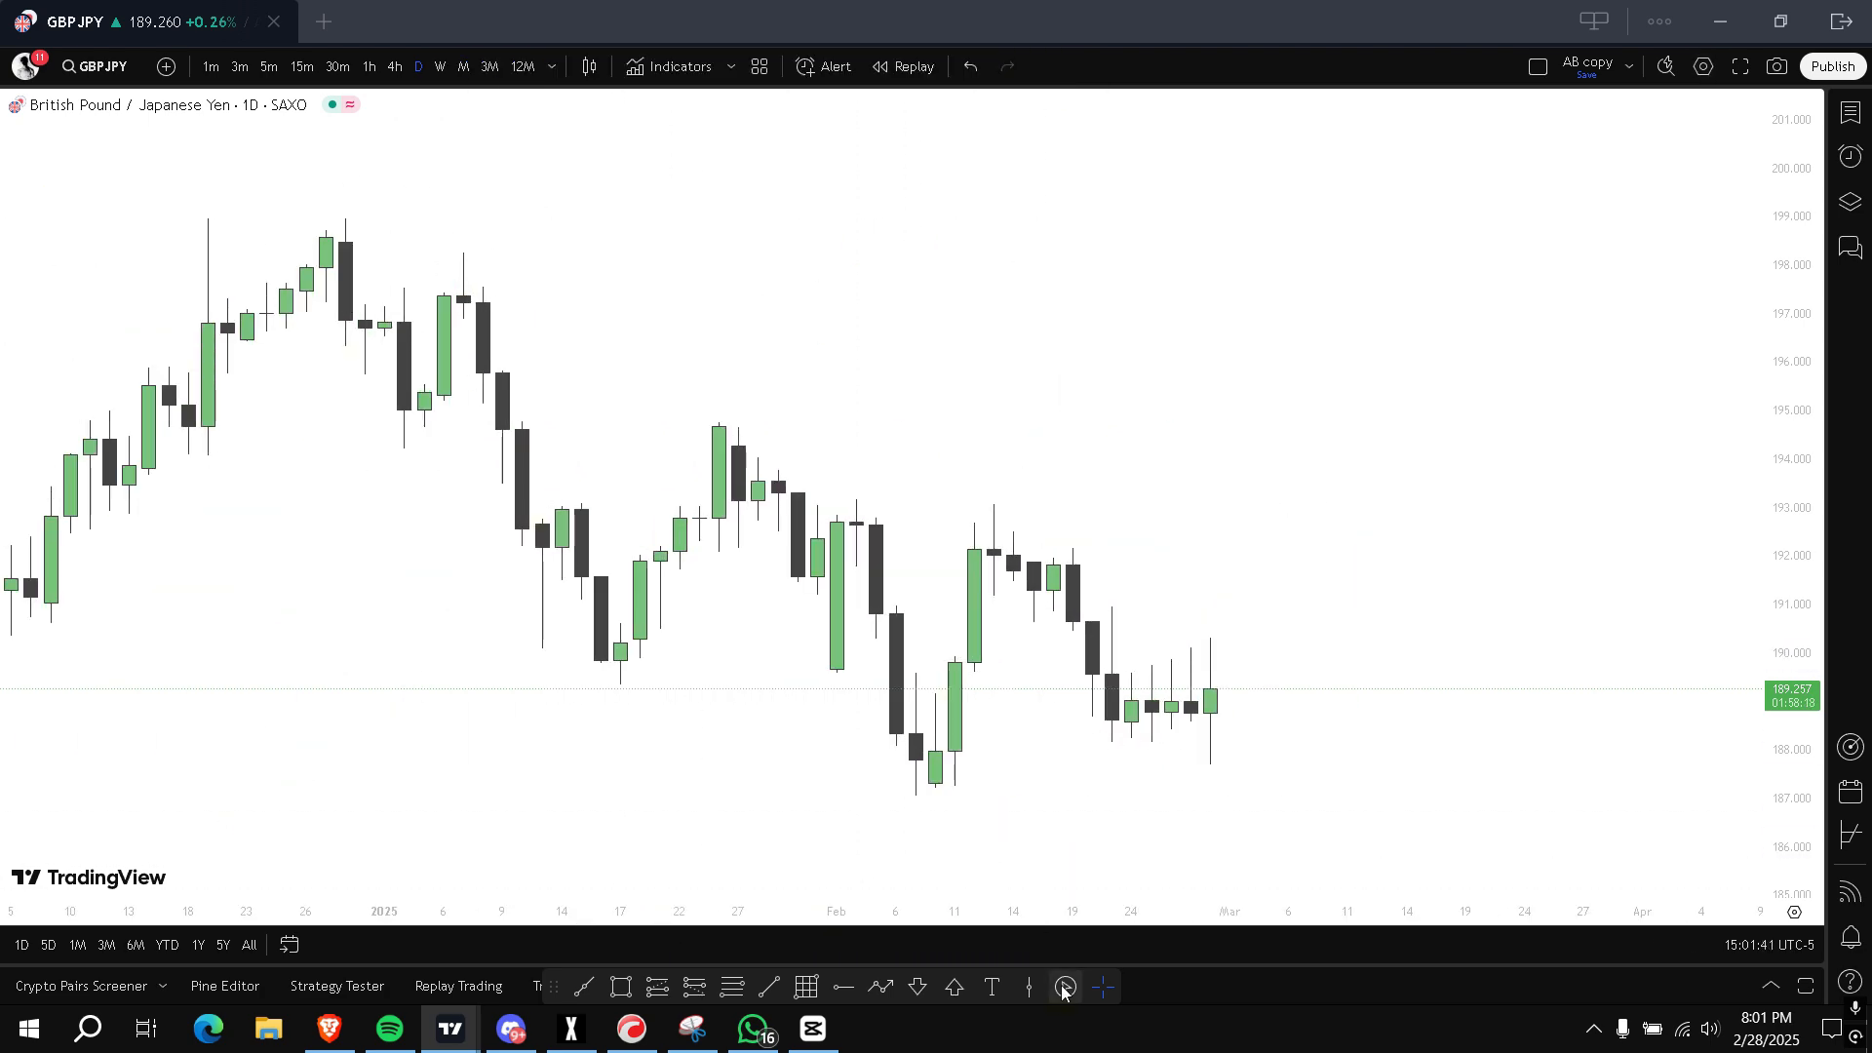